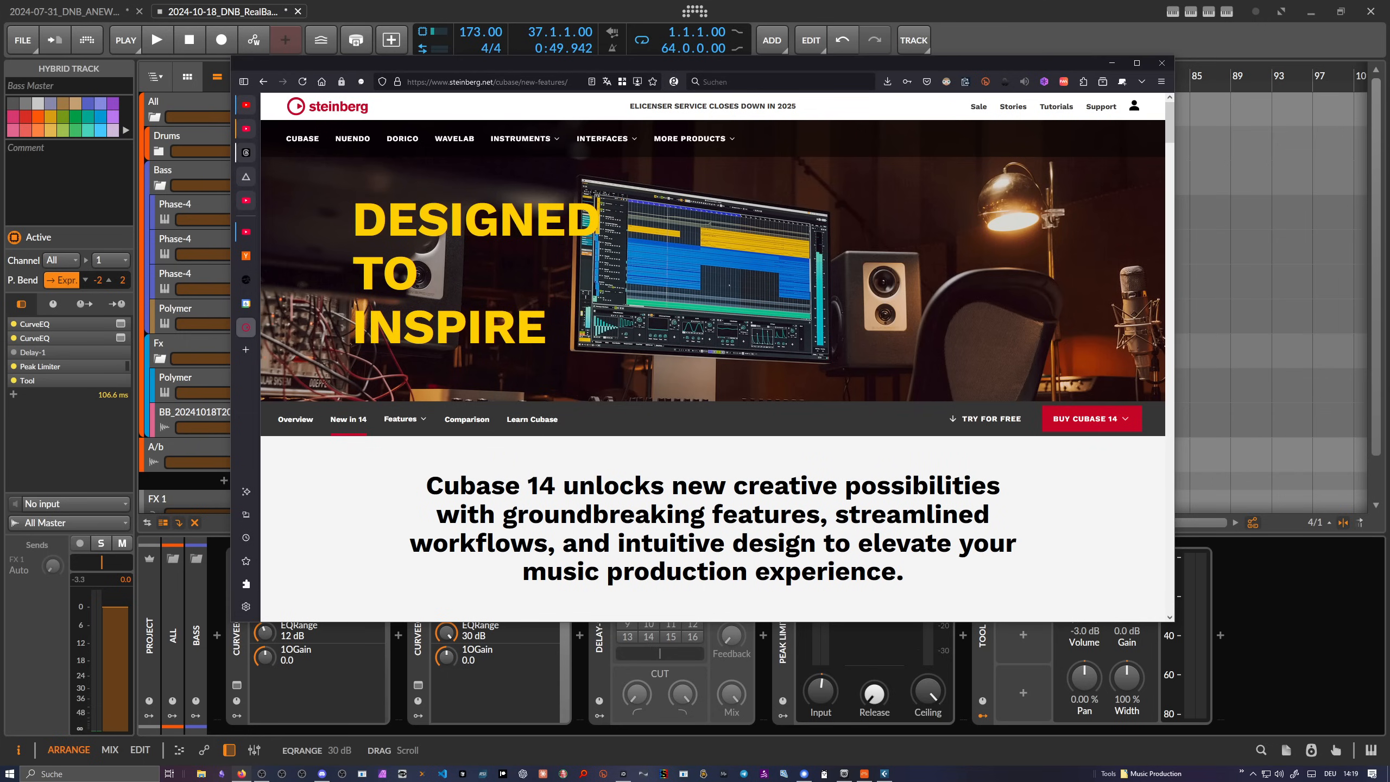
Step: Scroll through Cubase 14's Modulators, Pattern Sequencer and Drum Track highlights, then close the browser
{"action": "scroll", "scroll_direction": "down", "scroll_amount": 3}
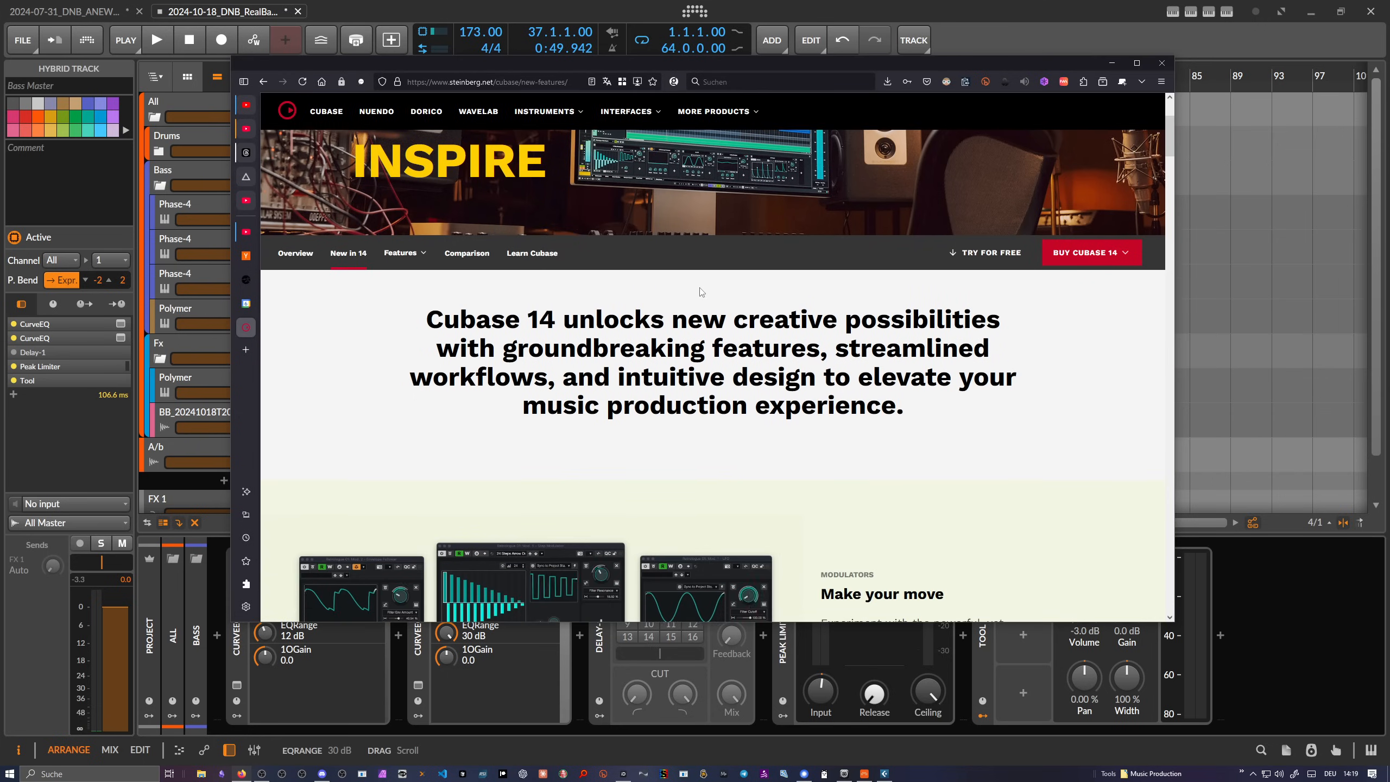
{"action": "scroll", "scroll_direction": "down", "scroll_amount": 3}
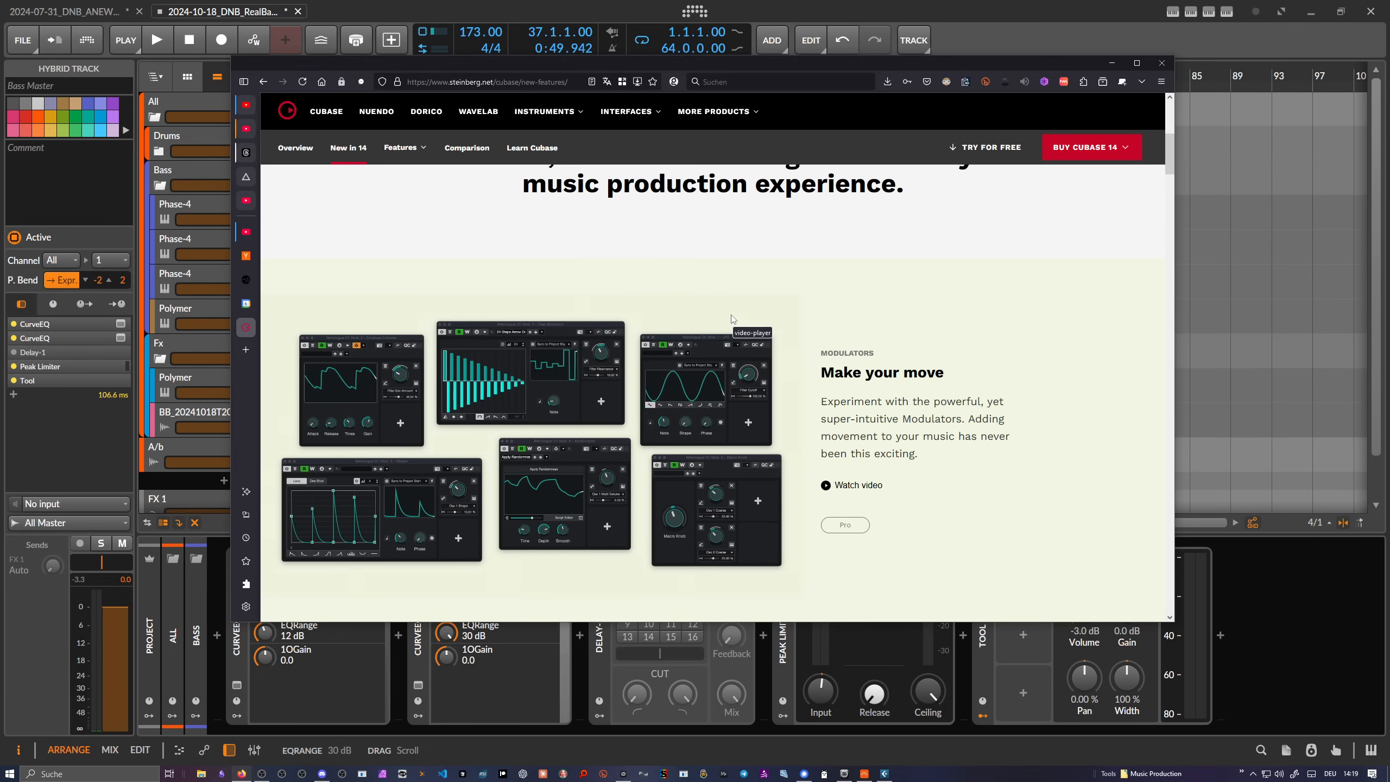
{"action": "scroll", "scroll_direction": "down", "scroll_amount": 3}
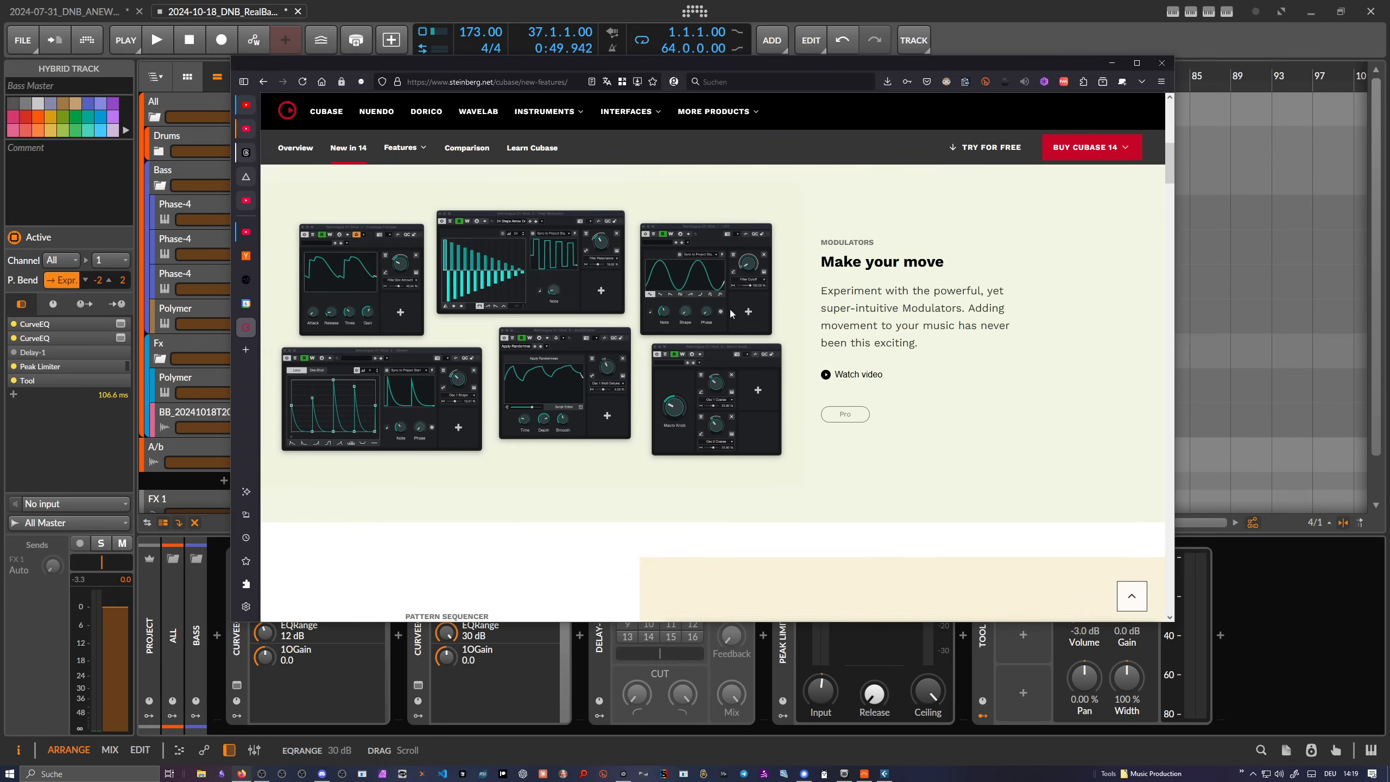
{"action": "scroll", "scroll_direction": "down", "scroll_amount": 3}
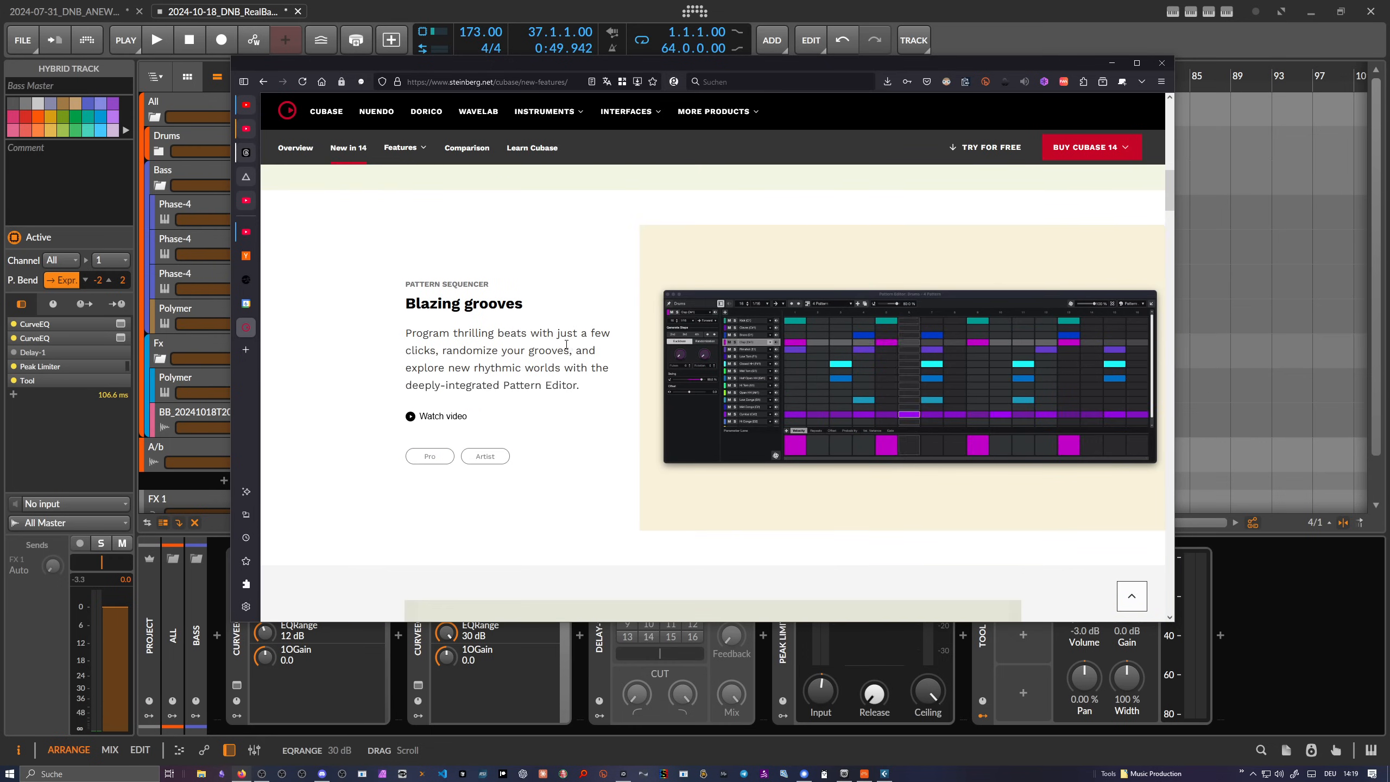
{"action": "scroll", "scroll_direction": "down", "scroll_amount": 3}
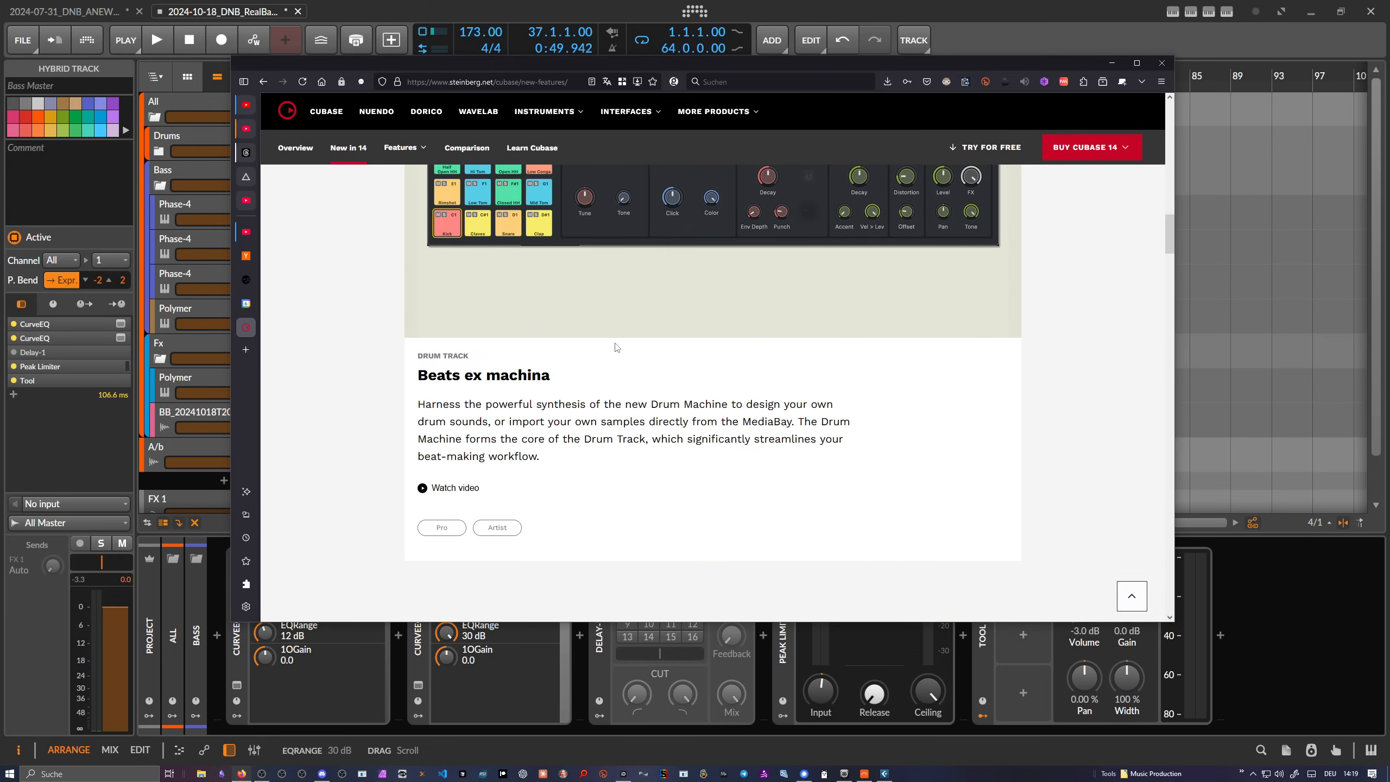
{"action": "scroll", "scroll_direction": "down", "scroll_amount": 3}
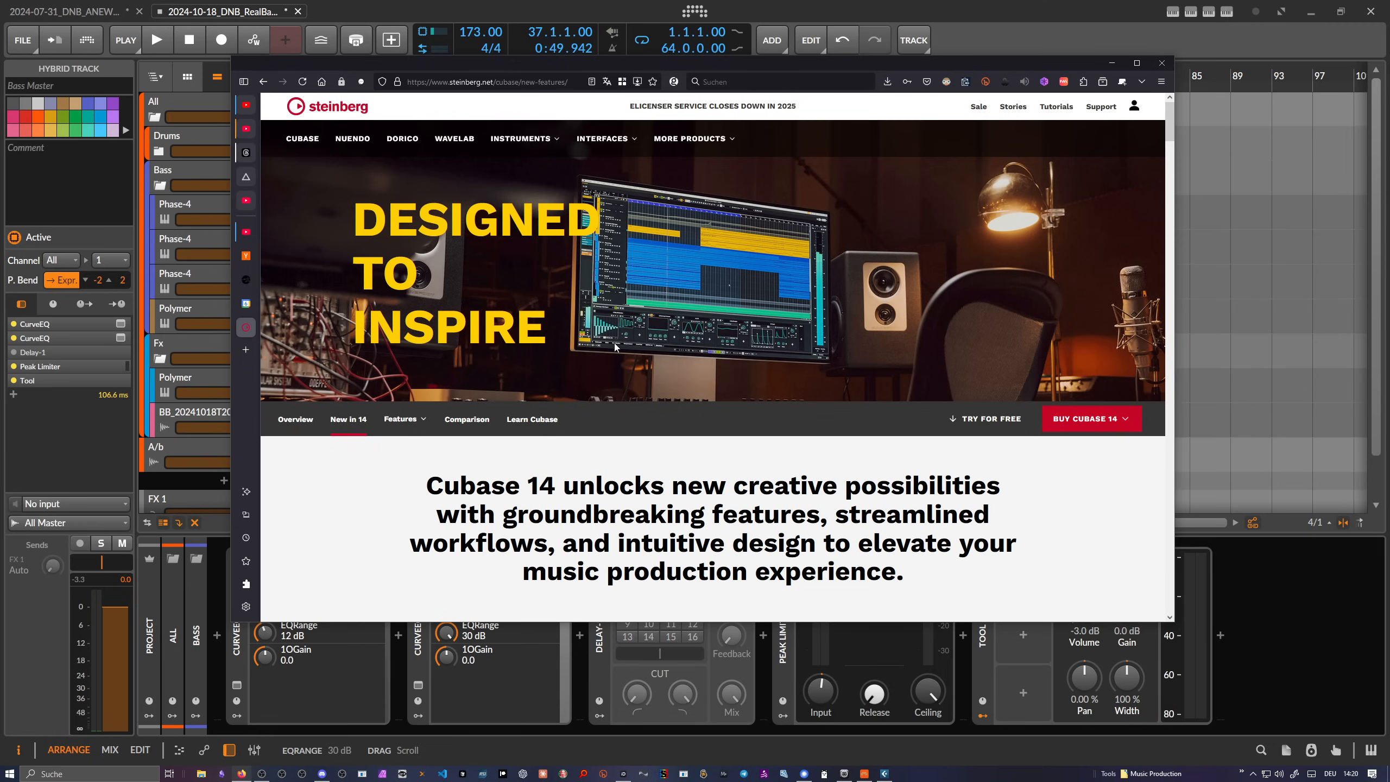
{"action": "left_click", "coordinate": [1159, 62]}
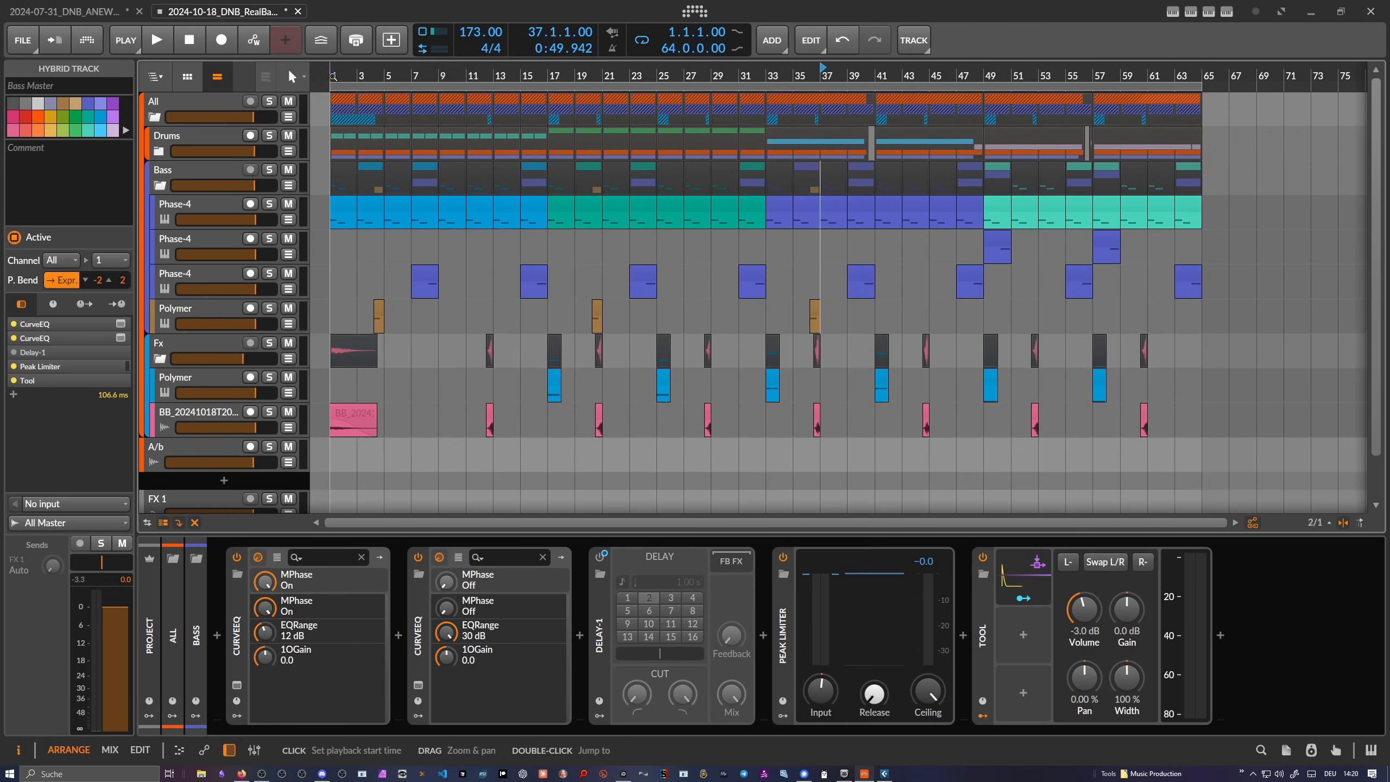
Step: Briefly play the arrangement, then select the Phase-4 bass track and hide its automation lane
{"action": "left_click", "coordinate": [155, 39]}
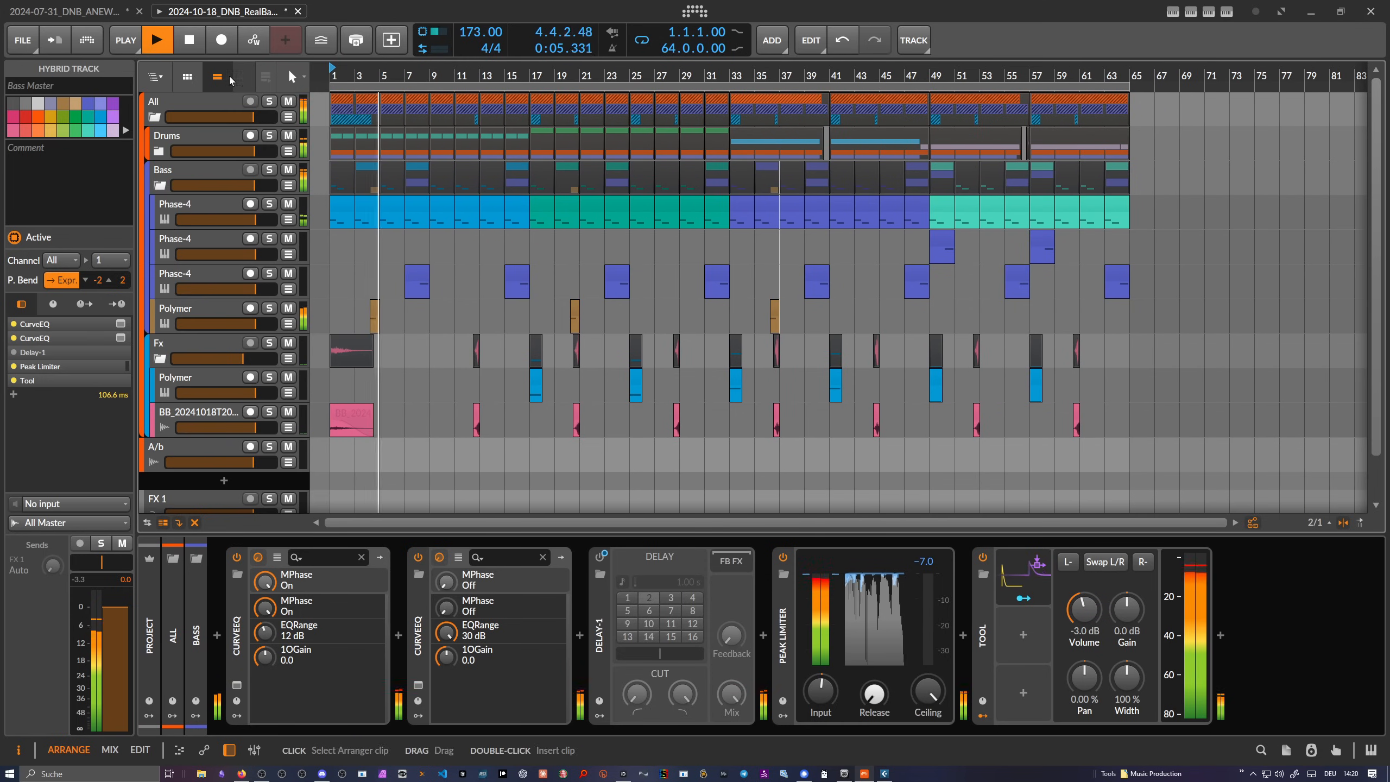
{"action": "left_click", "coordinate": [158, 39]}
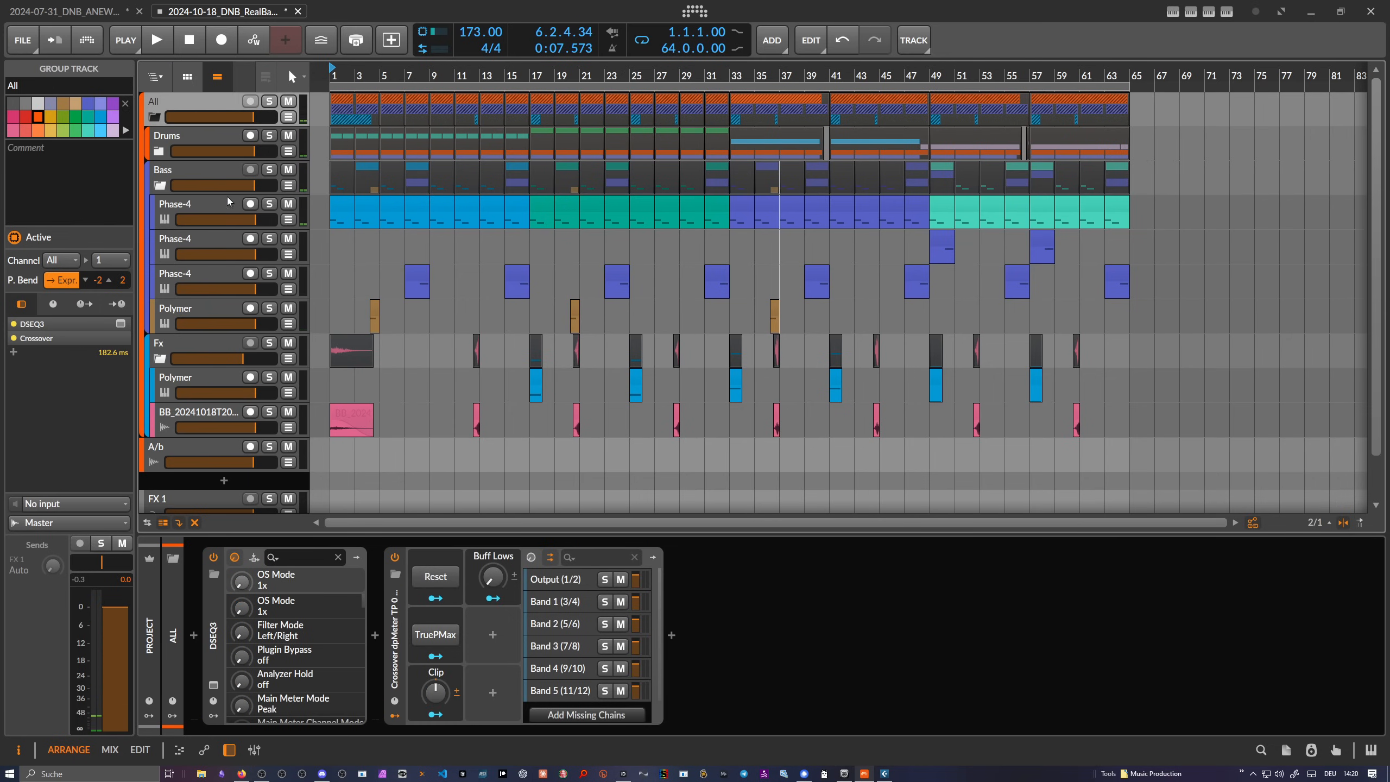
{"action": "left_click", "coordinate": [164, 169]}
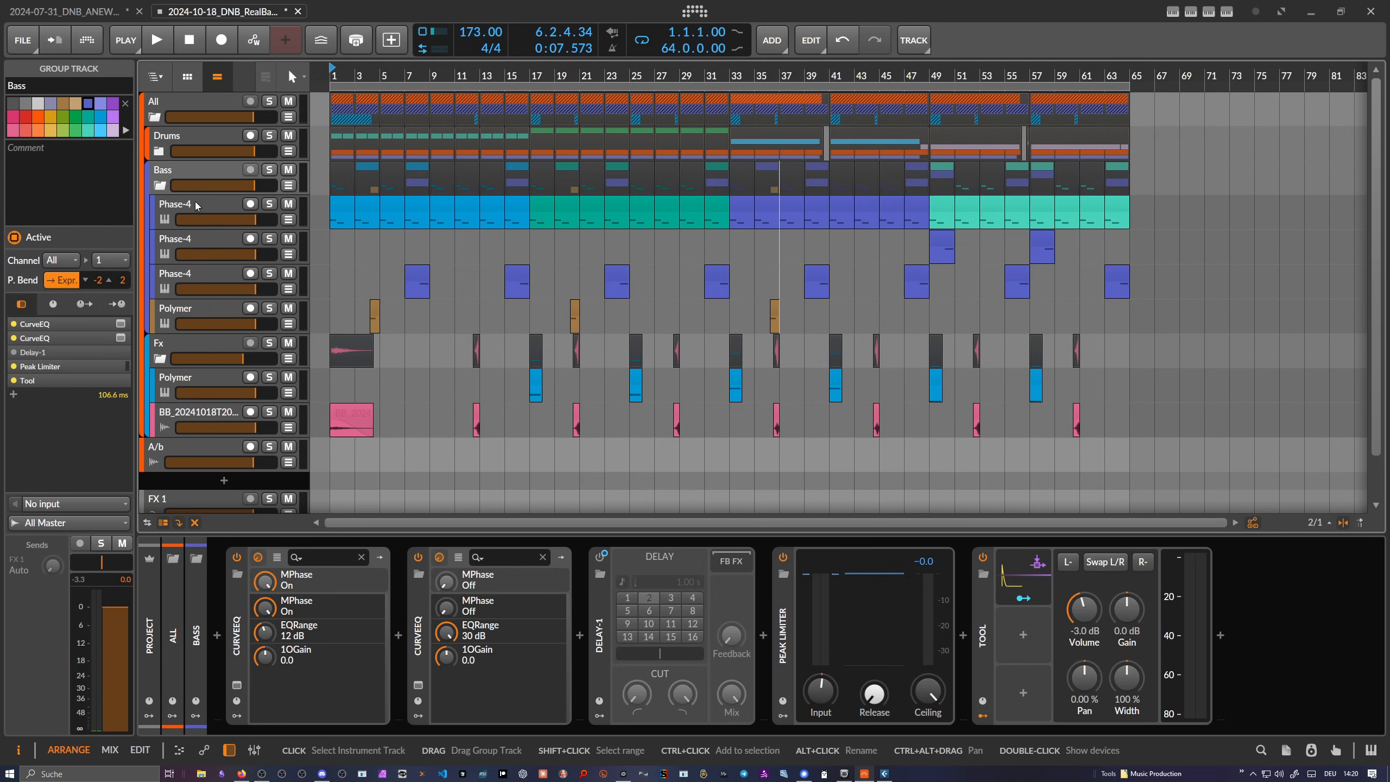
{"action": "left_click", "coordinate": [177, 204]}
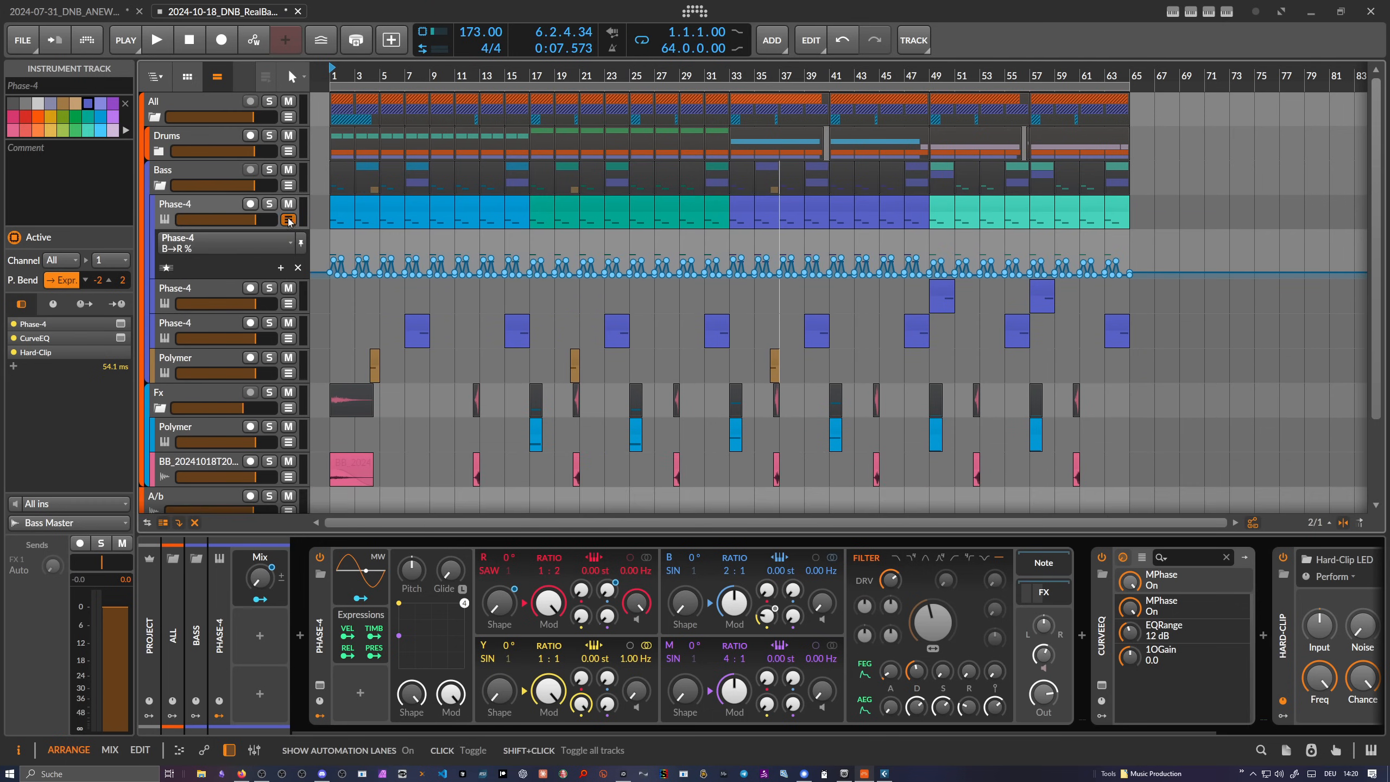
{"action": "left_click", "coordinate": [300, 241]}
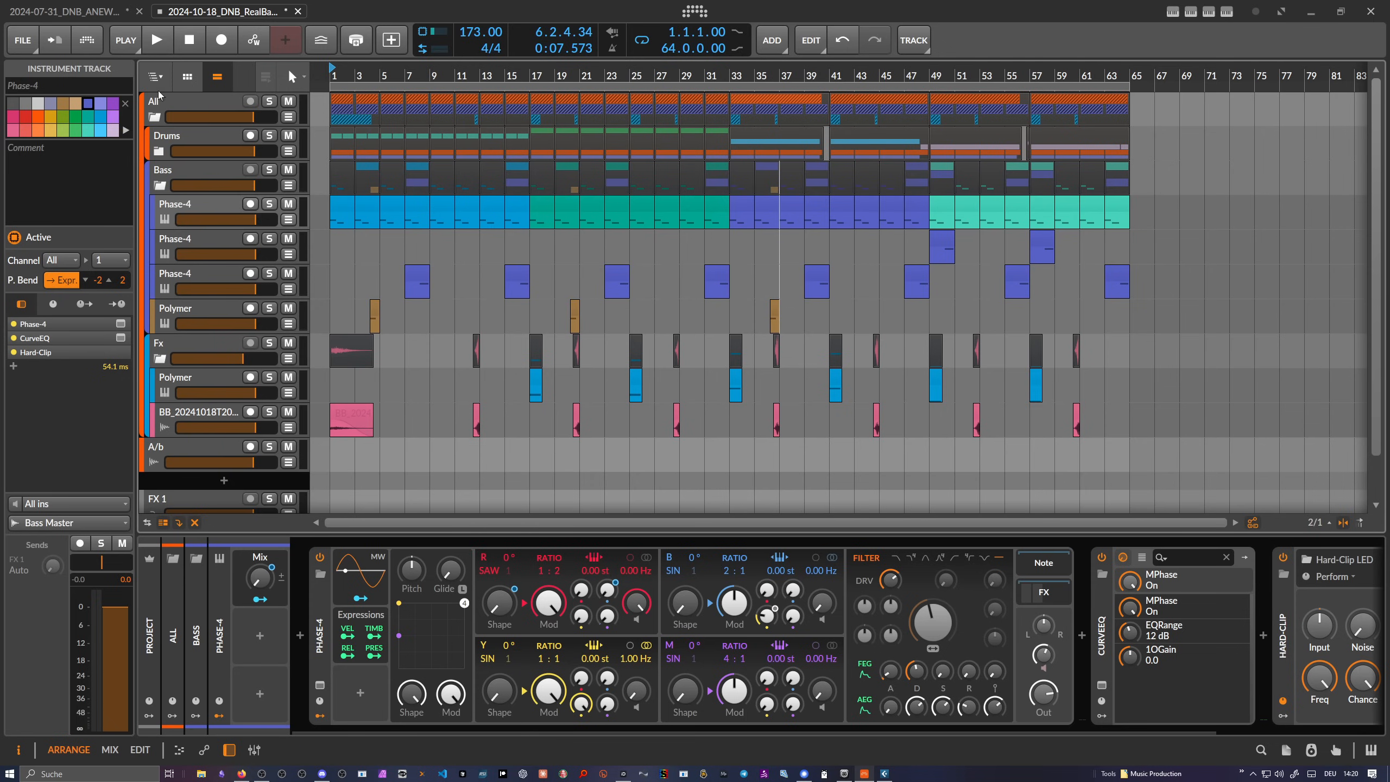
Step: Export a DAWproject, overwriting 2024-10-18_DNB_RealBadman.dawproject
{"action": "left_click", "coordinate": [22, 39]}
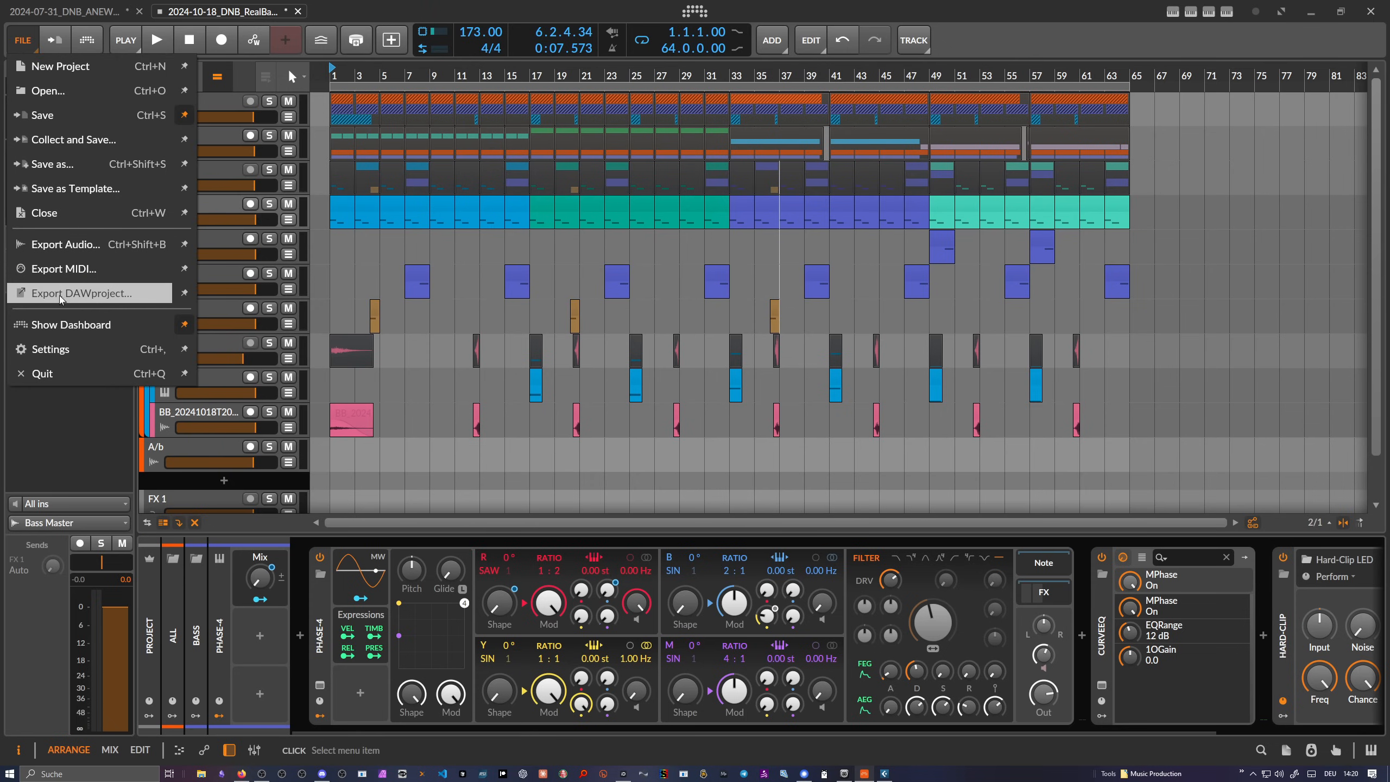
{"action": "mouse_move", "coordinate": [69, 299]}
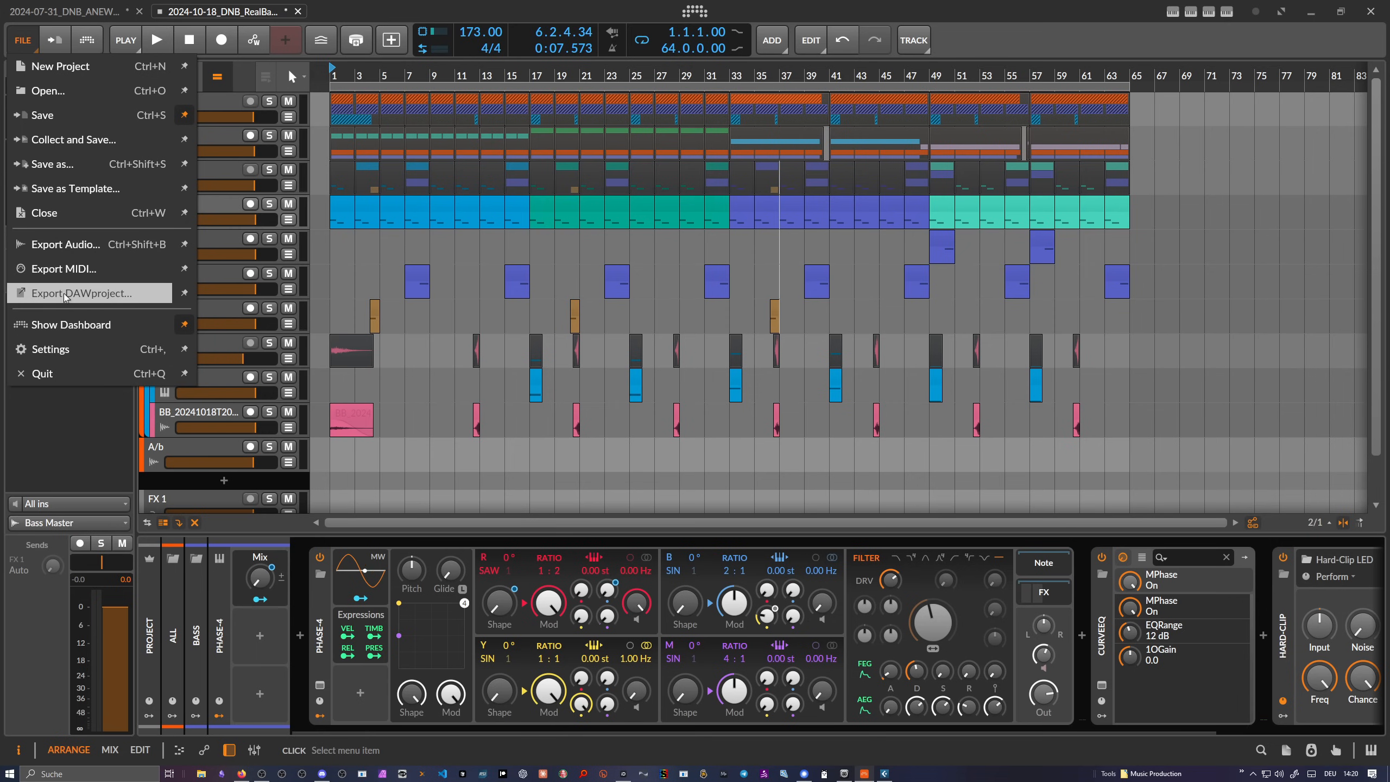
{"action": "left_click", "coordinate": [81, 293]}
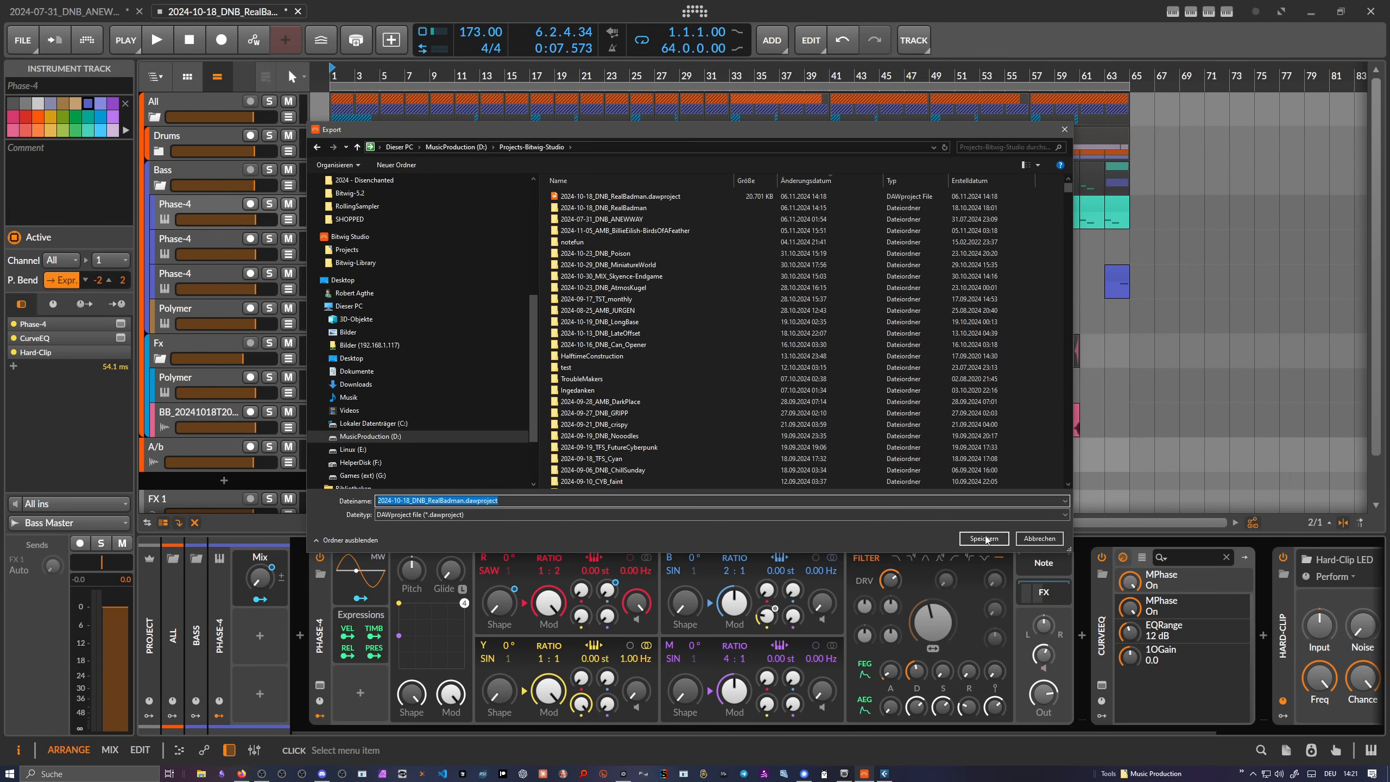
{"action": "left_click", "coordinate": [983, 538]}
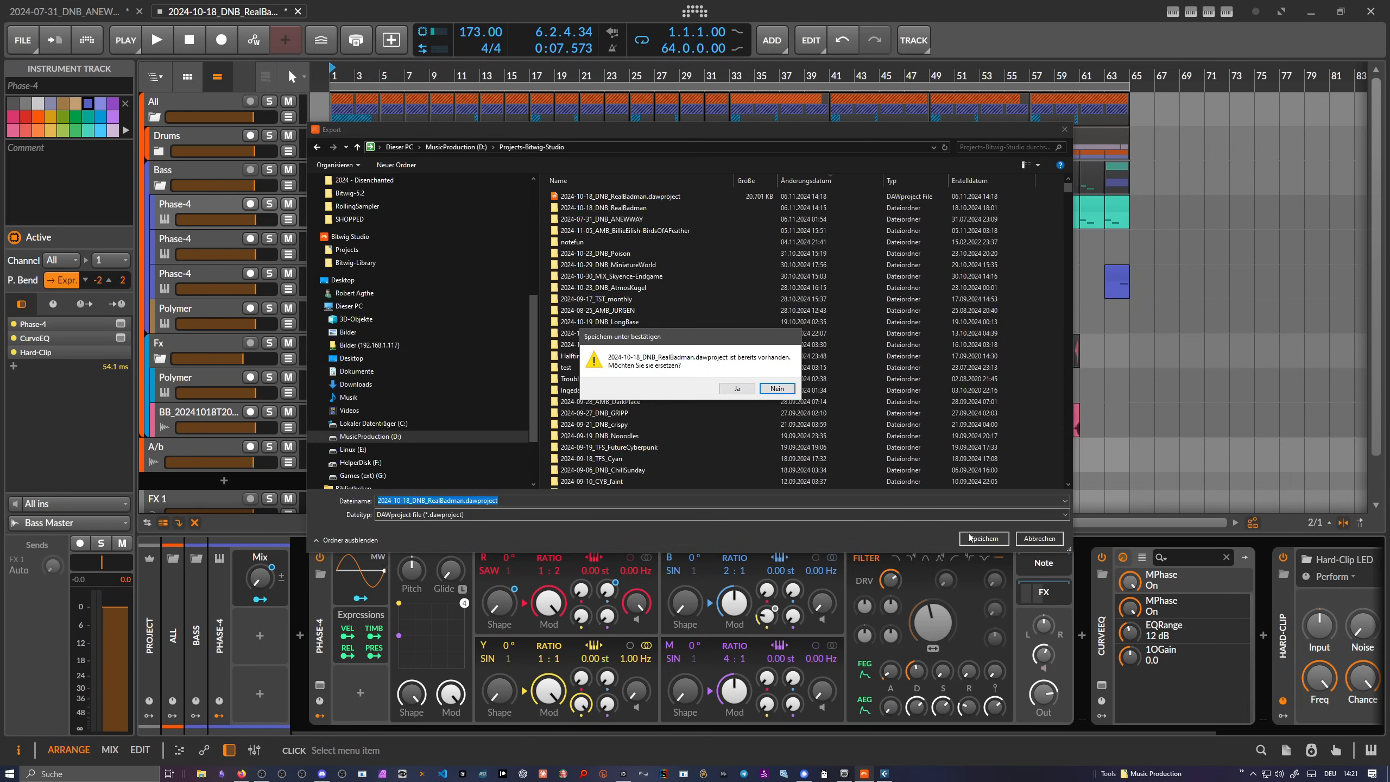
{"action": "left_click", "coordinate": [736, 388]}
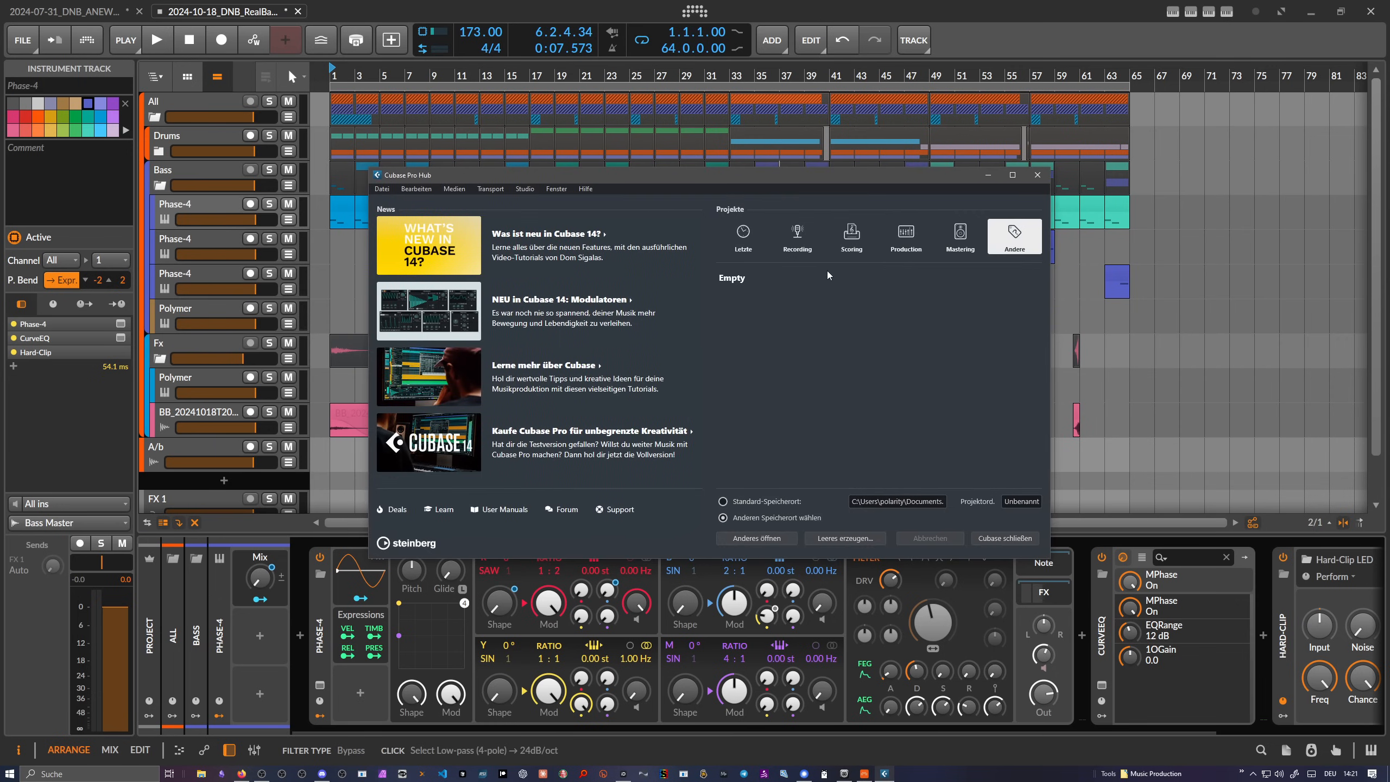
{"action": "mouse_move", "coordinate": [818, 276]}
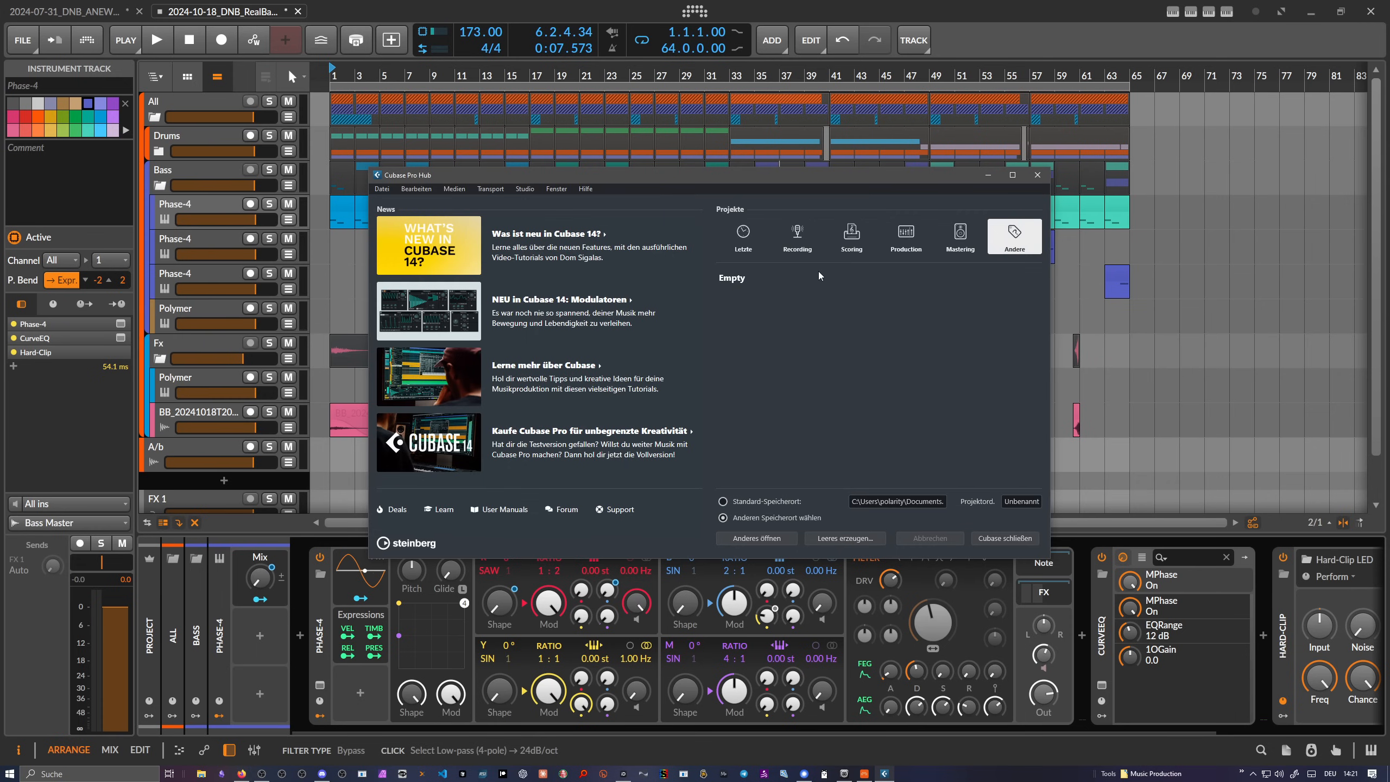
{"action": "mouse_move", "coordinate": [785, 183]}
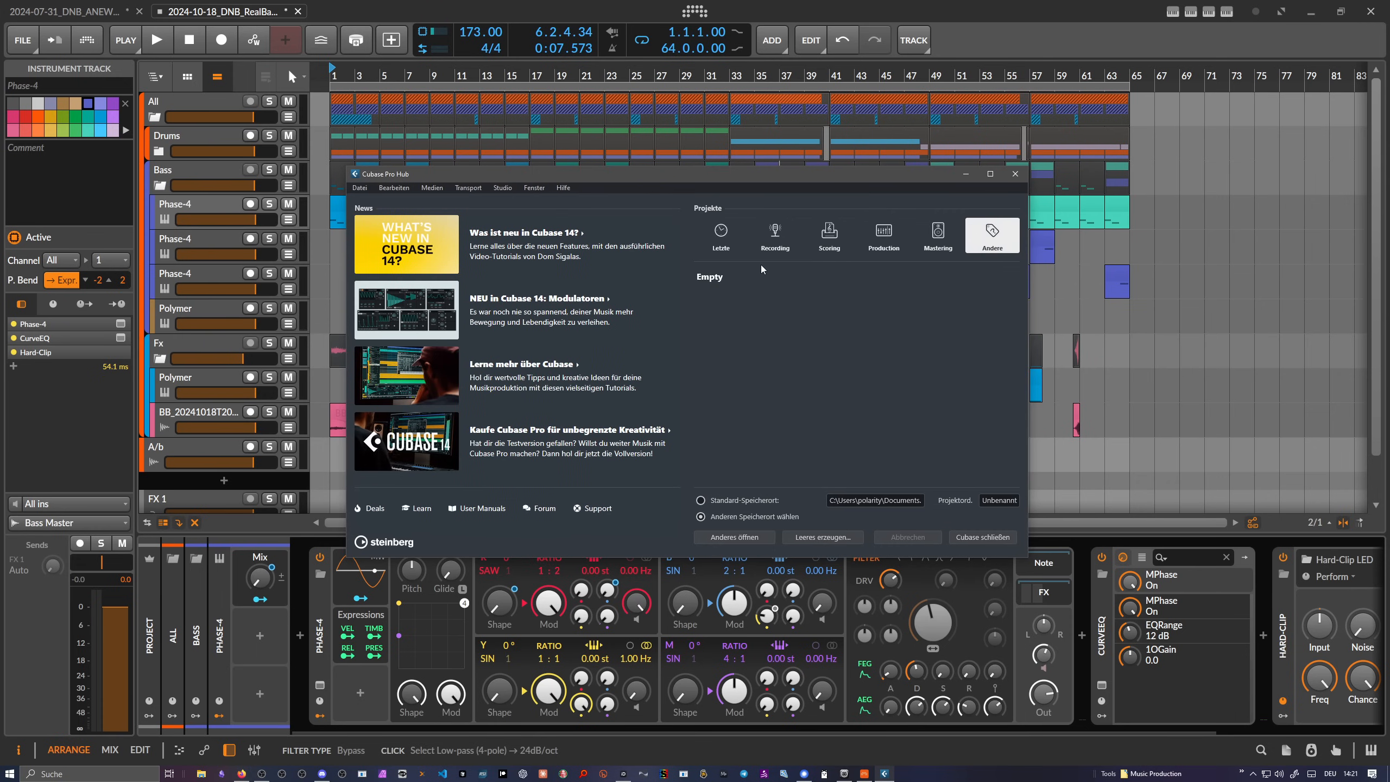
{"action": "mouse_move", "coordinate": [889, 263]}
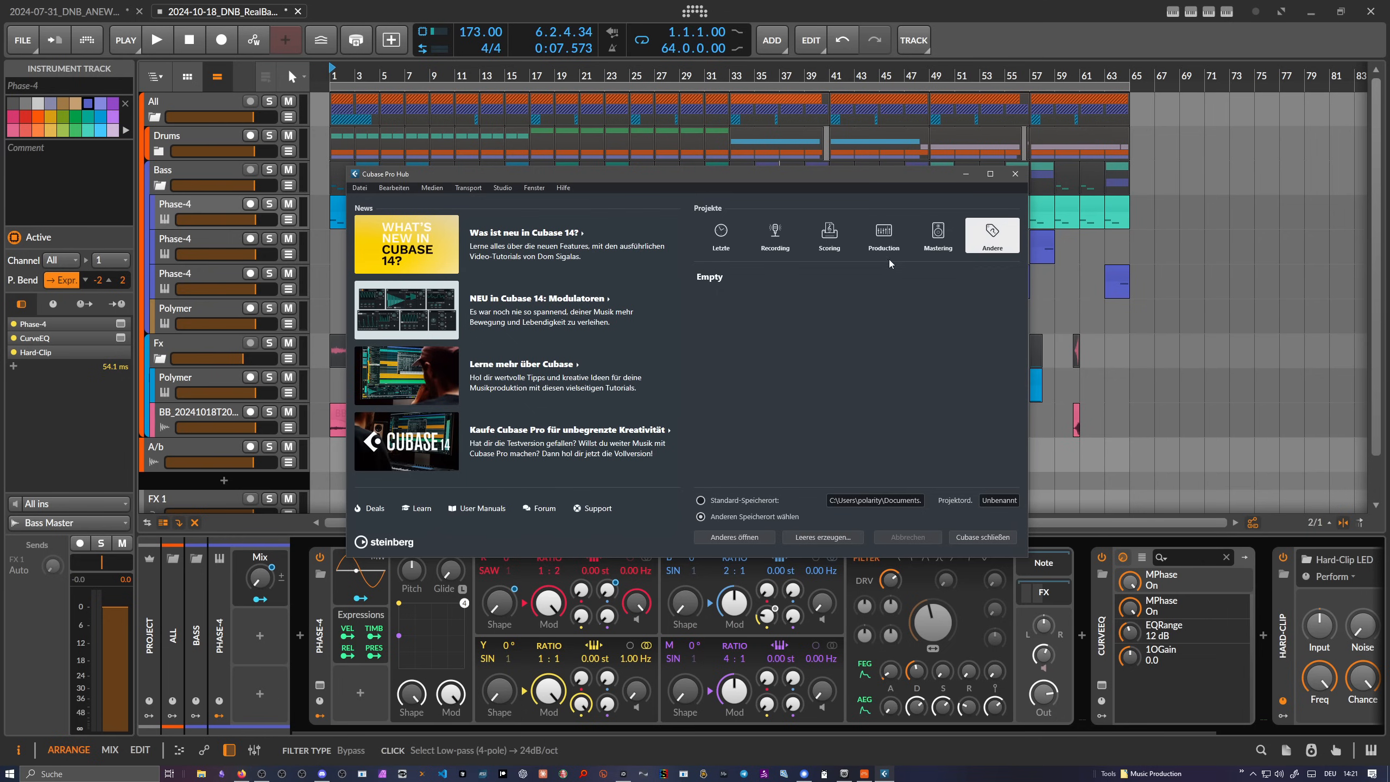
Step: Choose Datei > Importieren > DAWproject... from the Cubase Pro Hub
{"action": "left_click", "coordinate": [360, 187]}
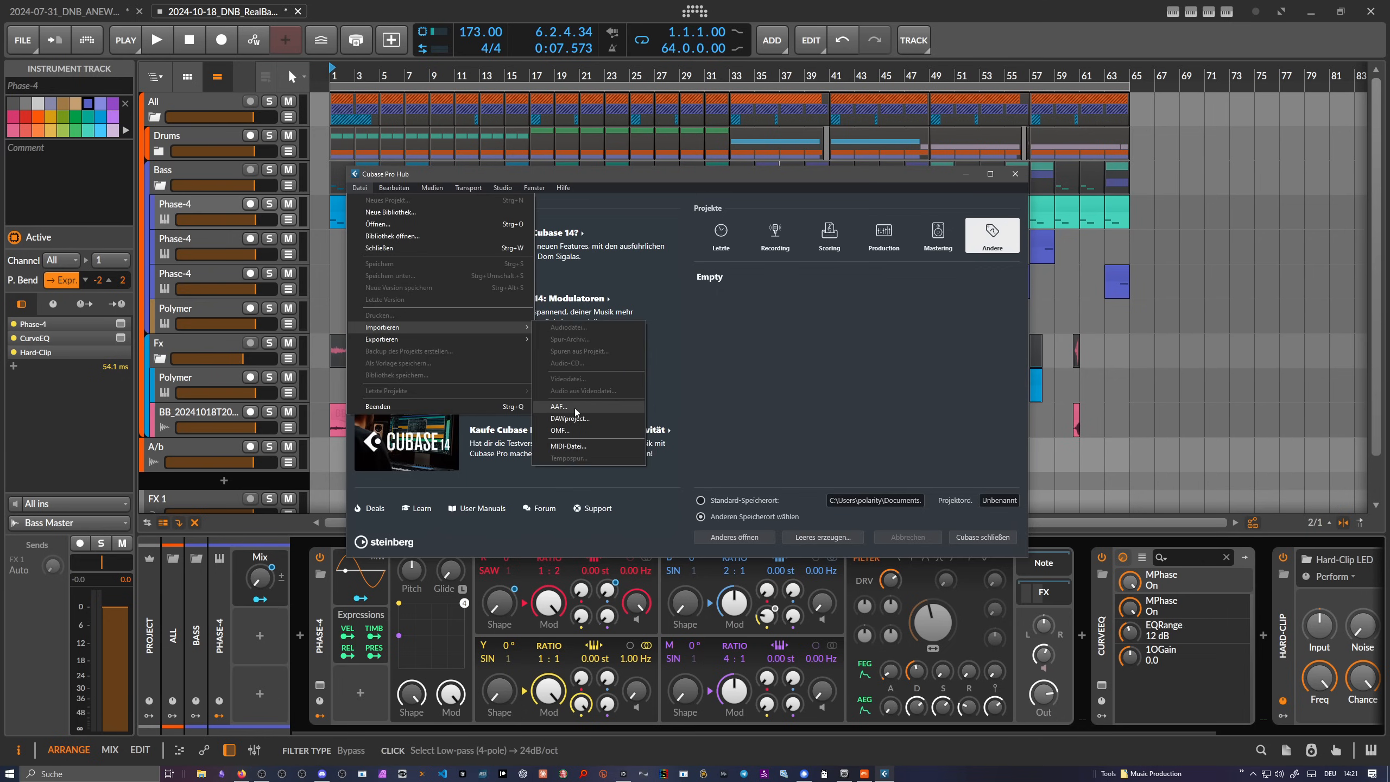
{"action": "mouse_move", "coordinate": [577, 429]}
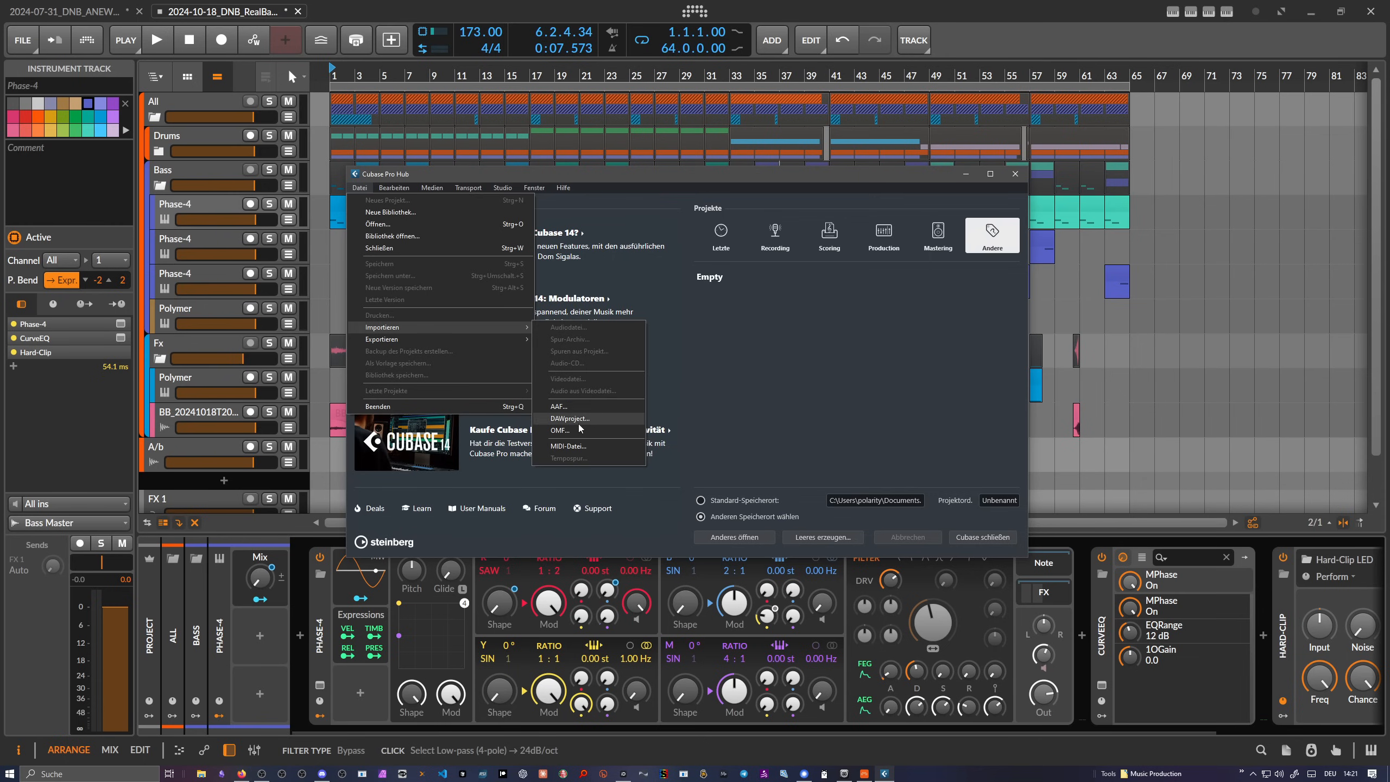
{"action": "mouse_move", "coordinate": [570, 434]}
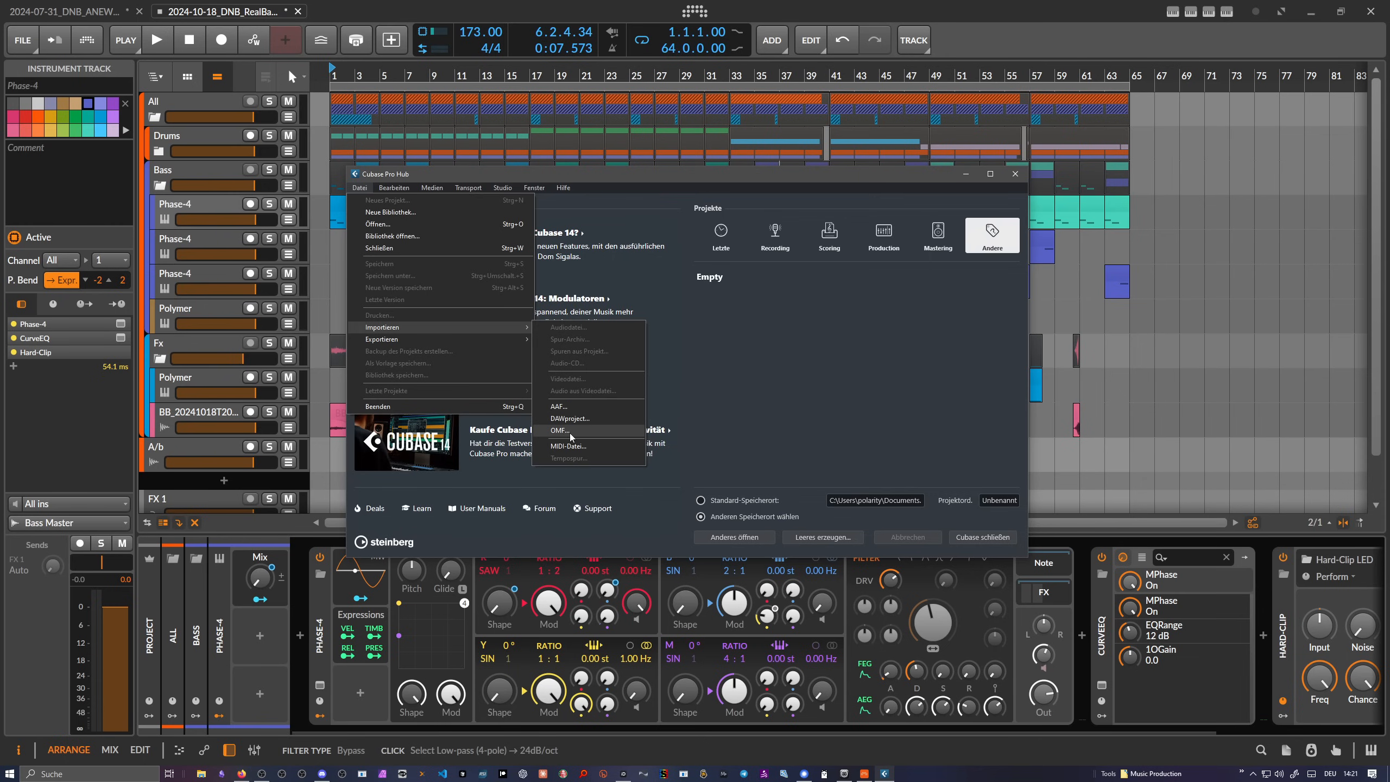
{"action": "mouse_move", "coordinate": [571, 421]}
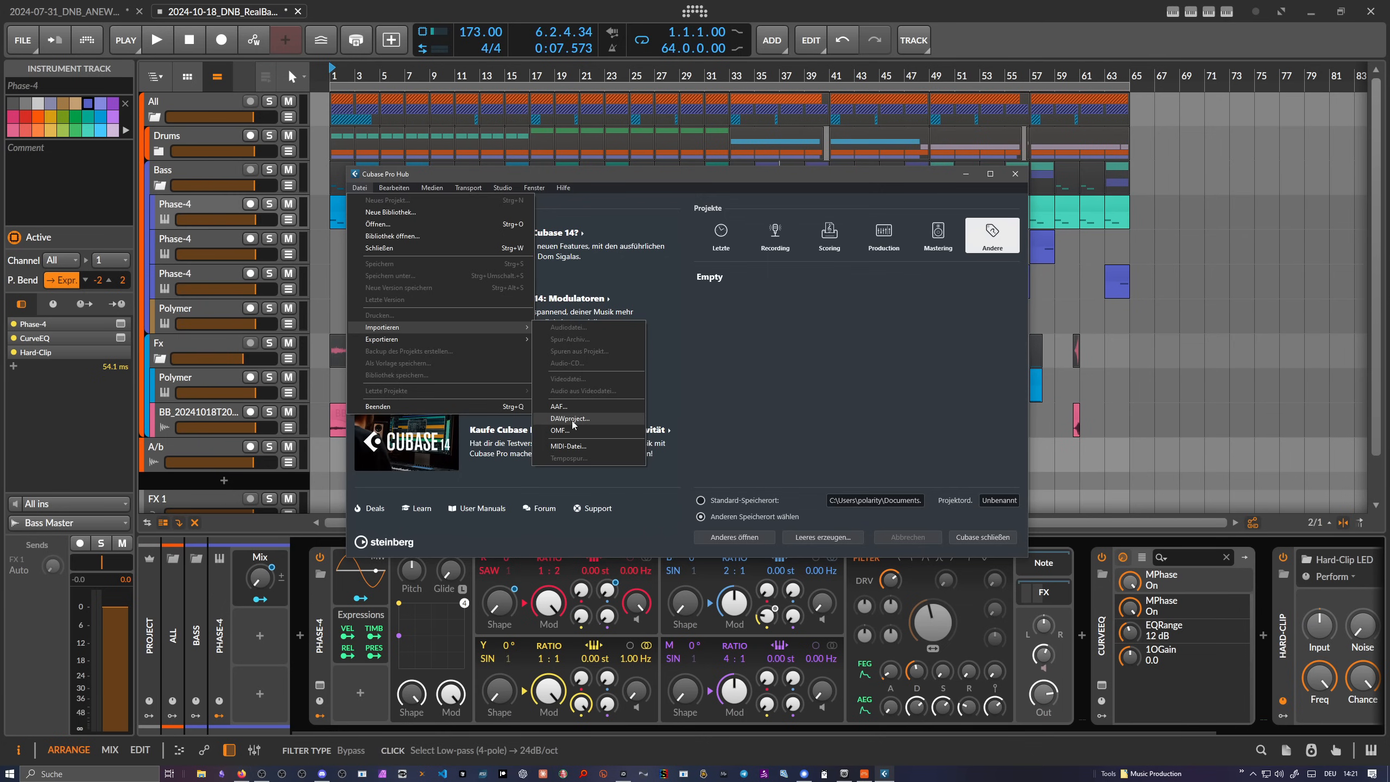
{"action": "left_click", "coordinate": [569, 417]}
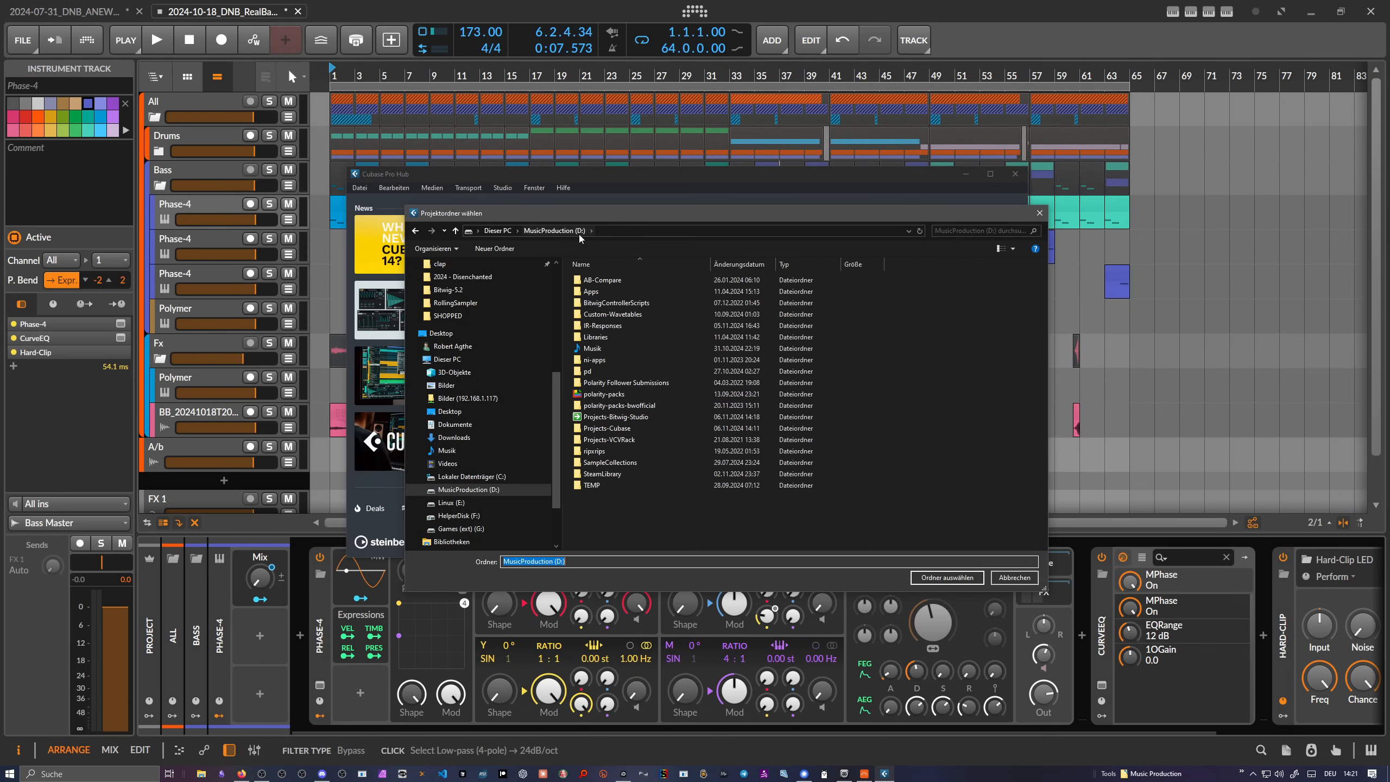
Step: Create a RealBadManImport folder inside Projects-Cubase and choose it as the project folder
{"action": "left_click", "coordinate": [609, 440]}
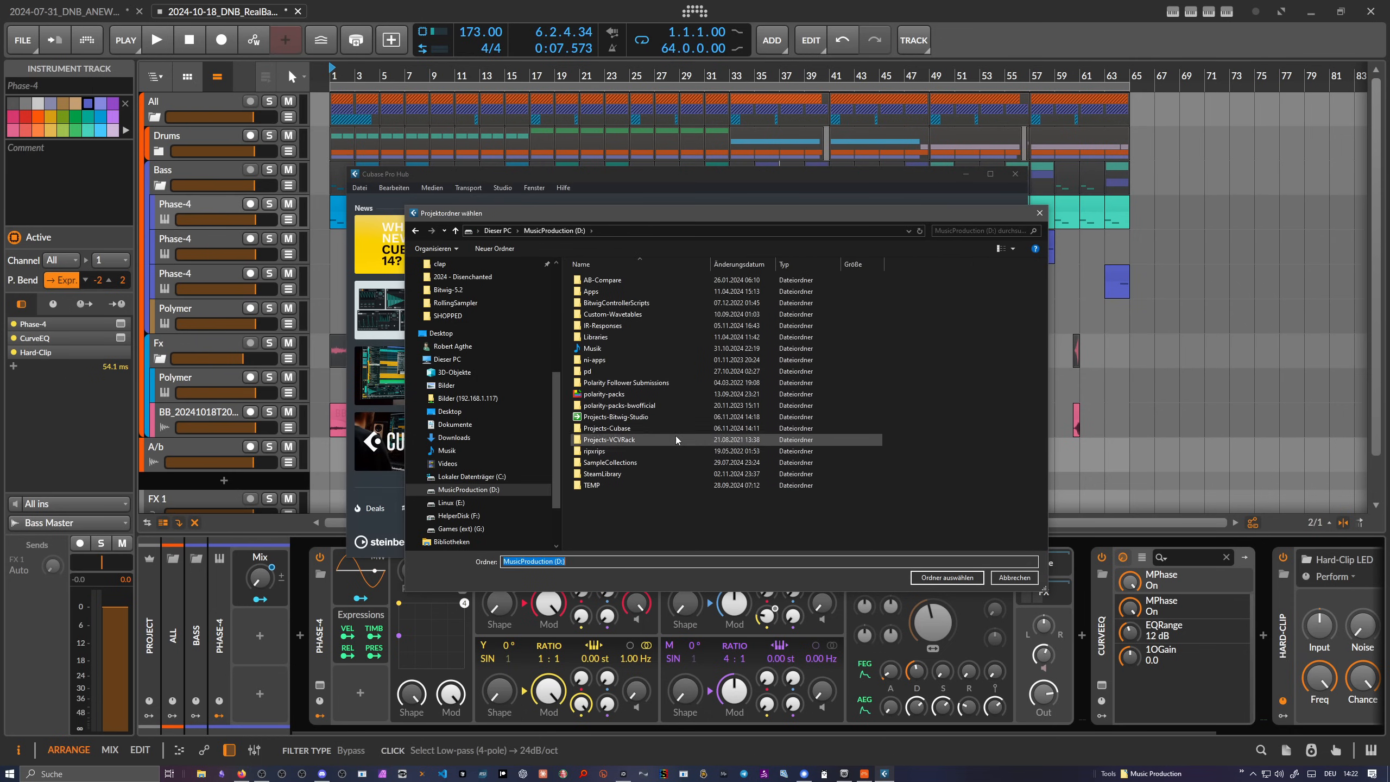
{"action": "double_click", "coordinate": [607, 429]}
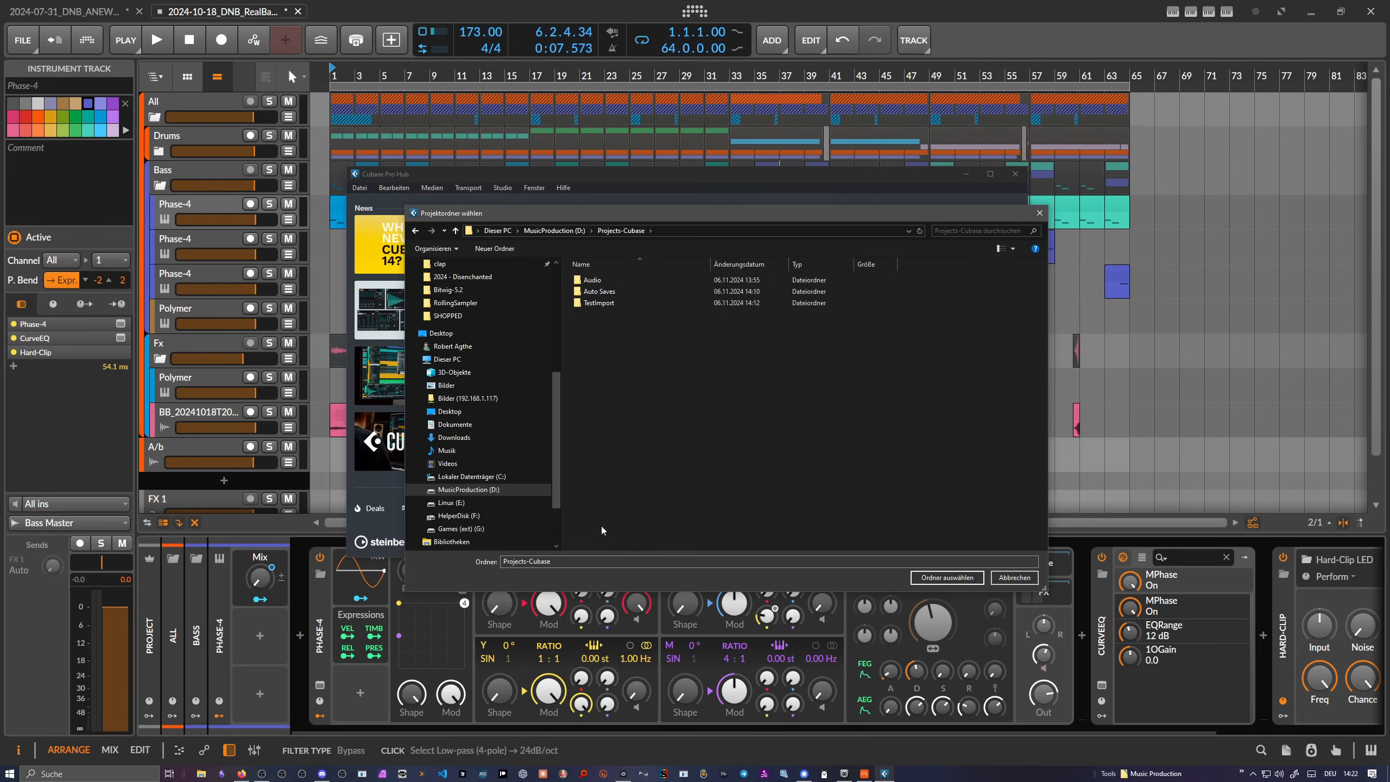
{"action": "mouse_move", "coordinate": [629, 391]}
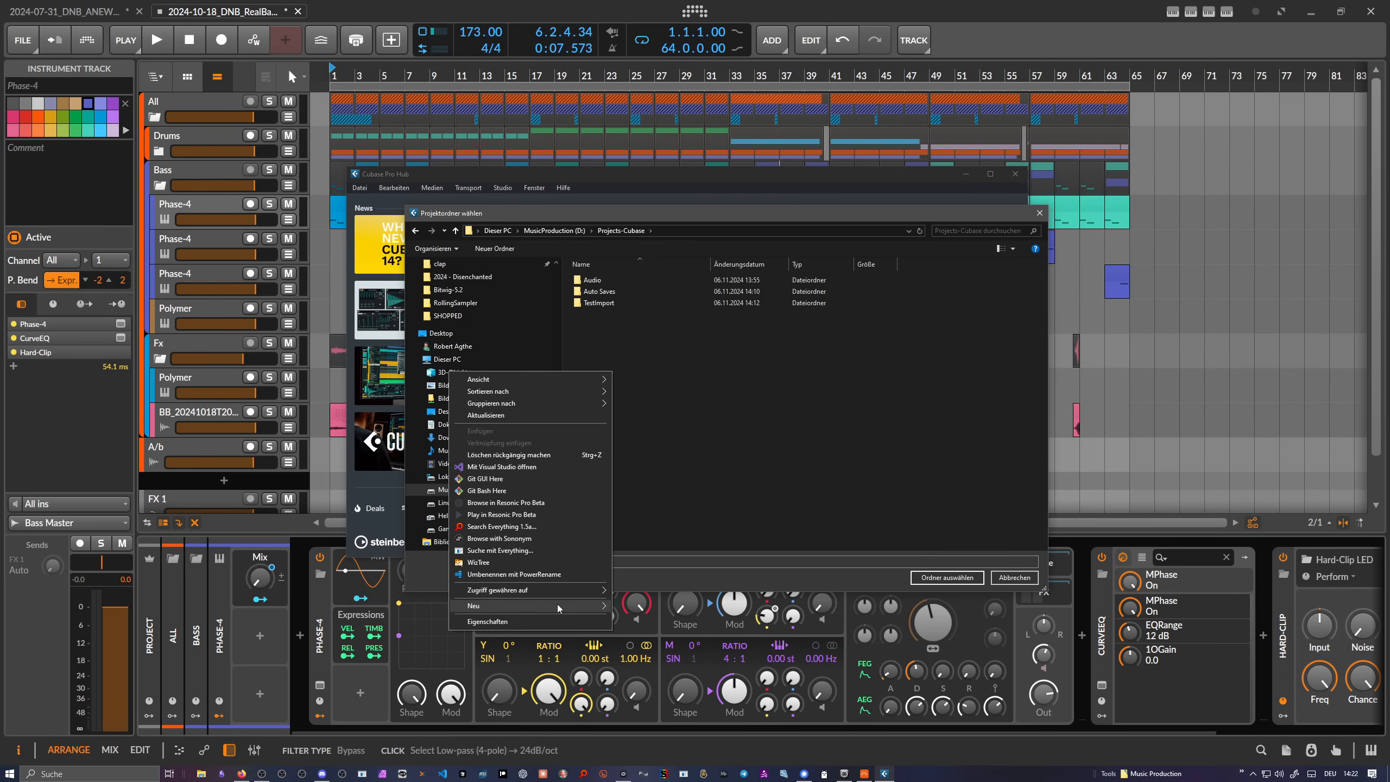
{"action": "left_click", "coordinate": [473, 605]}
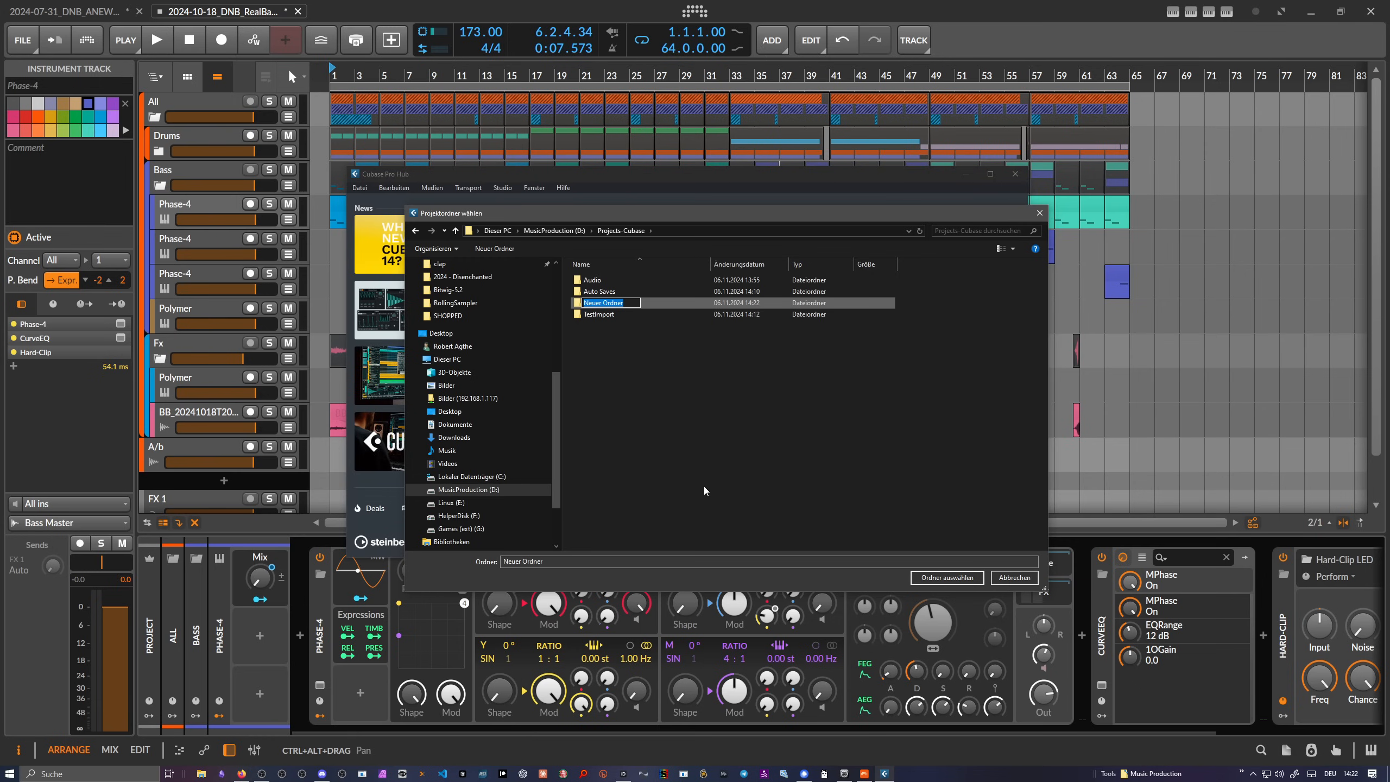
{"action": "type", "text": "RealBadManImport"}
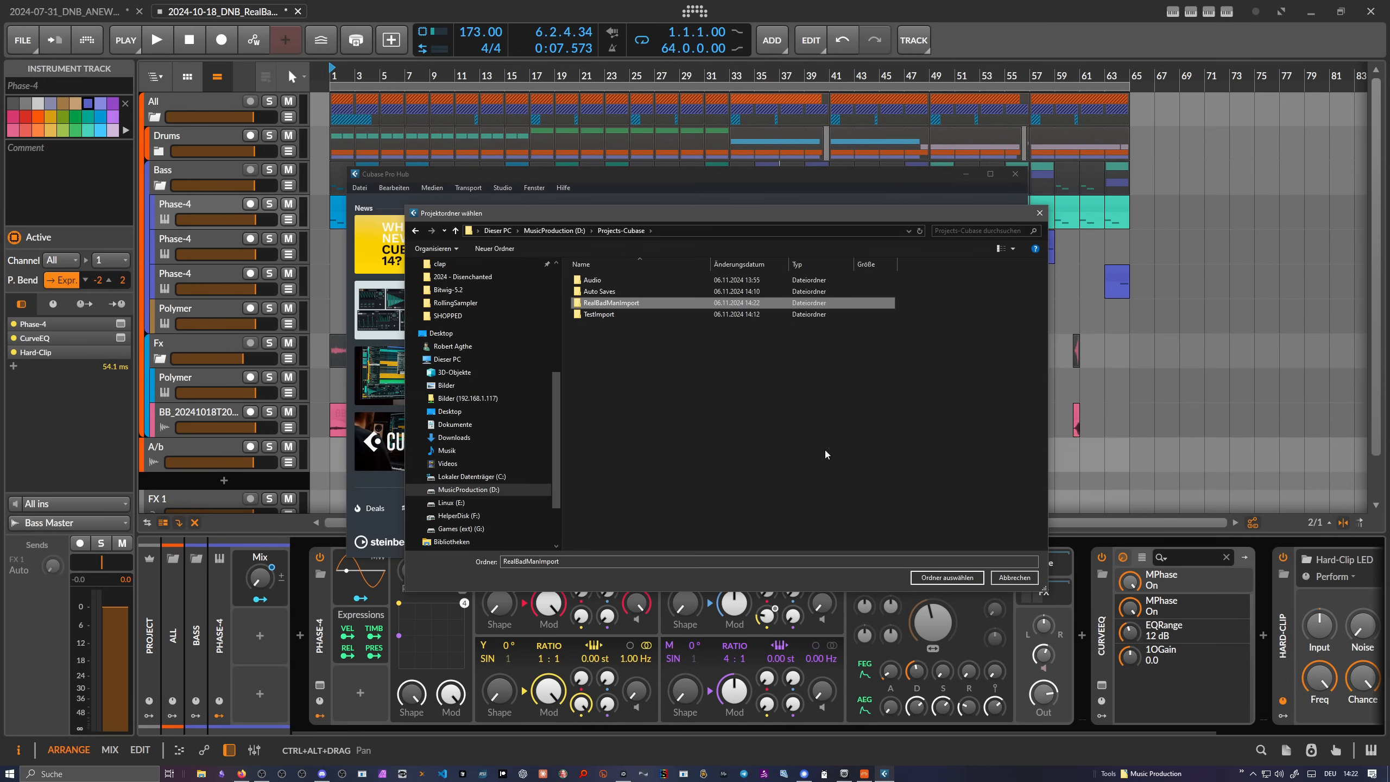
{"action": "double_click", "coordinate": [609, 303]}
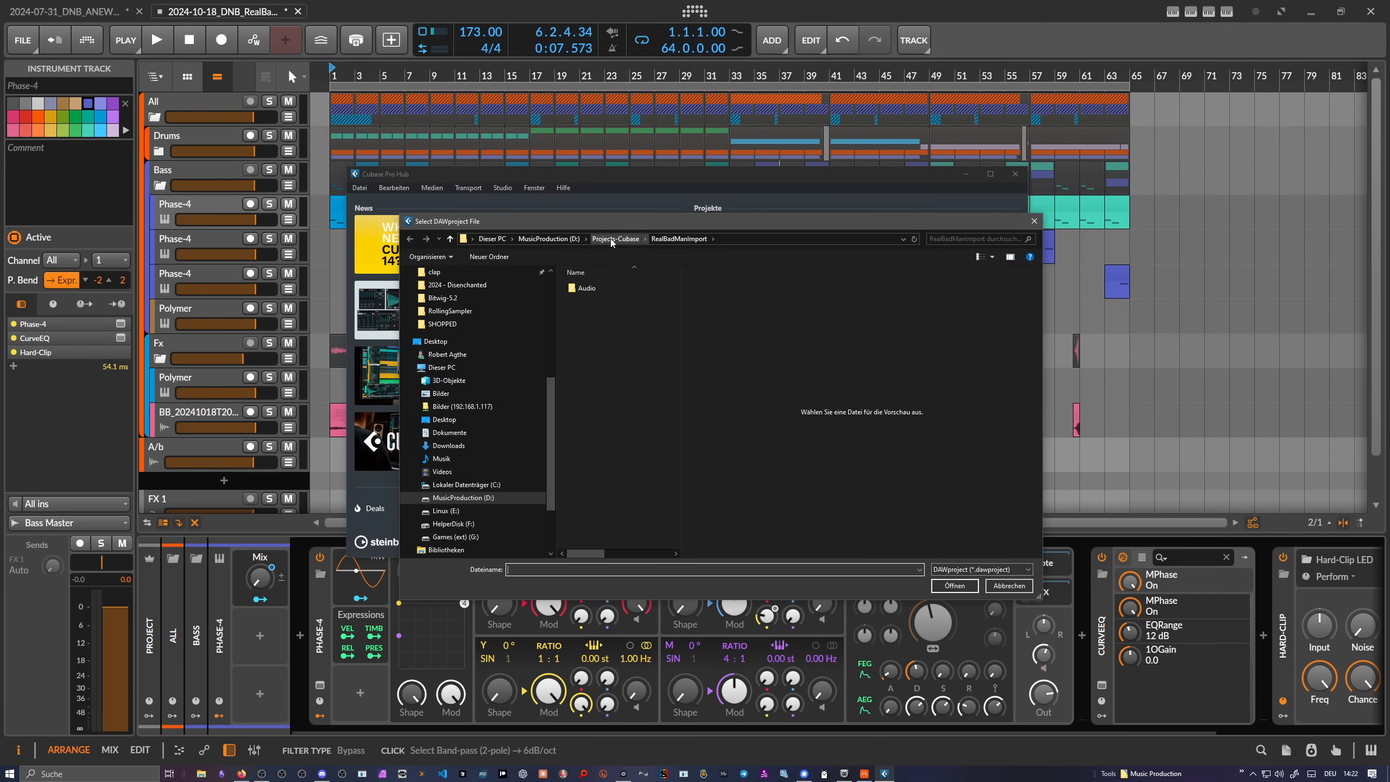
Step: Open the RealBadman .dawproject file from MusicProduction > Projects-Bitwig-Studio
{"action": "left_click", "coordinate": [548, 239]}
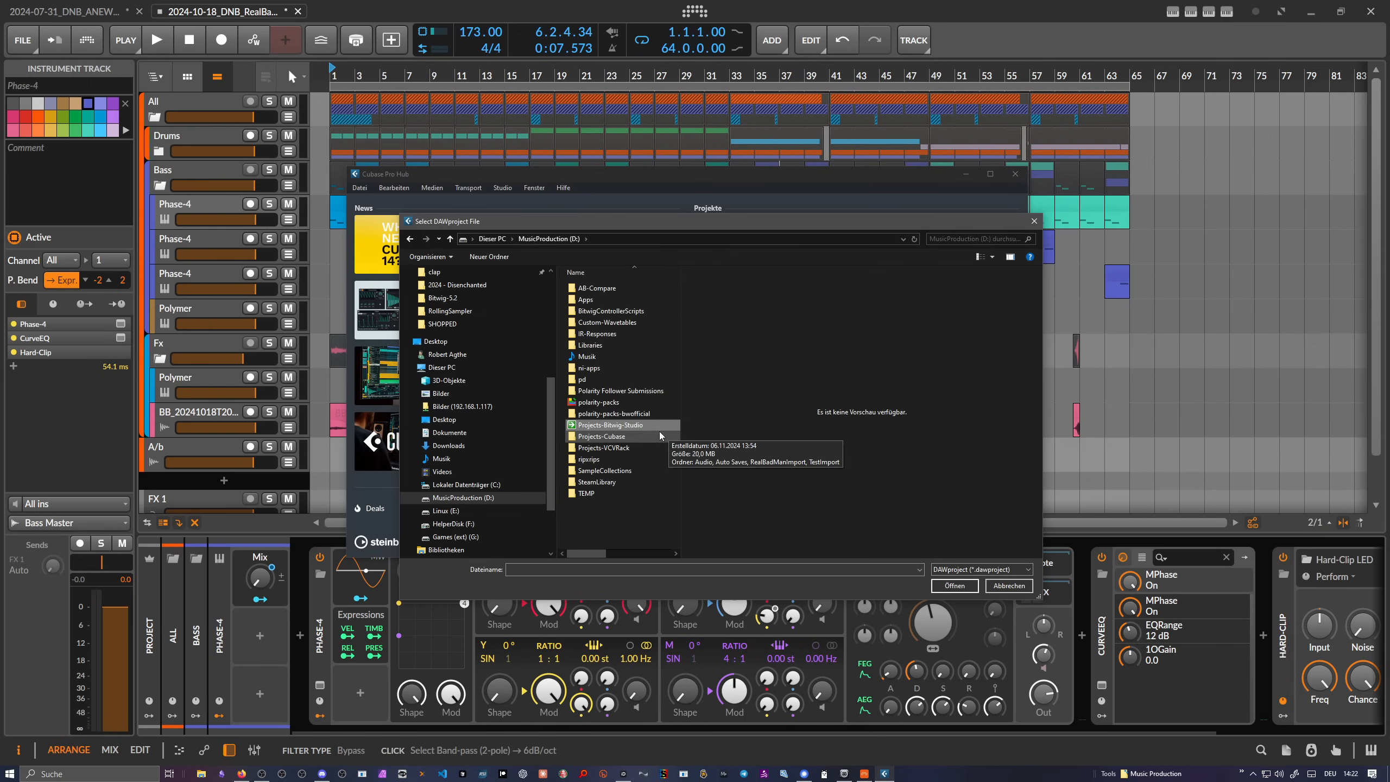
{"action": "double_click", "coordinate": [608, 425]}
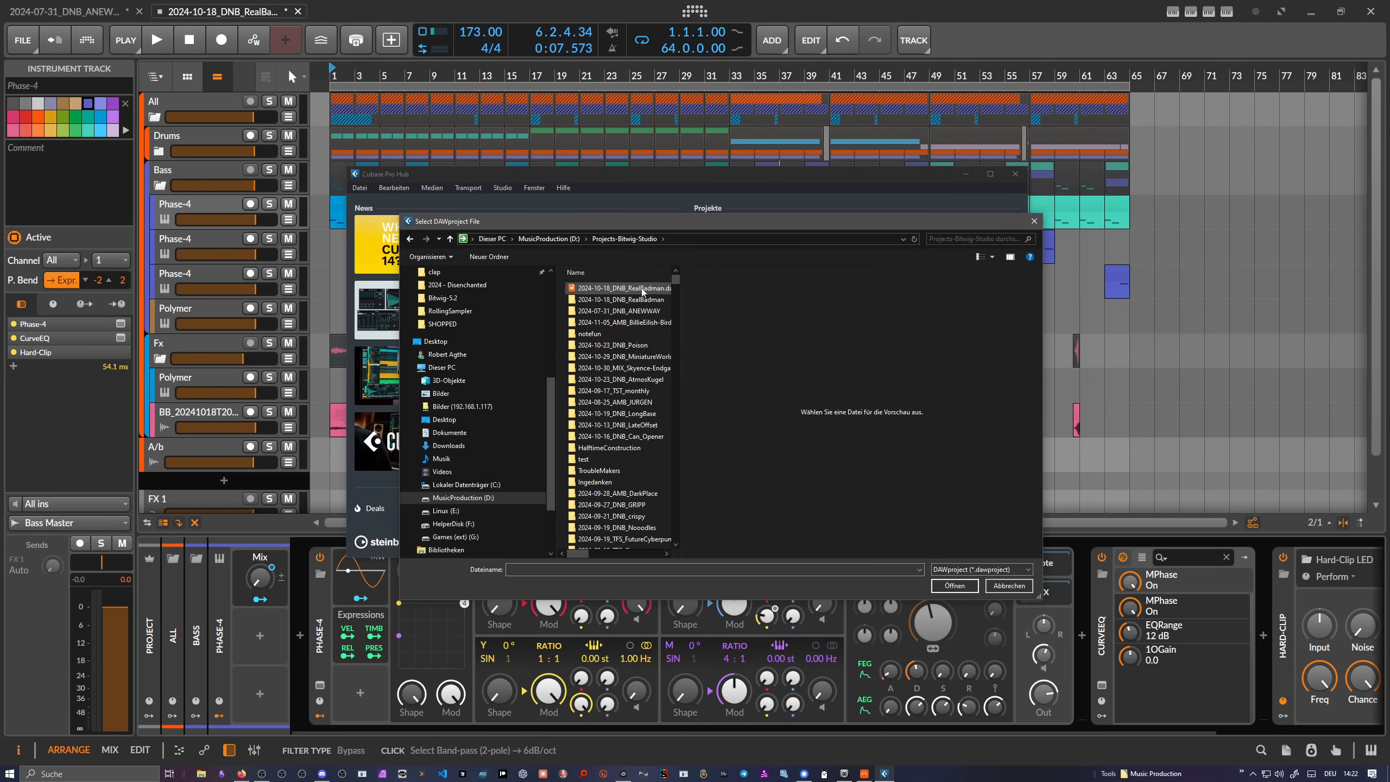
{"action": "left_click", "coordinate": [1007, 585]}
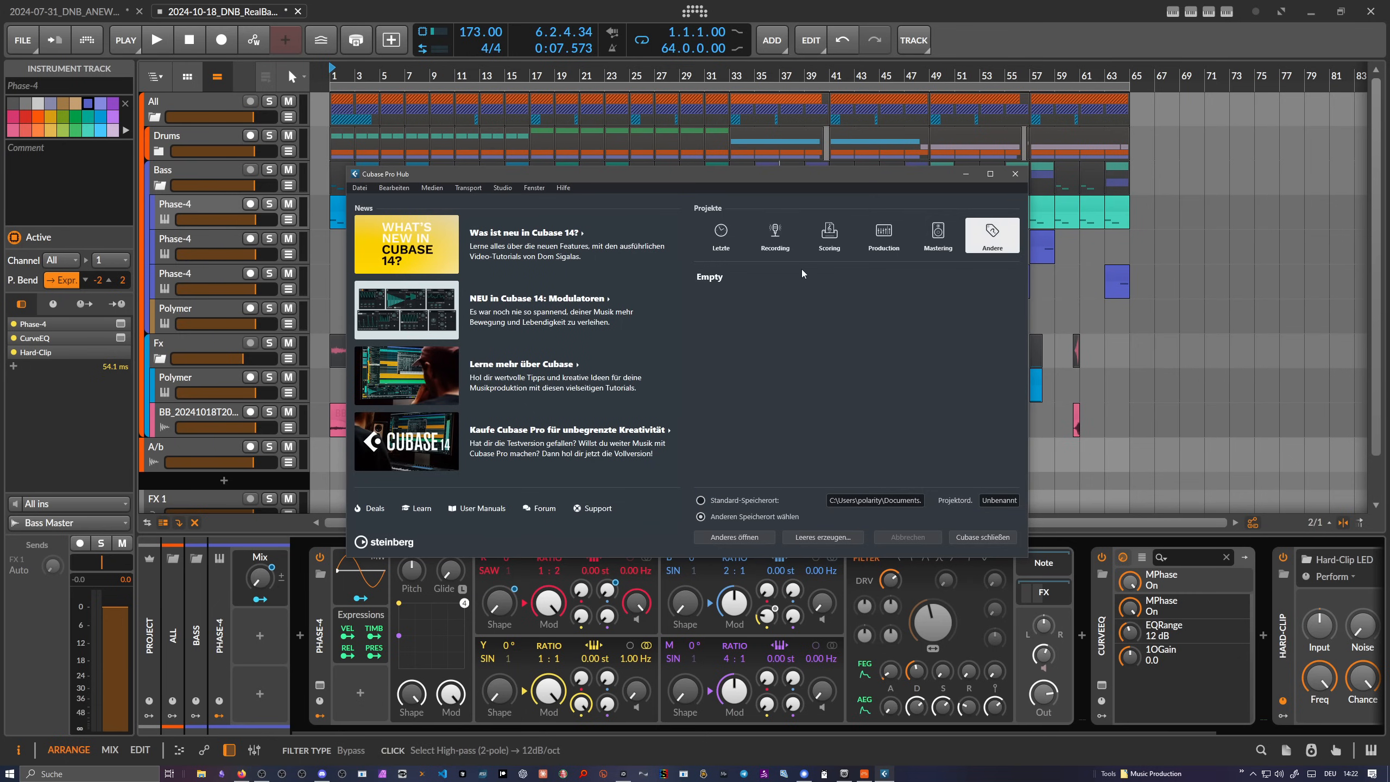
{"action": "left_click", "coordinate": [819, 537]}
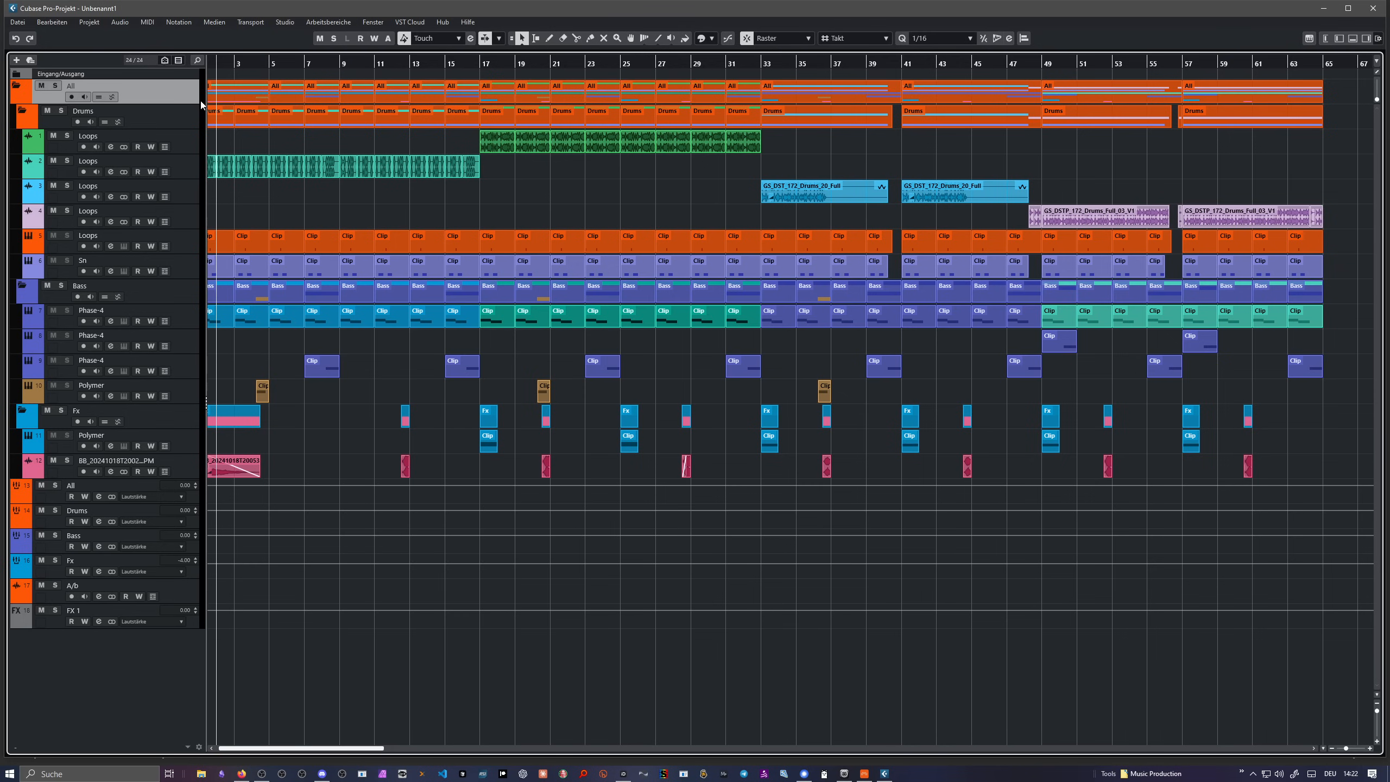
{"action": "mouse_move", "coordinate": [215, 81]}
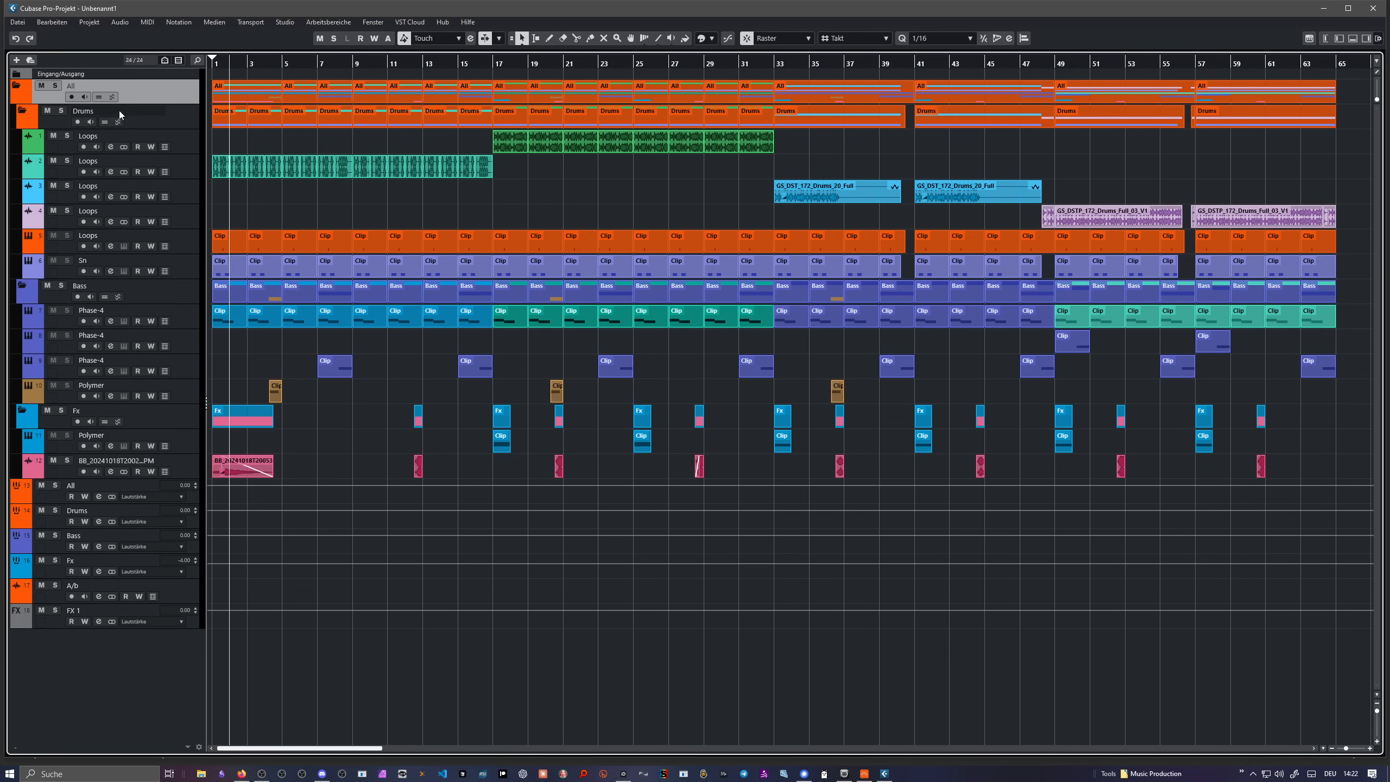
{"action": "mouse_move", "coordinate": [137, 117]}
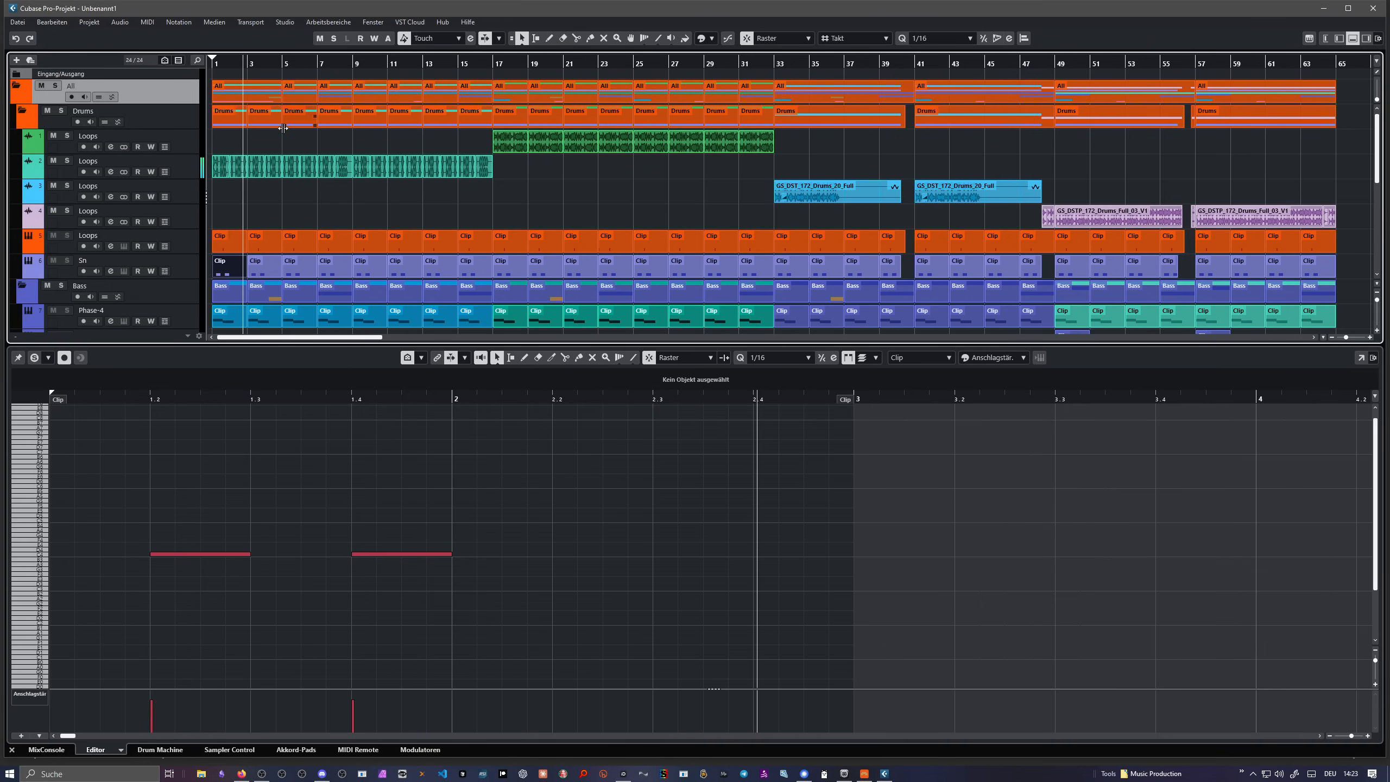
Step: Scroll the Key Editor and select the teal Loops audio clip
{"action": "scroll", "scroll_direction": "right", "scroll_amount": 3}
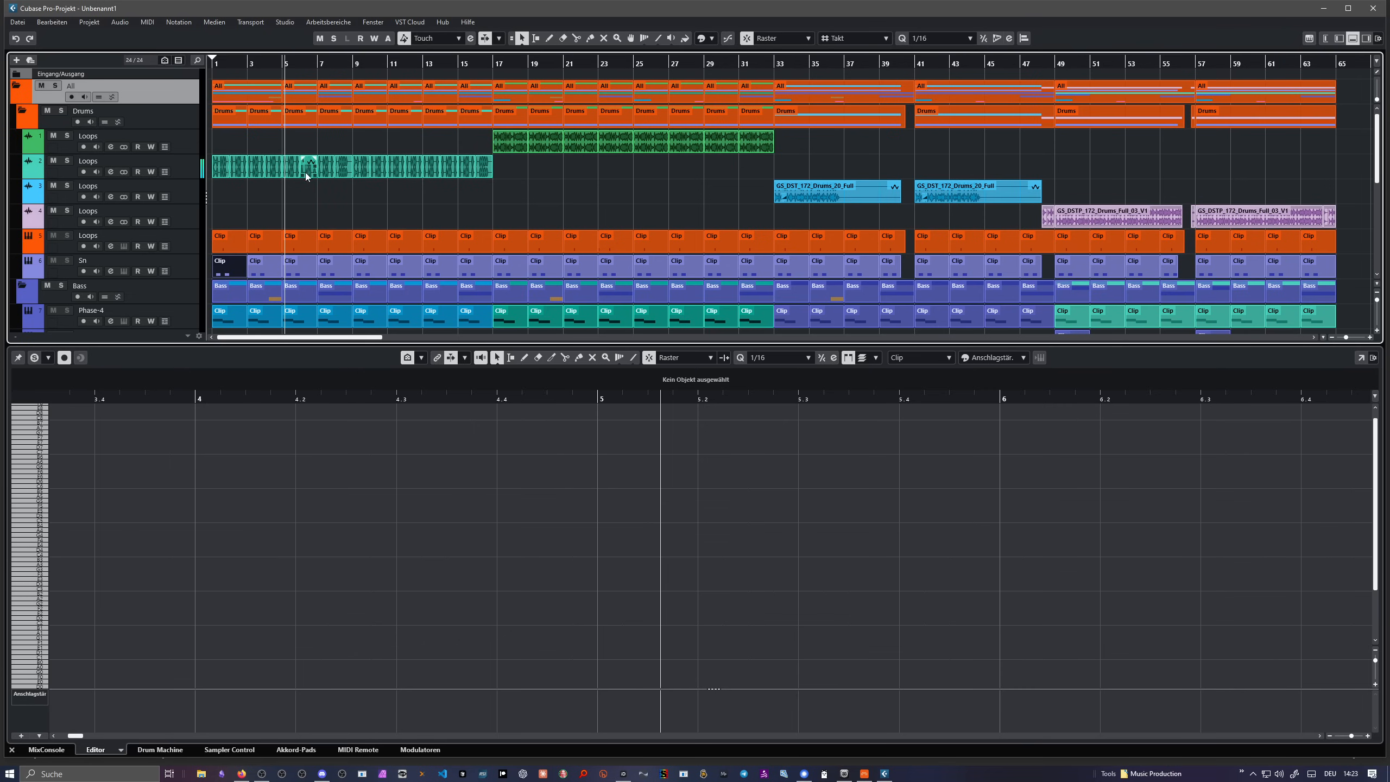
{"action": "left_click", "coordinate": [83, 171]}
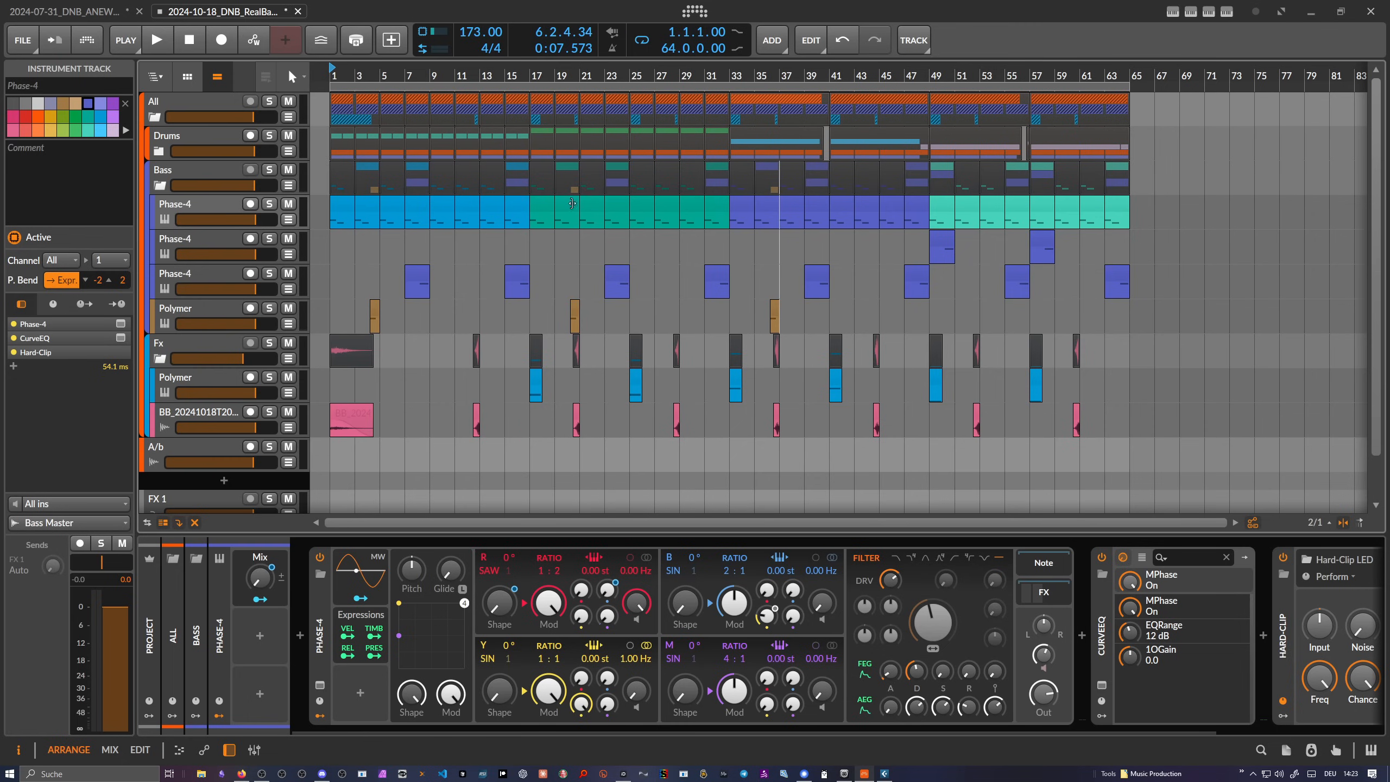
Step: Return to Cubase Pro to view the teal Loops clip's waveform
{"action": "left_click", "coordinate": [164, 170]}
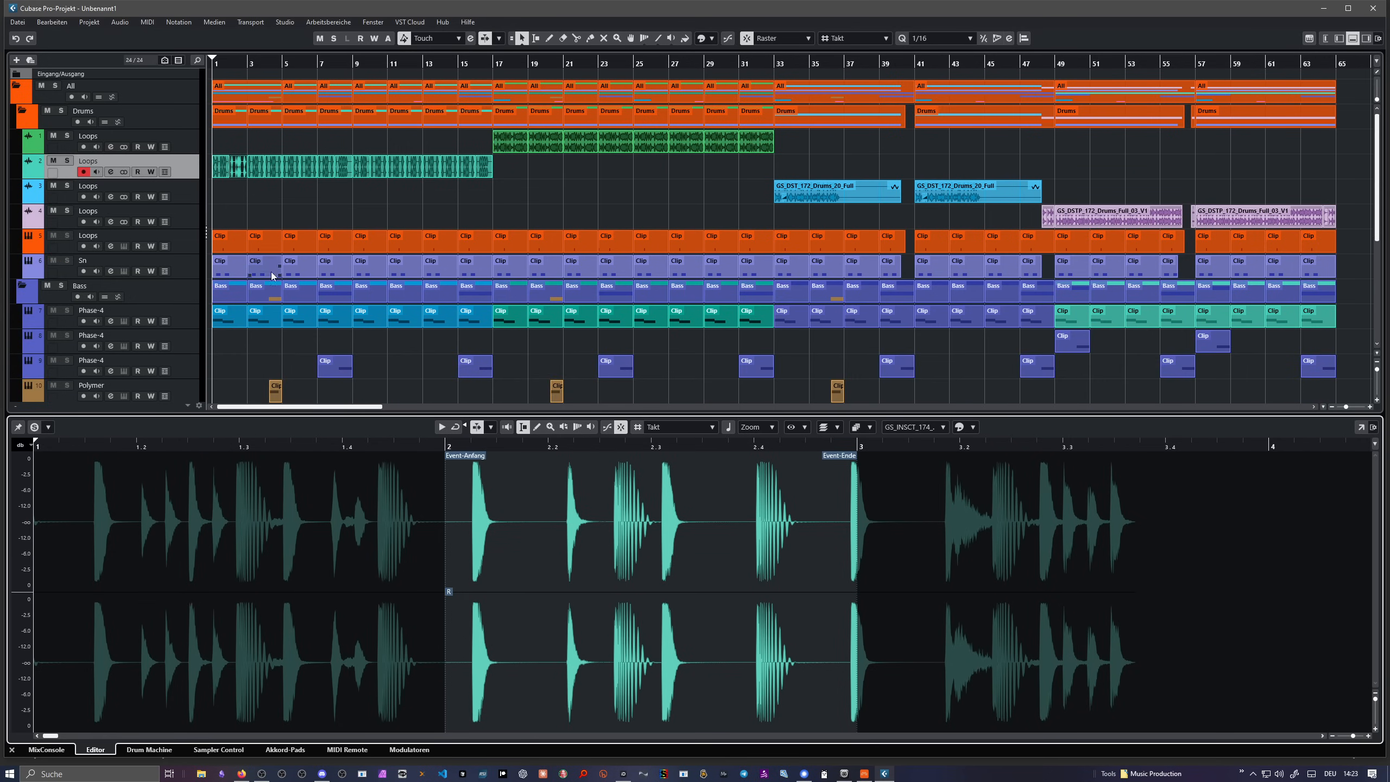
Step: Scroll the track list and select the Phase-4 instrument track
{"action": "scroll", "scroll_direction": "down", "scroll_amount": 3}
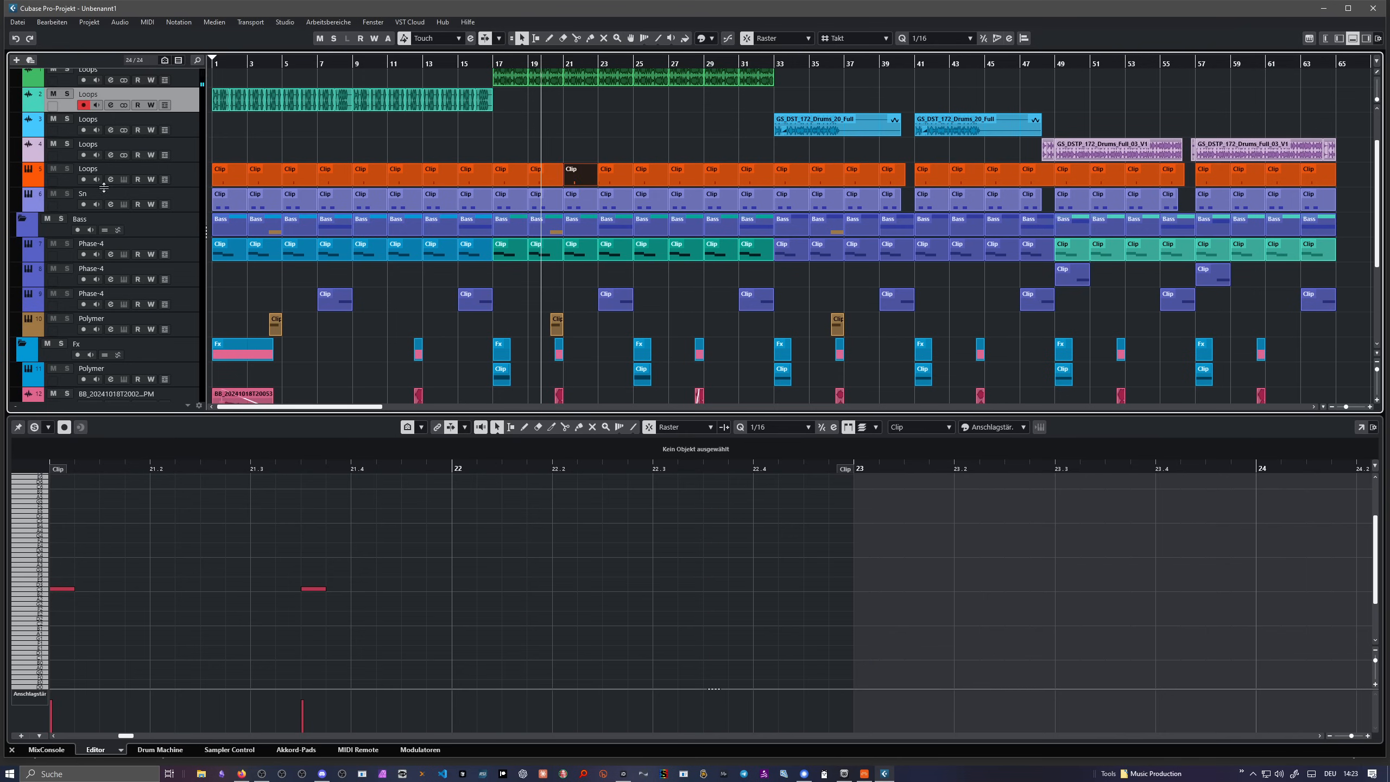
{"action": "left_click", "coordinate": [92, 242]}
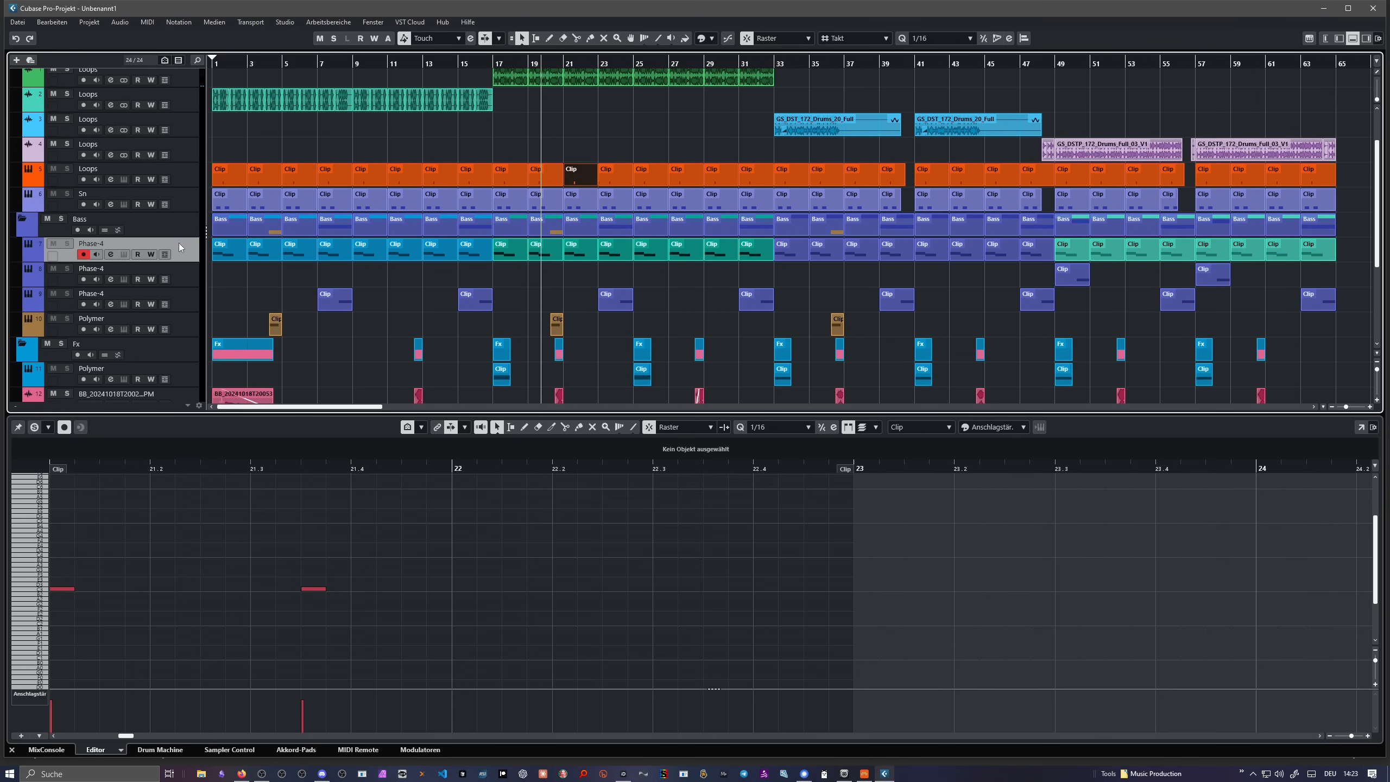
{"action": "mouse_move", "coordinate": [119, 257]}
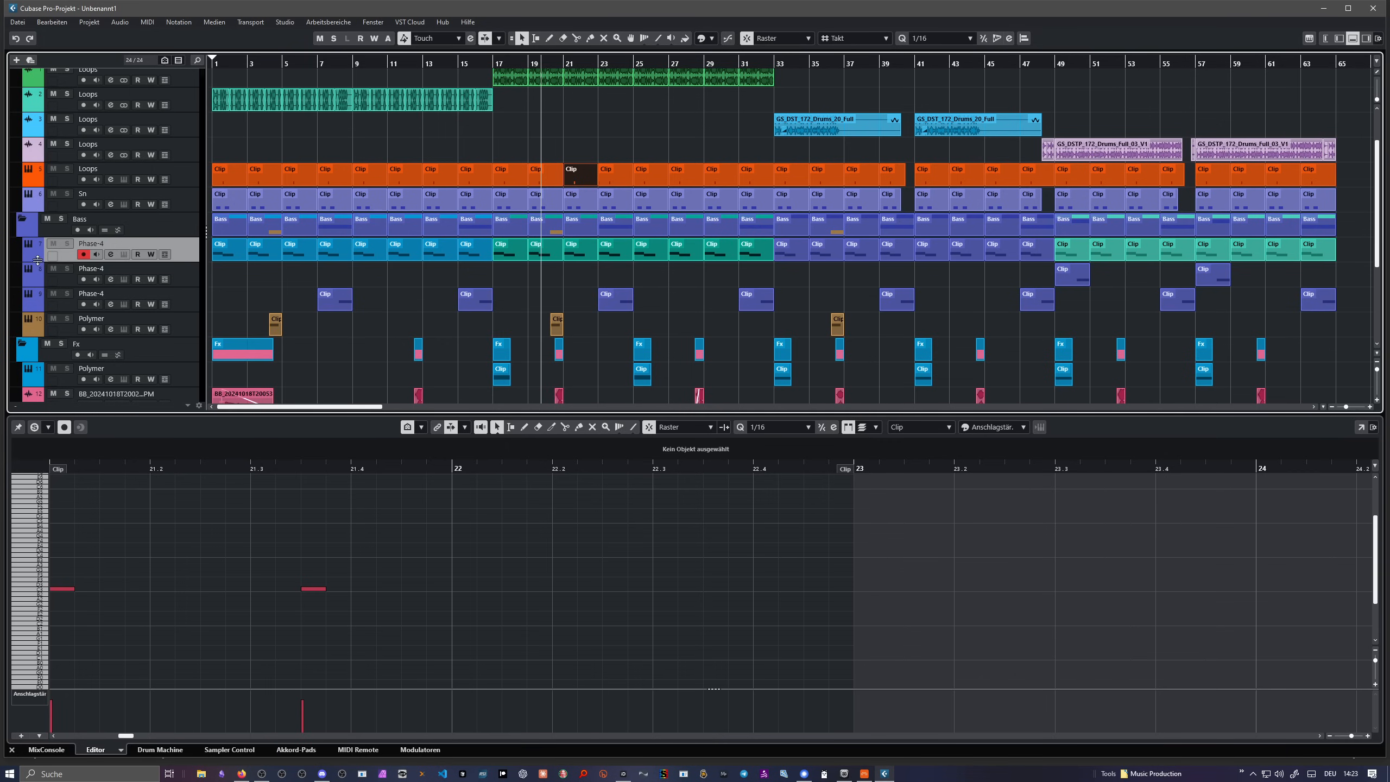
Step: Show the Phase-4 track's automation lane
{"action": "left_click", "coordinate": [139, 269]}
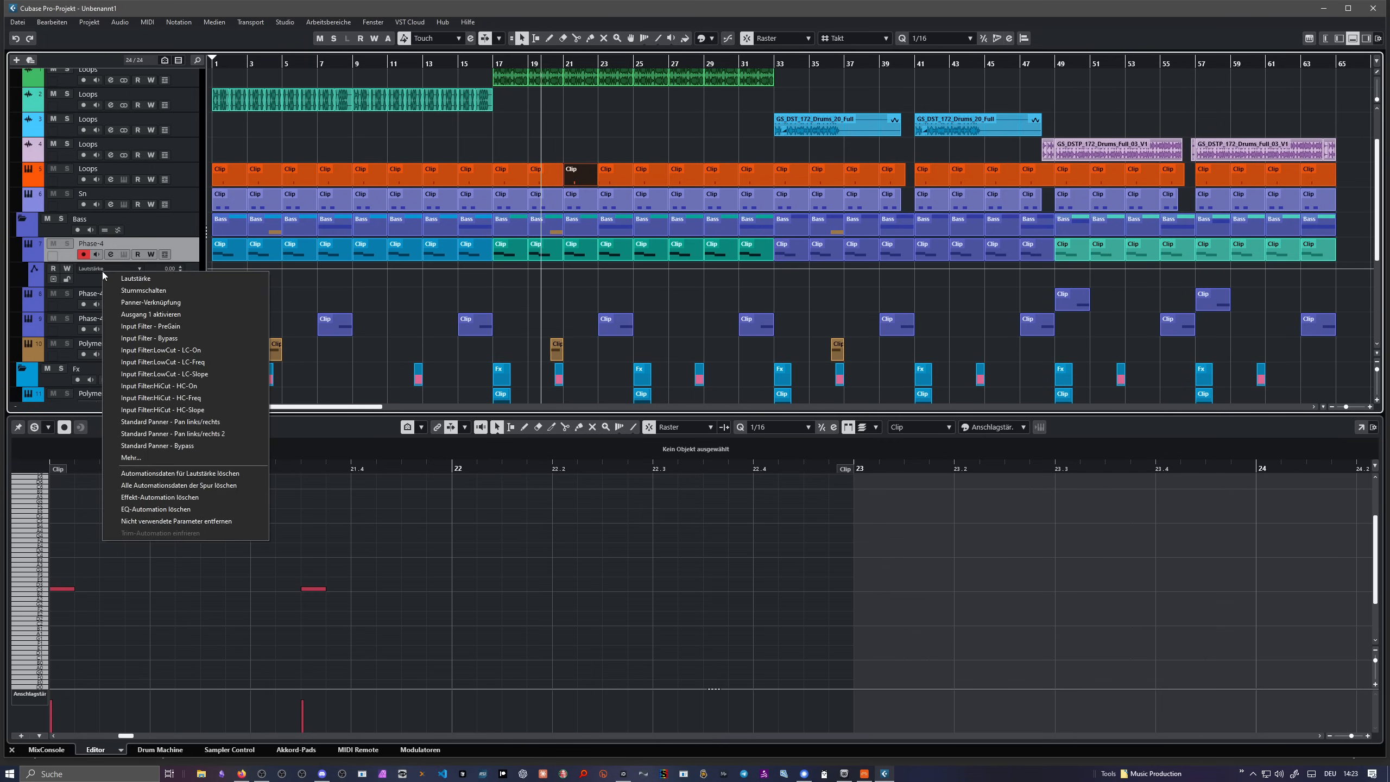
{"action": "mouse_move", "coordinate": [168, 398]}
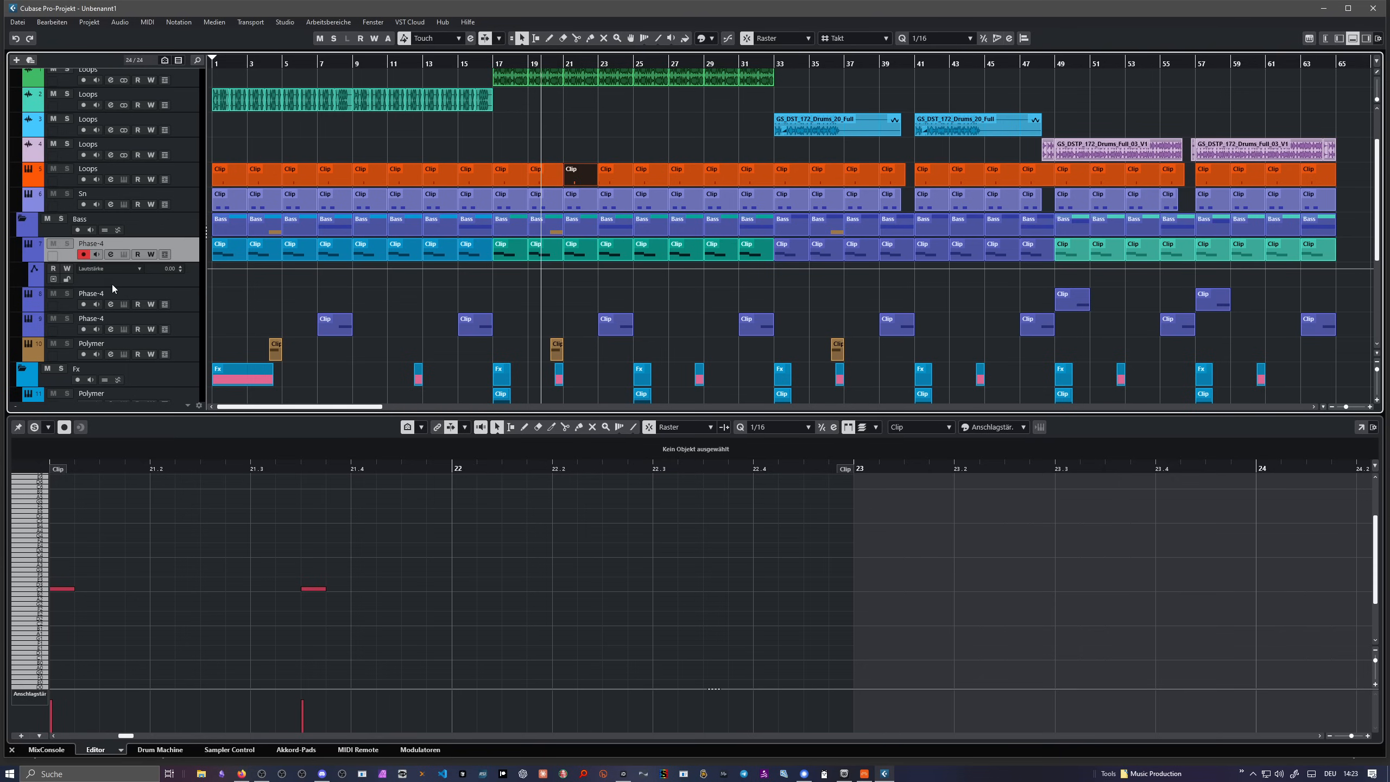
{"action": "mouse_move", "coordinate": [135, 278]}
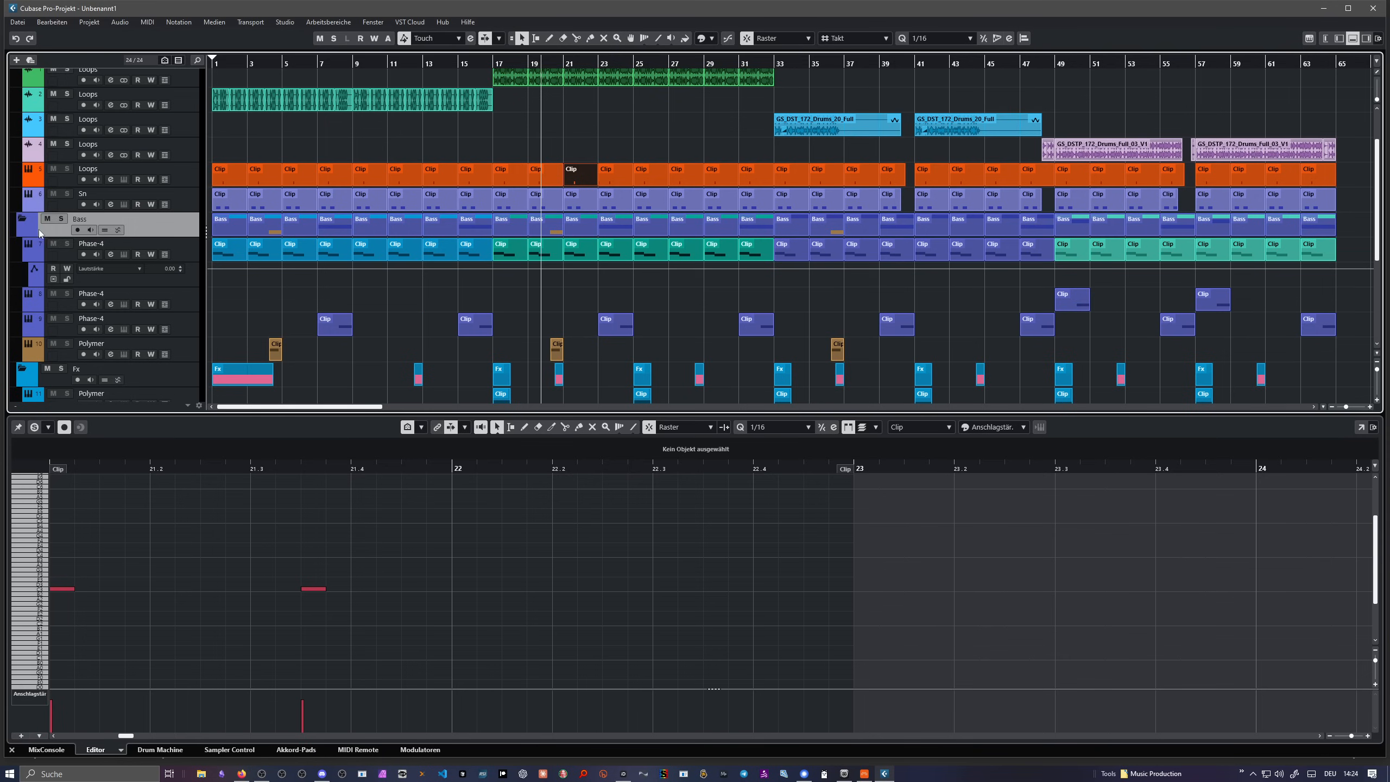
{"action": "mouse_move", "coordinate": [89, 228]}
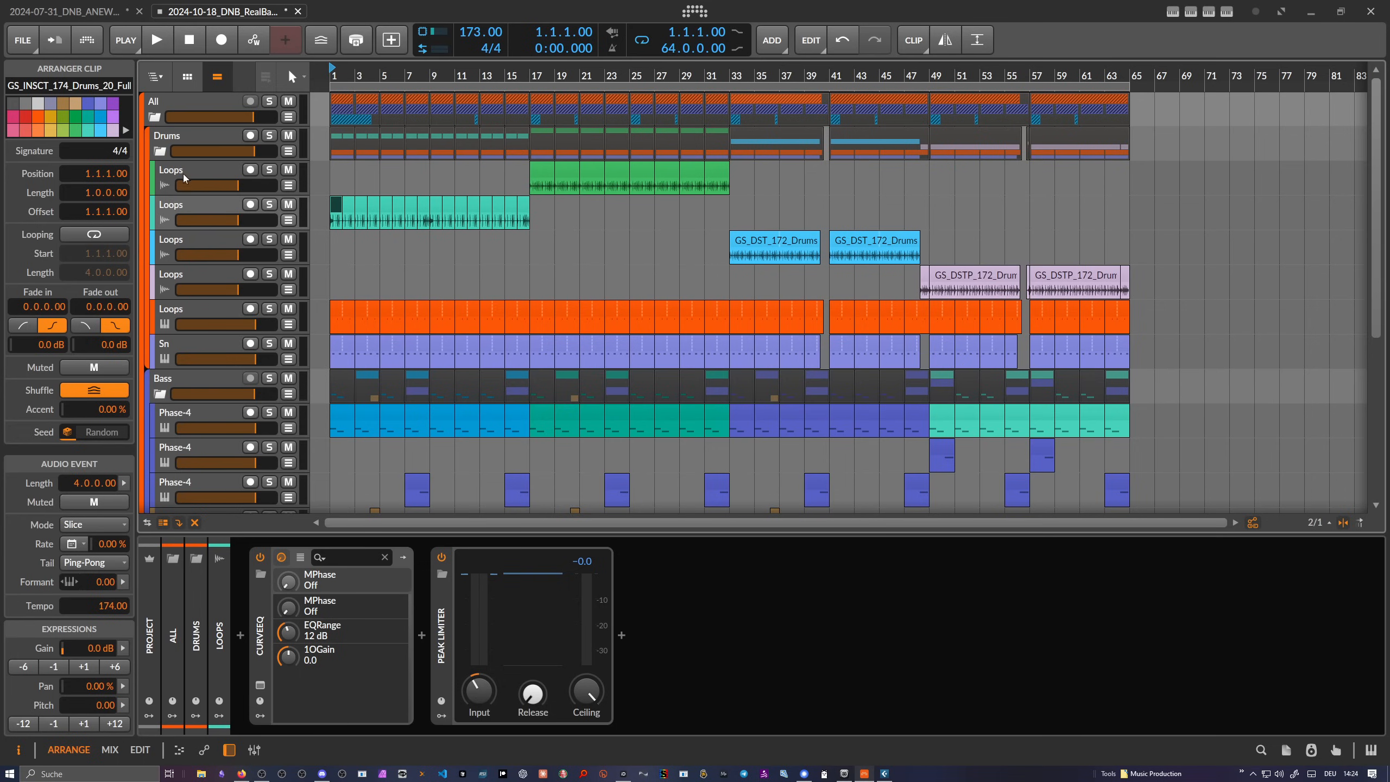
Step: Scroll down the original Bitwig project to the Bass track's Delay-1 On/Off automation lane
{"action": "scroll", "scroll_direction": "down", "scroll_amount": 3}
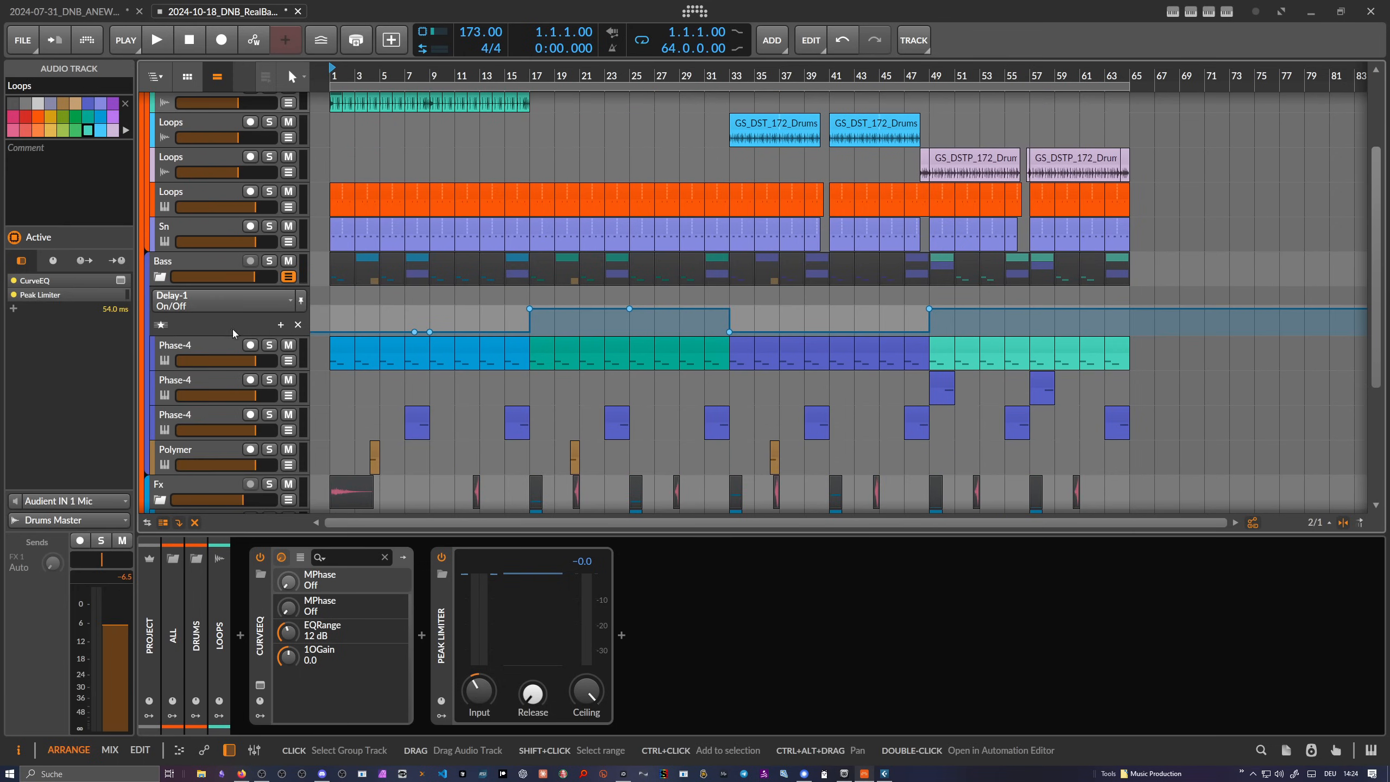
{"action": "mouse_move", "coordinate": [446, 317]}
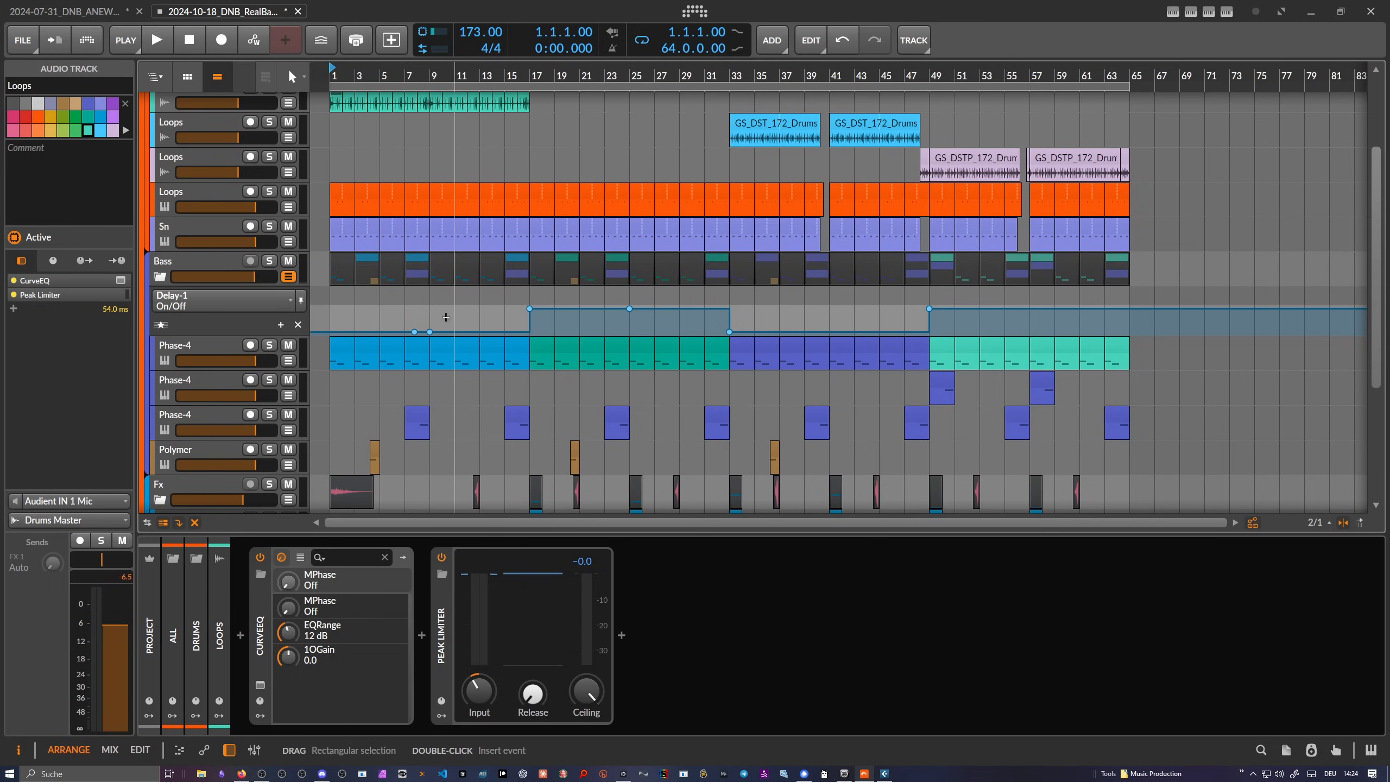
{"action": "mouse_move", "coordinate": [344, 313]}
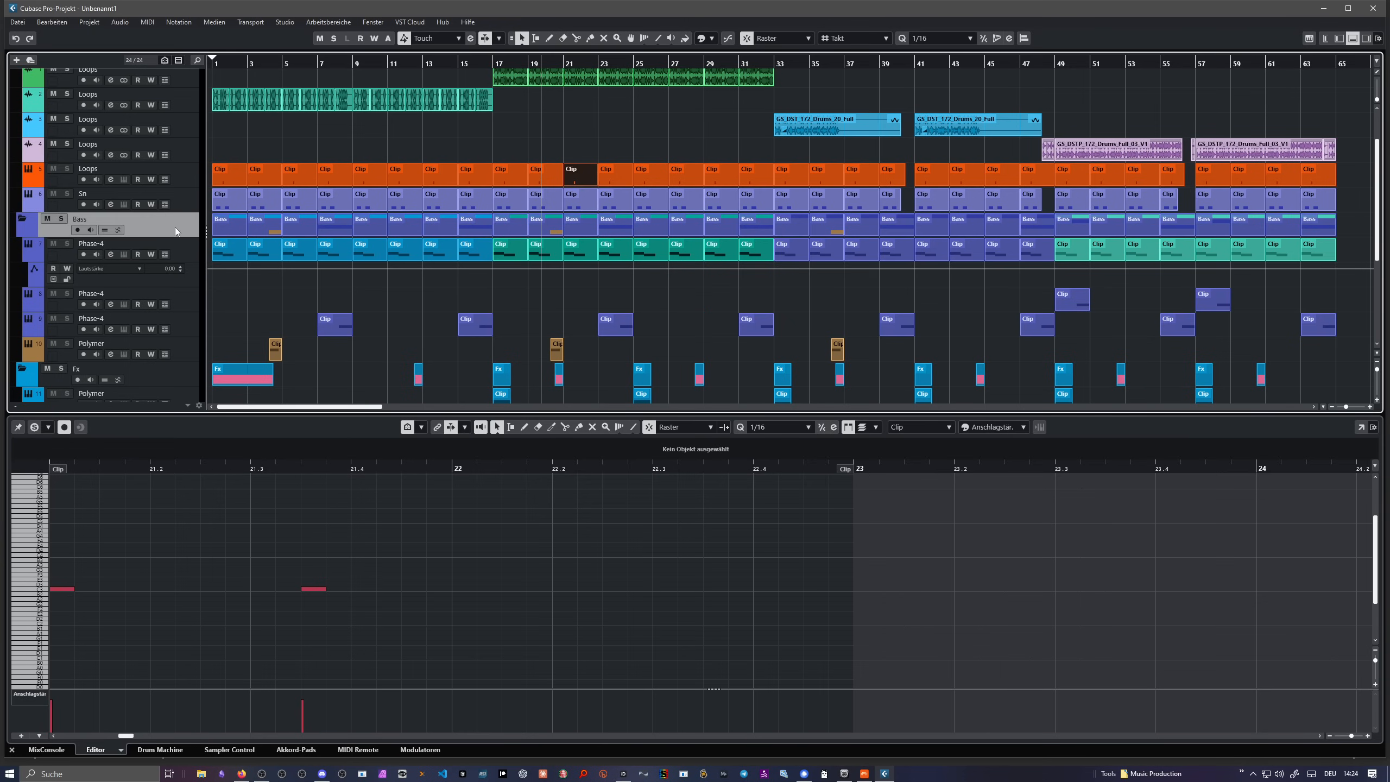
{"action": "mouse_move", "coordinate": [31, 230]}
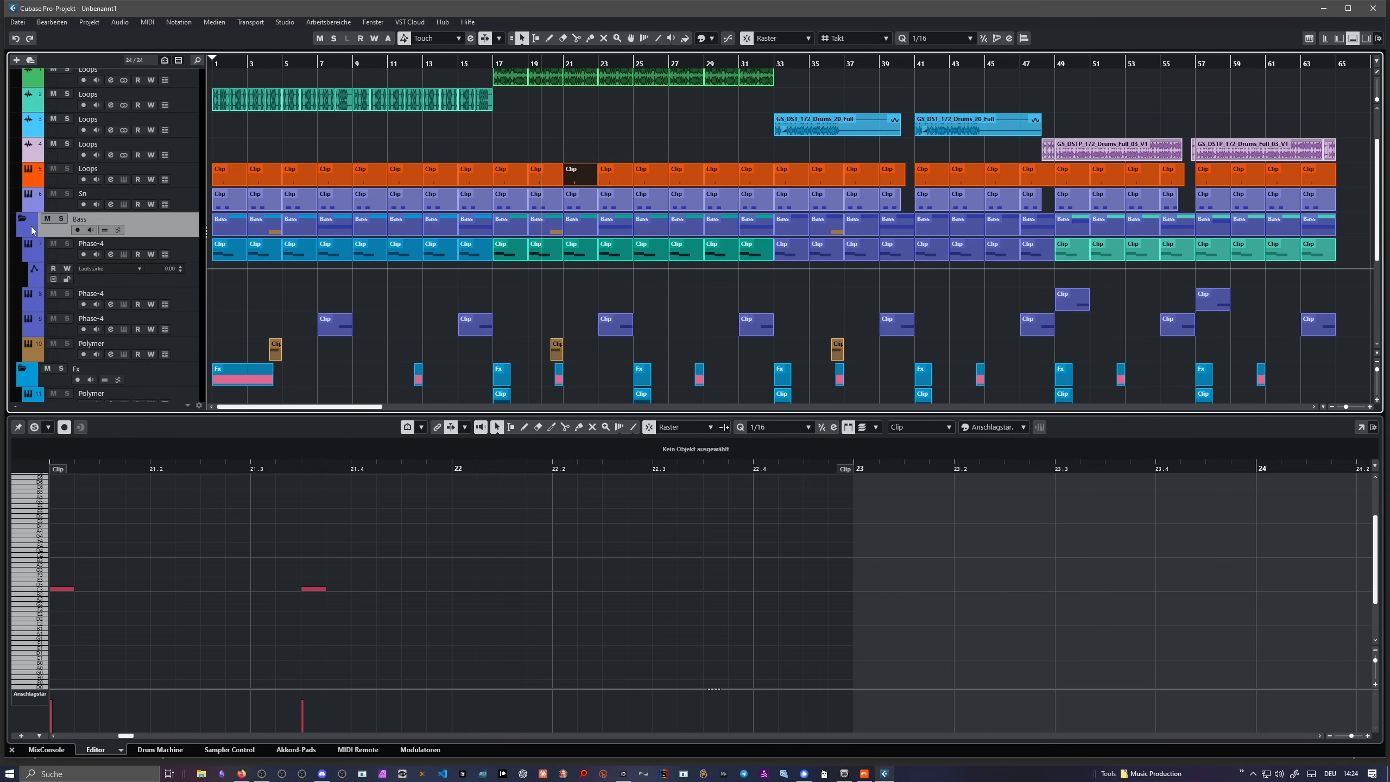
{"action": "right_click", "coordinate": [80, 225]}
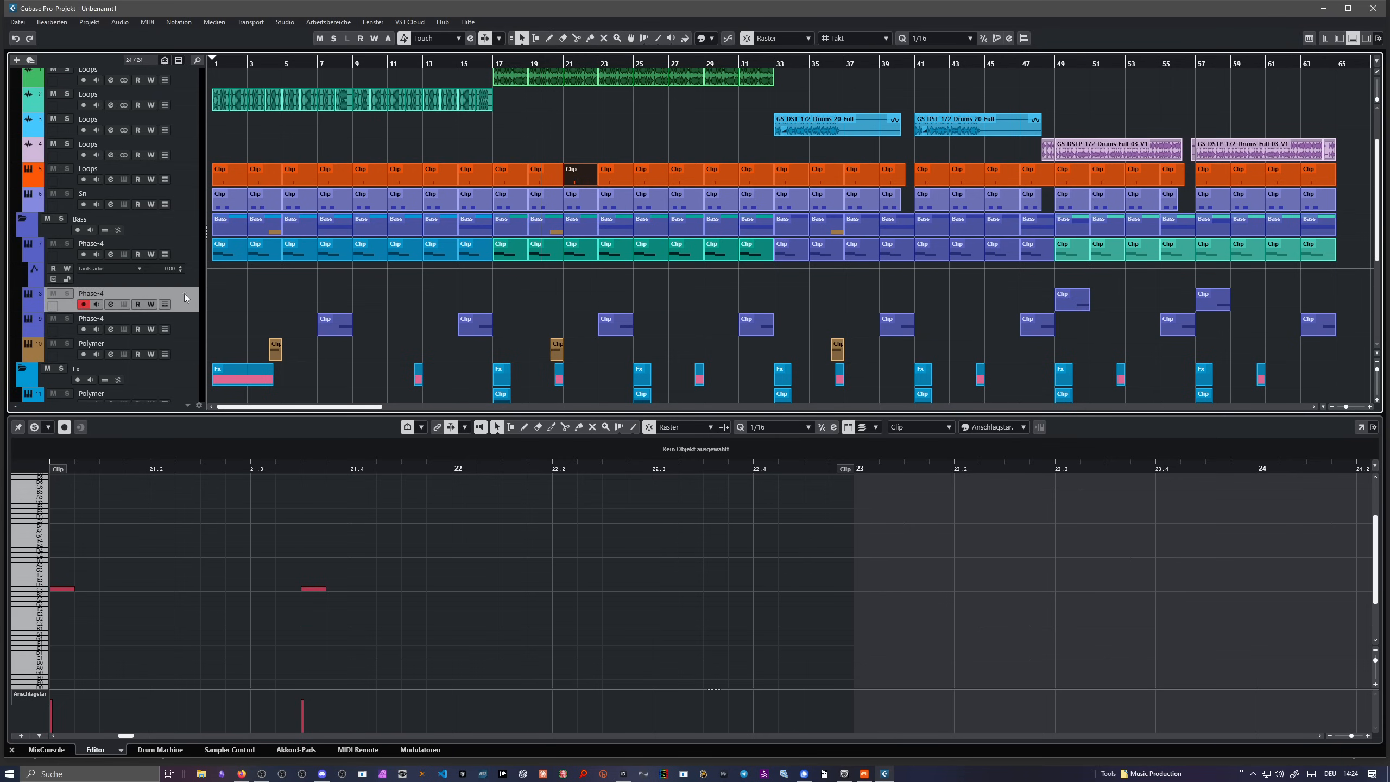
{"action": "scroll", "scroll_direction": "down", "scroll_amount": 3}
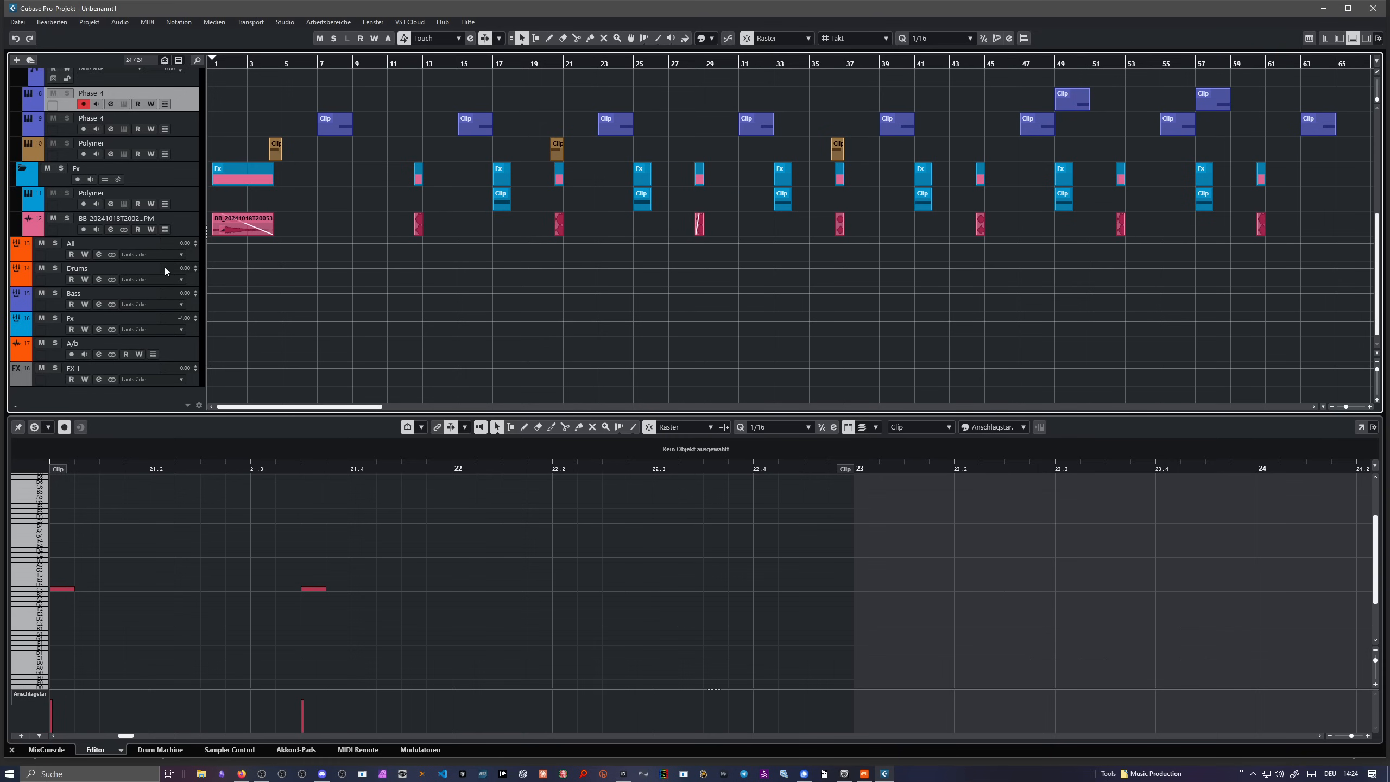
{"action": "mouse_move", "coordinate": [111, 304]}
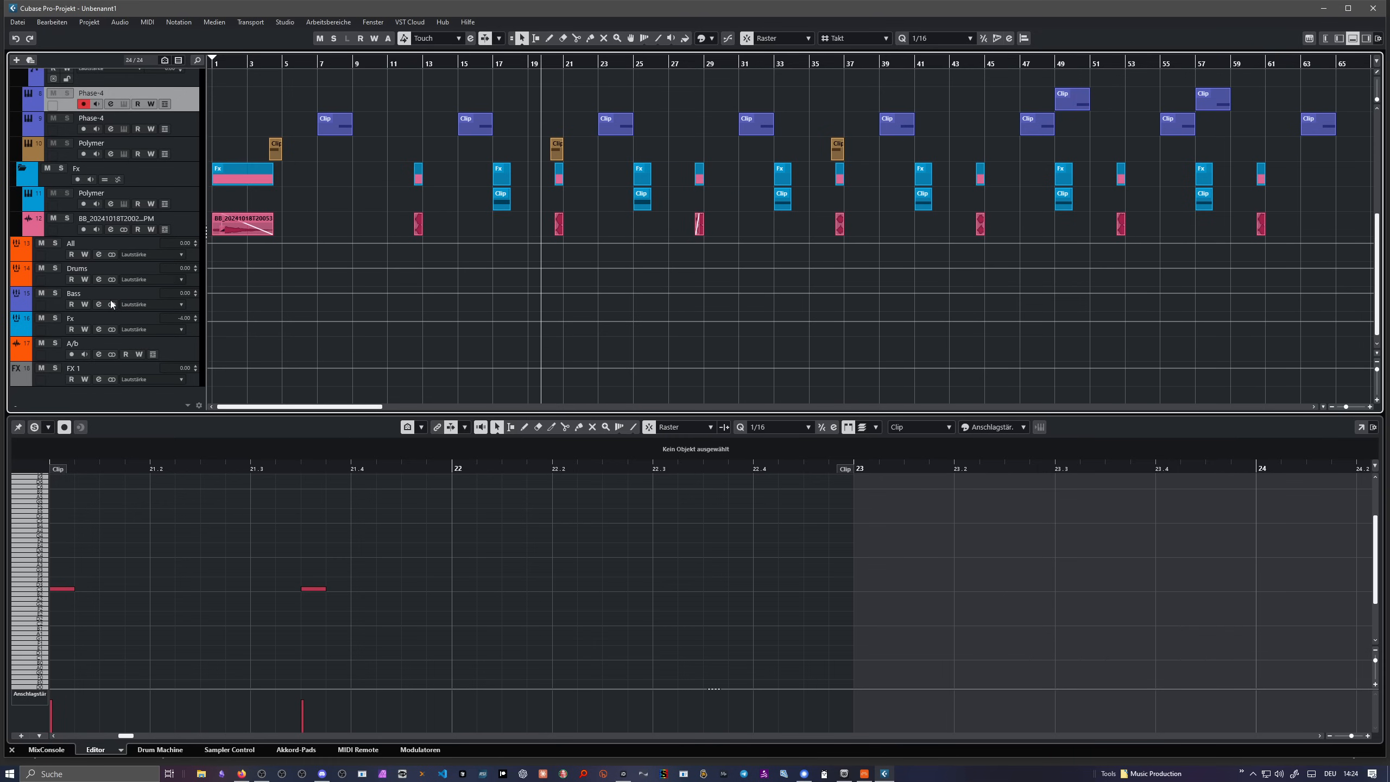
{"action": "mouse_move", "coordinate": [139, 275]}
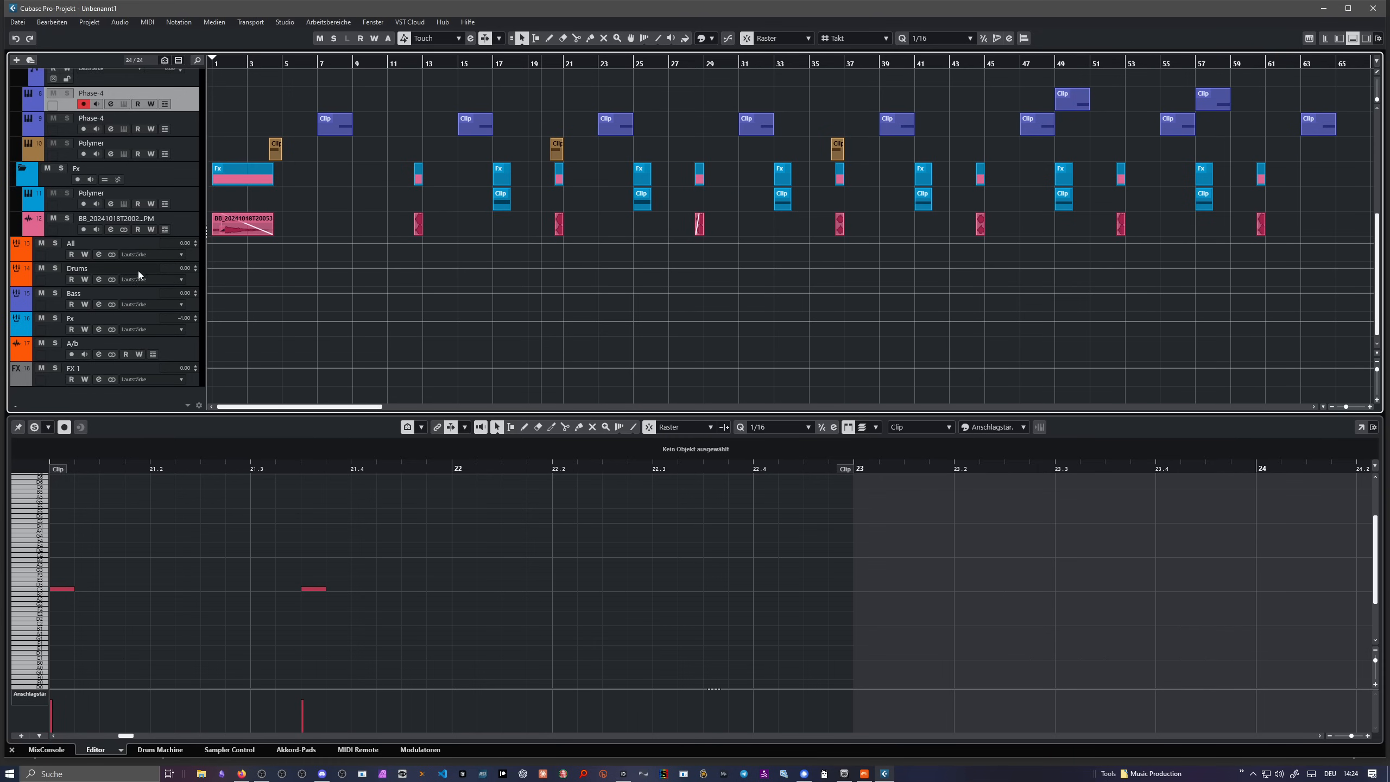
{"action": "scroll", "scroll_direction": "up", "scroll_amount": 3}
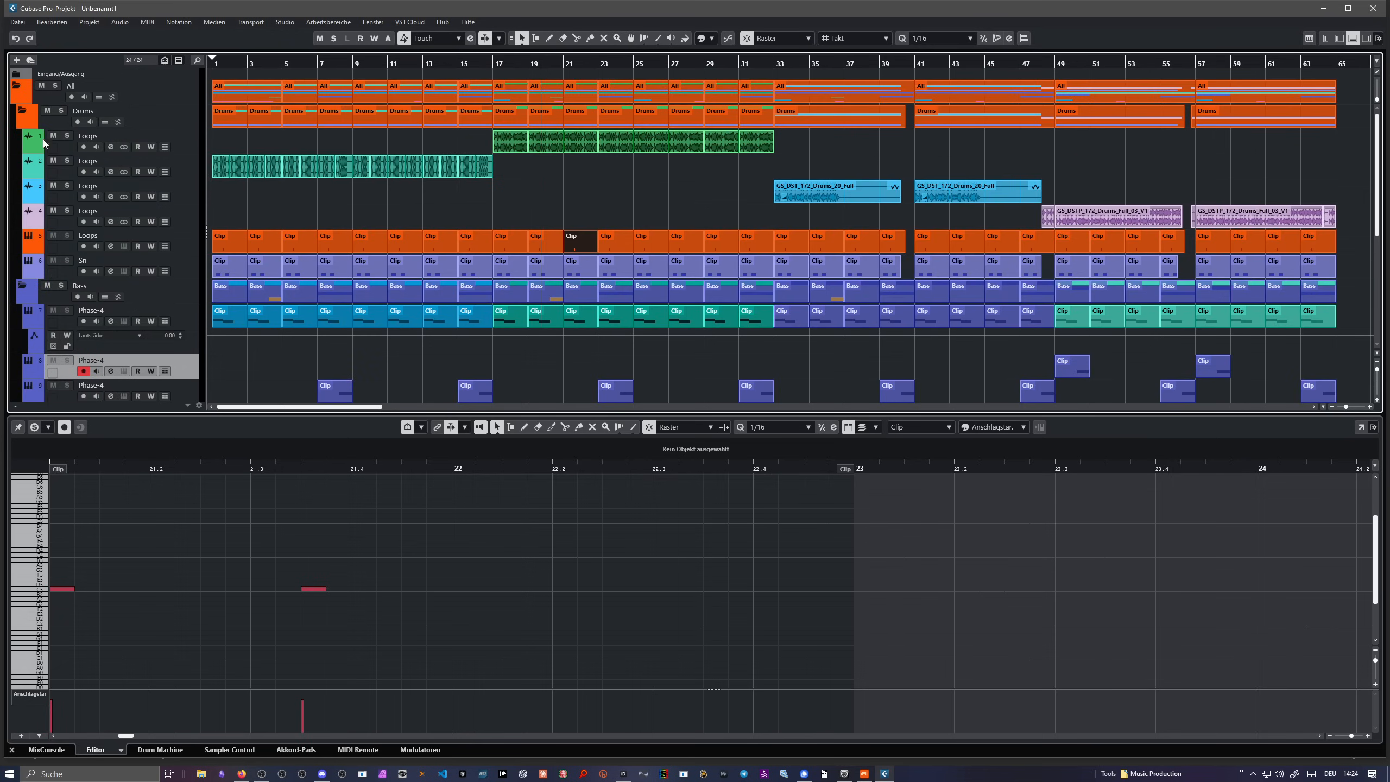
Step: Show automation lanes on the Drums and Bass group tracks, choosing a parameter for Bass
{"action": "scroll", "scroll_direction": "down", "scroll_amount": 3}
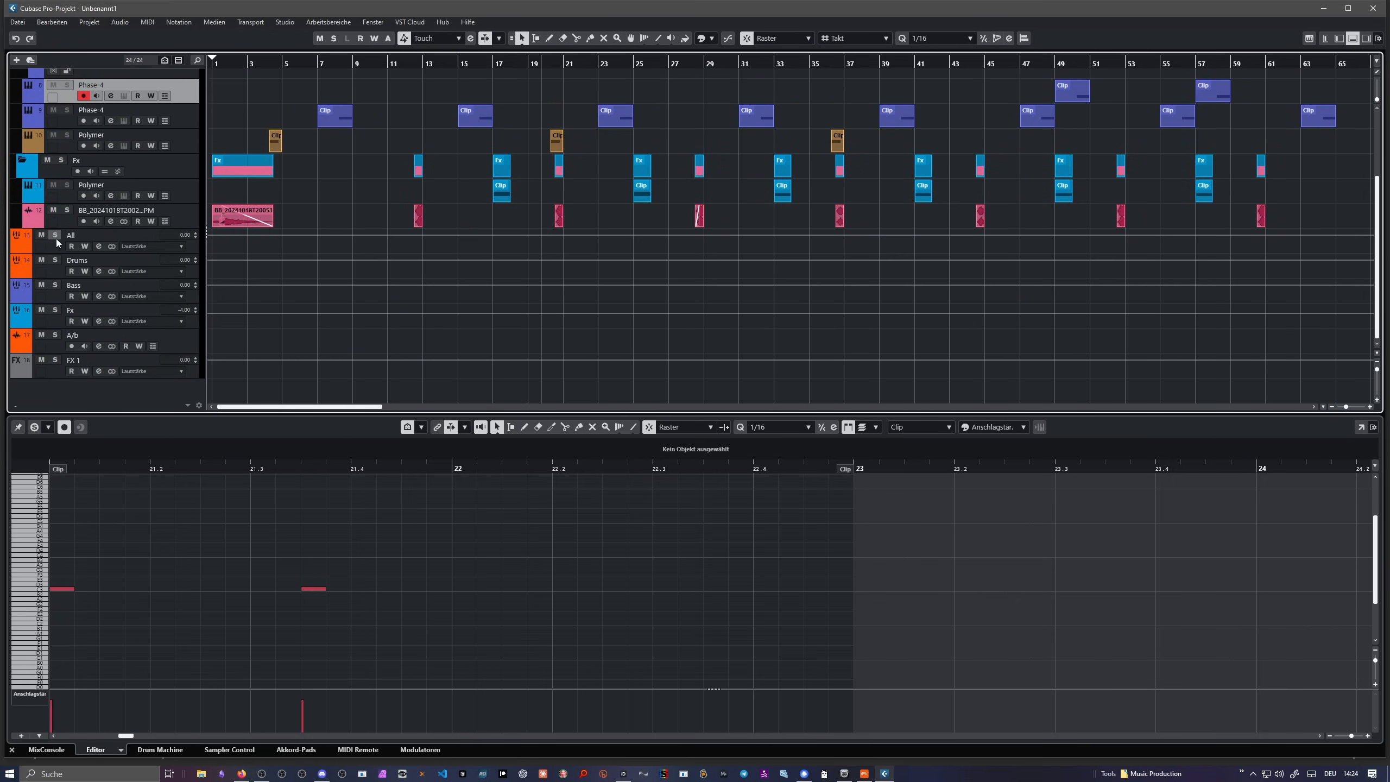
{"action": "mouse_move", "coordinate": [76, 284]}
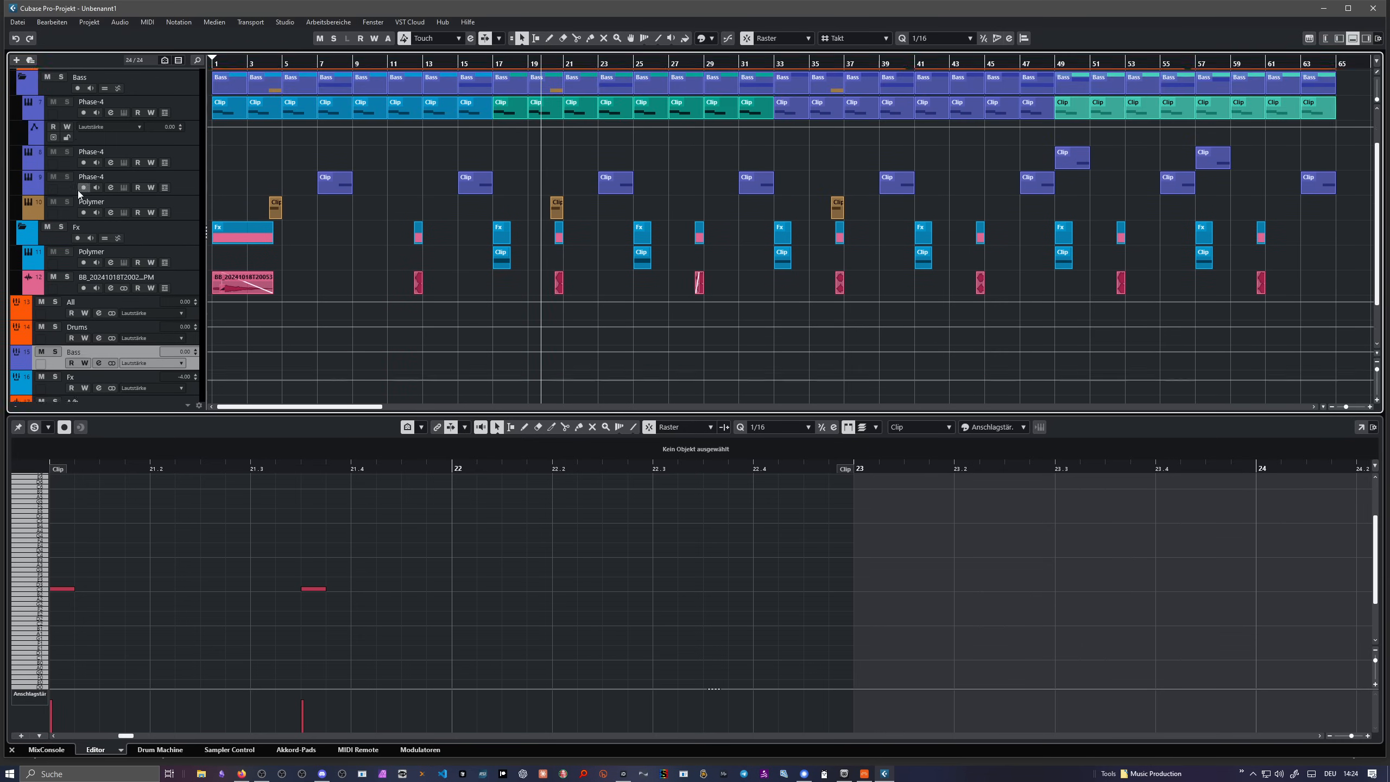
{"action": "scroll", "scroll_direction": "up", "scroll_amount": 3}
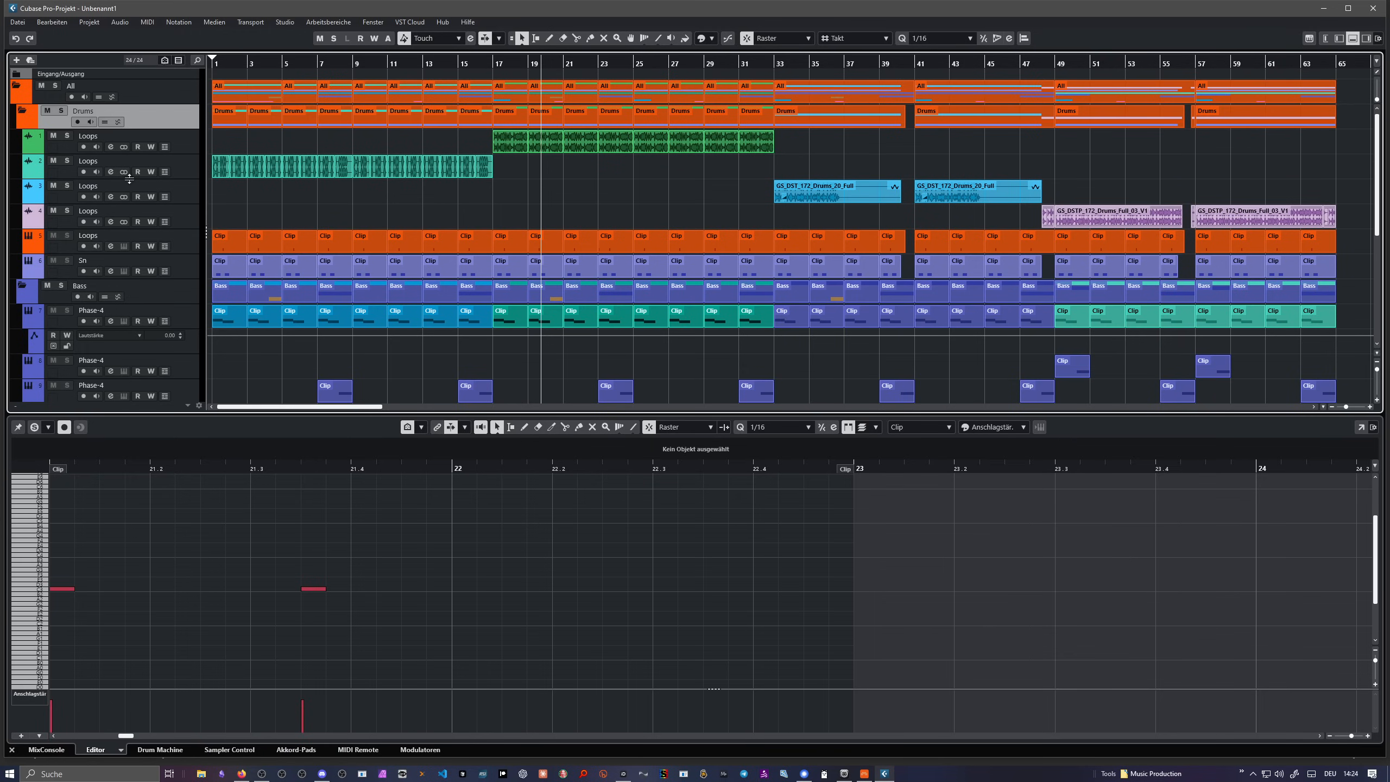
{"action": "mouse_move", "coordinate": [88, 136]}
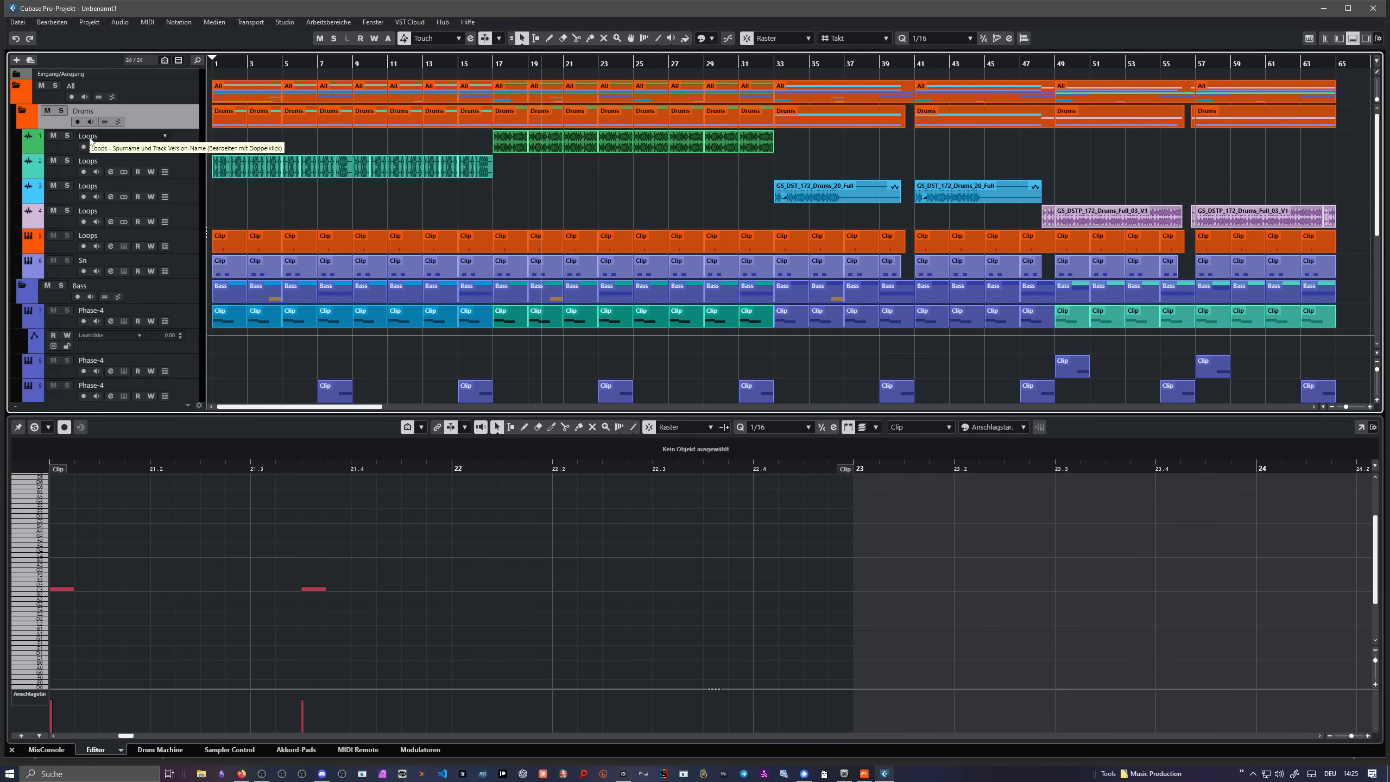
{"action": "scroll", "scroll_direction": "down", "scroll_amount": 3}
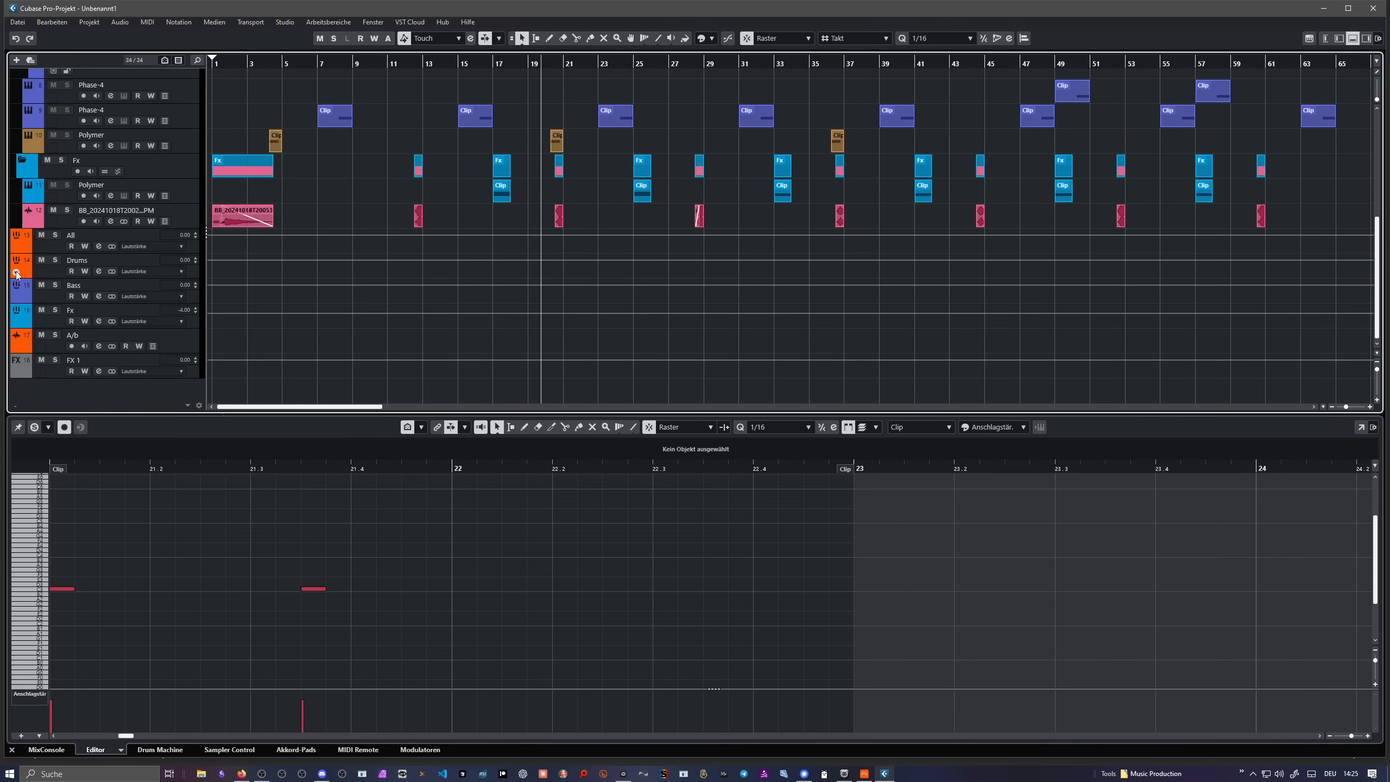
{"action": "left_click", "coordinate": [16, 275]}
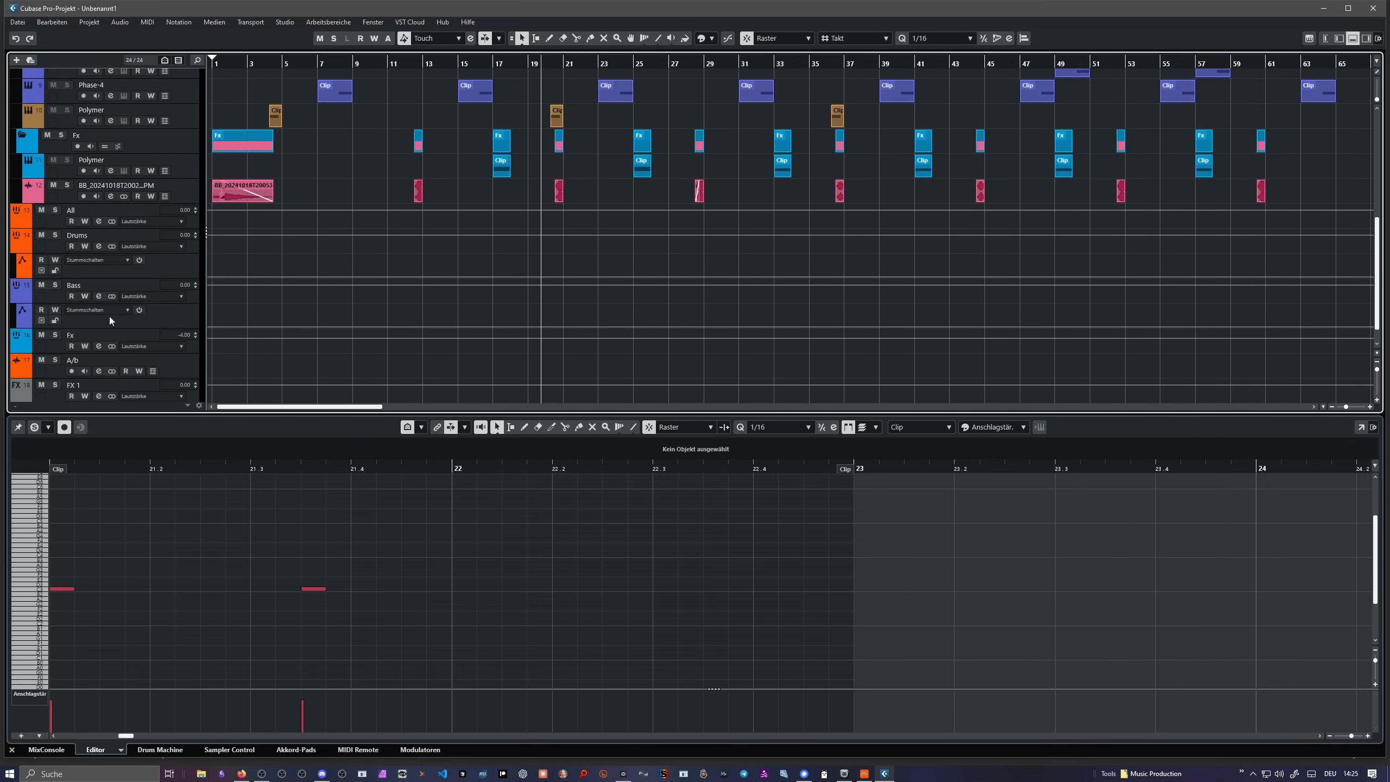
{"action": "left_click", "coordinate": [151, 308]}
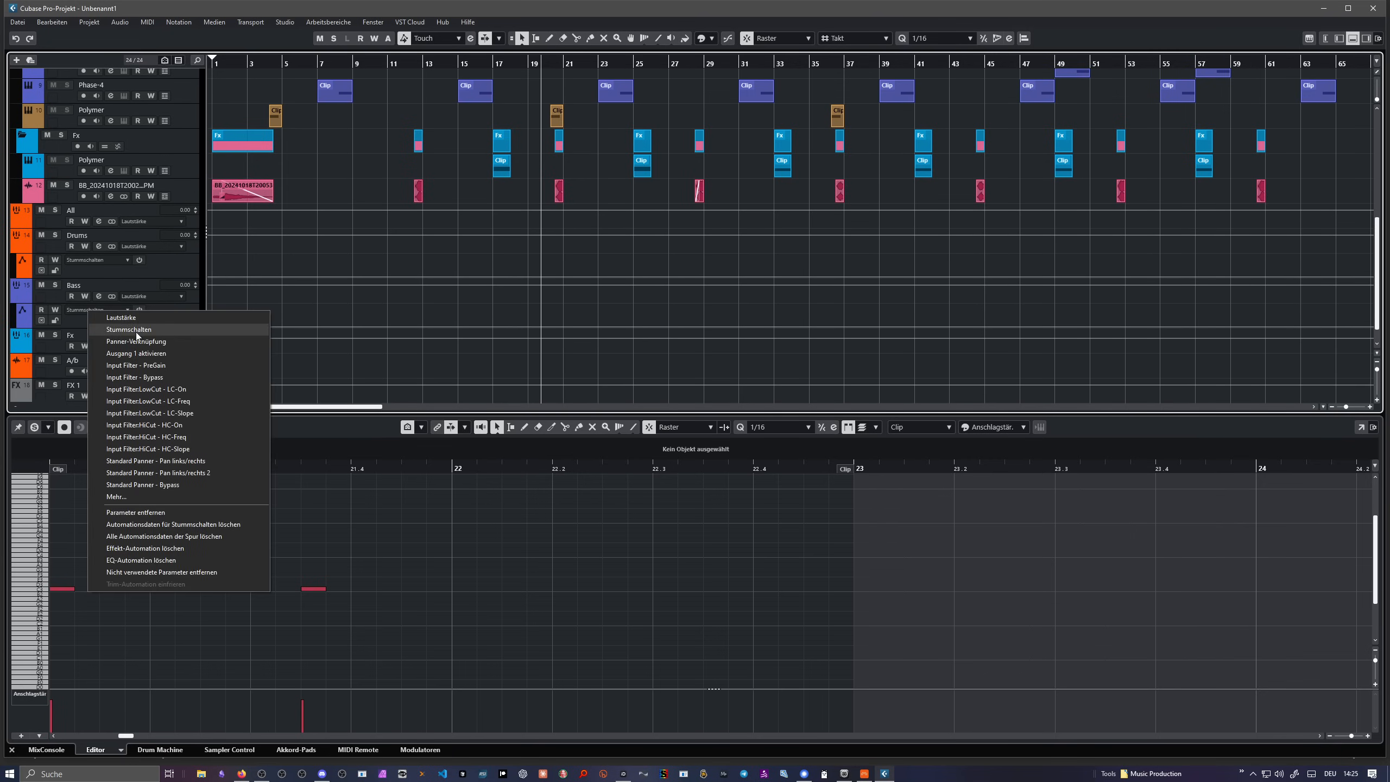
{"action": "left_click", "coordinate": [146, 436]}
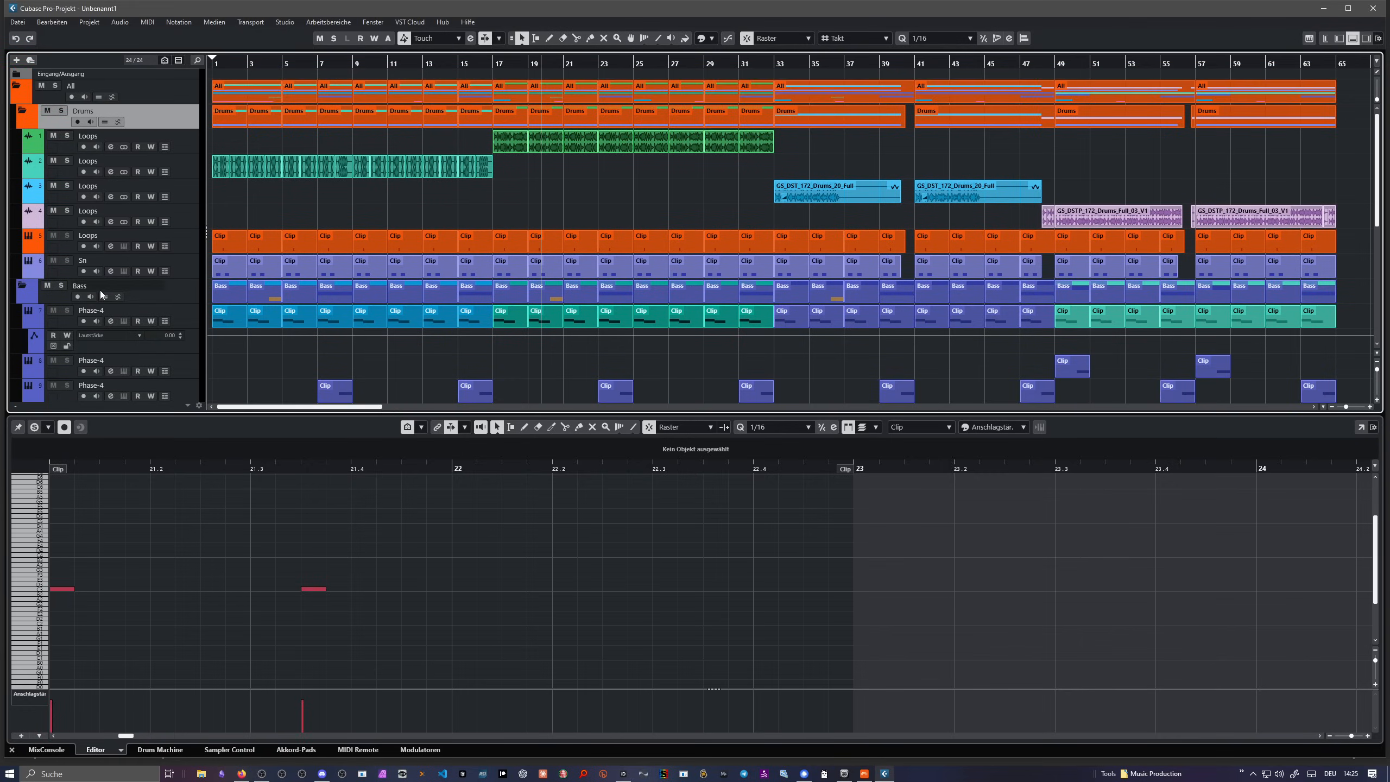
{"action": "scroll", "scroll_direction": "down", "scroll_amount": 3}
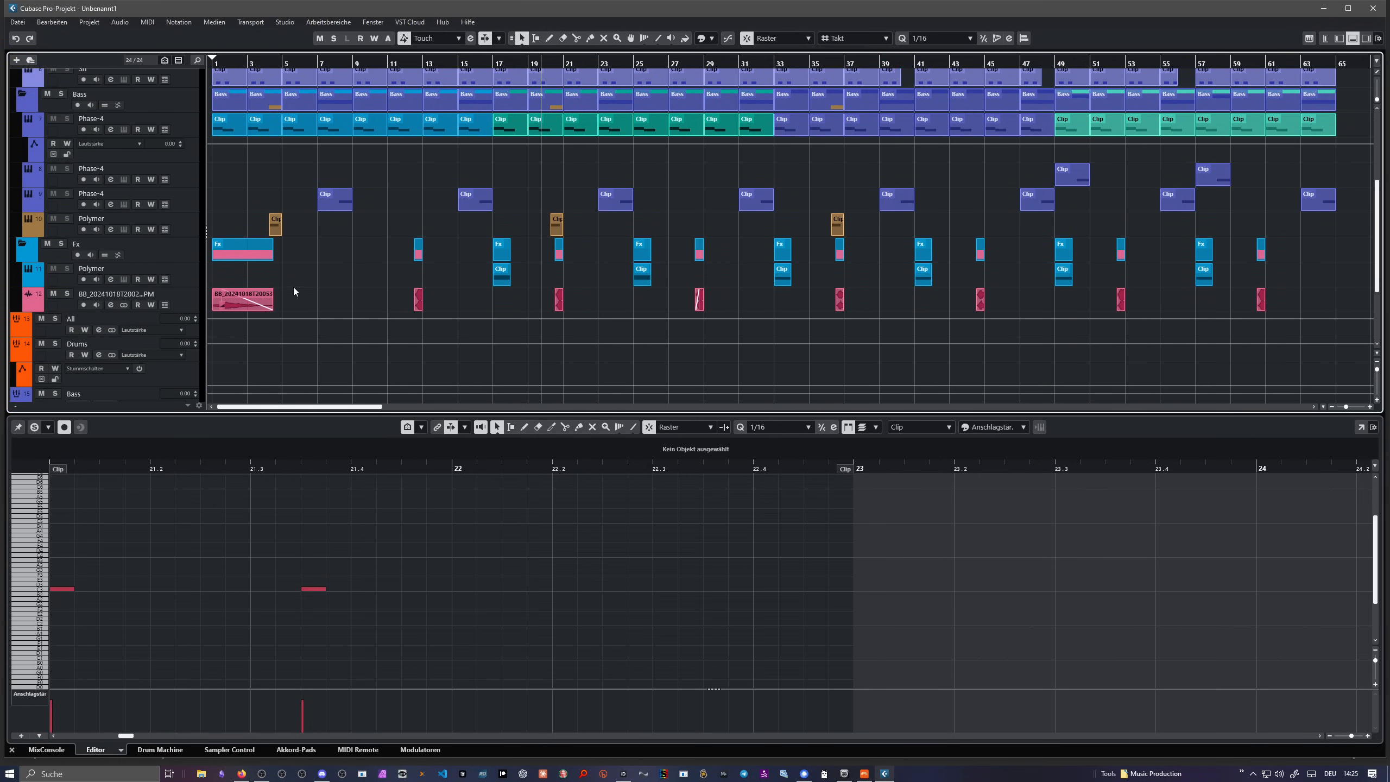
{"action": "scroll", "scroll_direction": "up", "scroll_amount": 3}
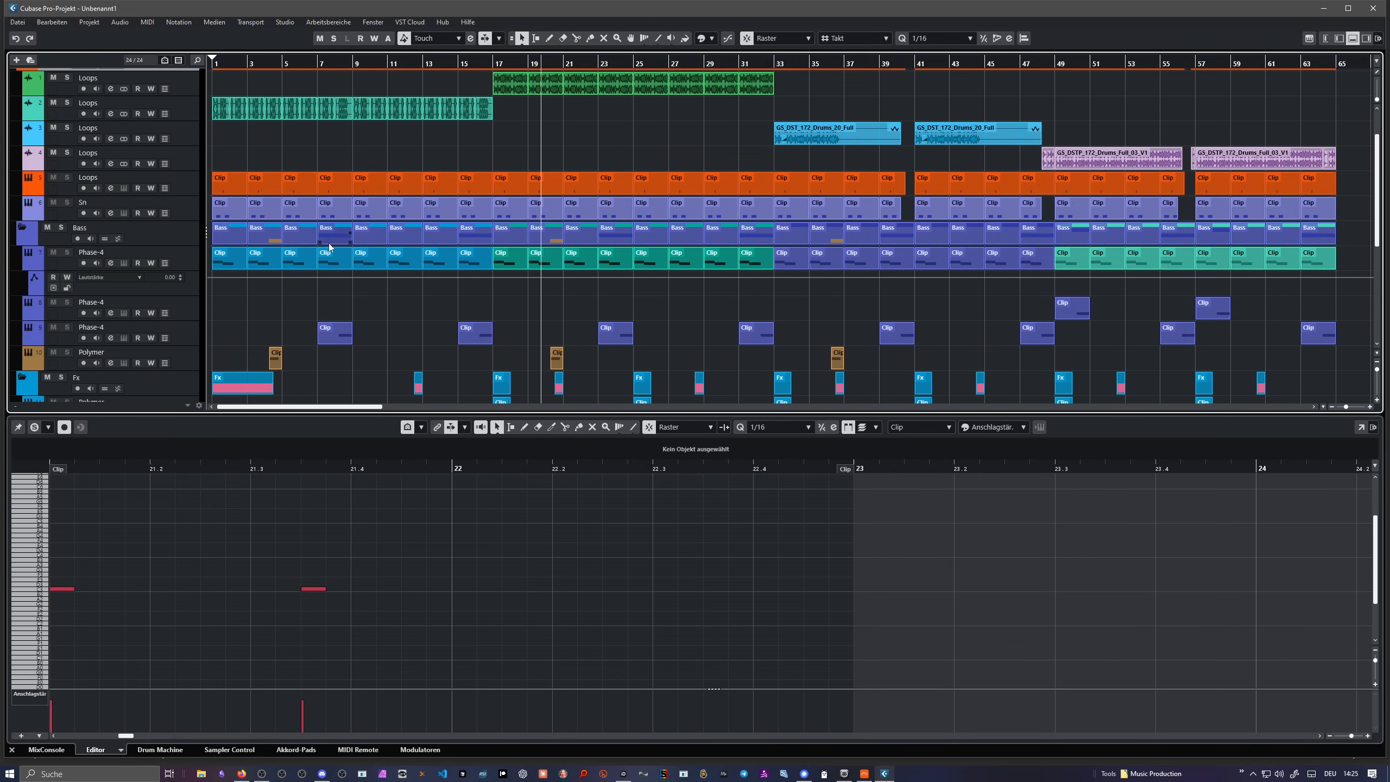
{"action": "mouse_move", "coordinate": [591, 244]}
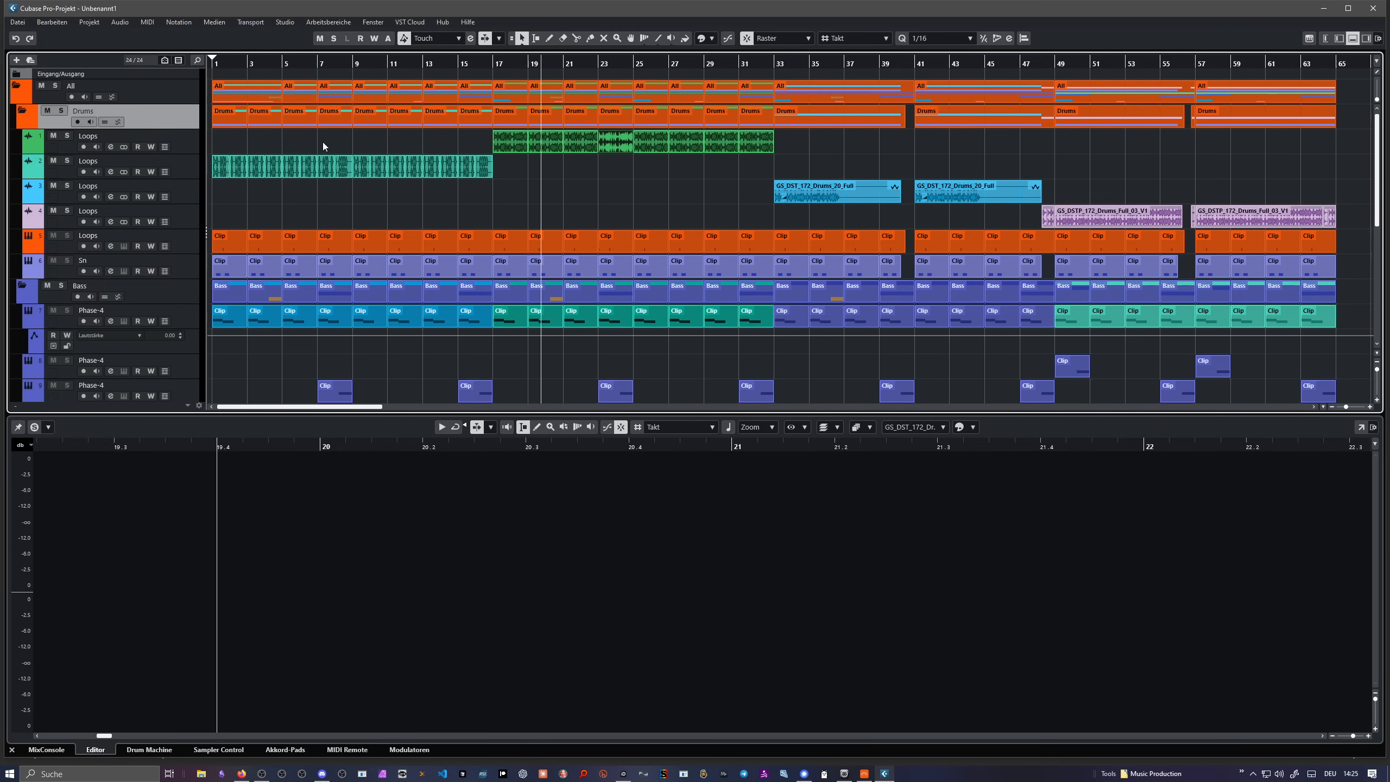
{"action": "mouse_move", "coordinate": [353, 78]}
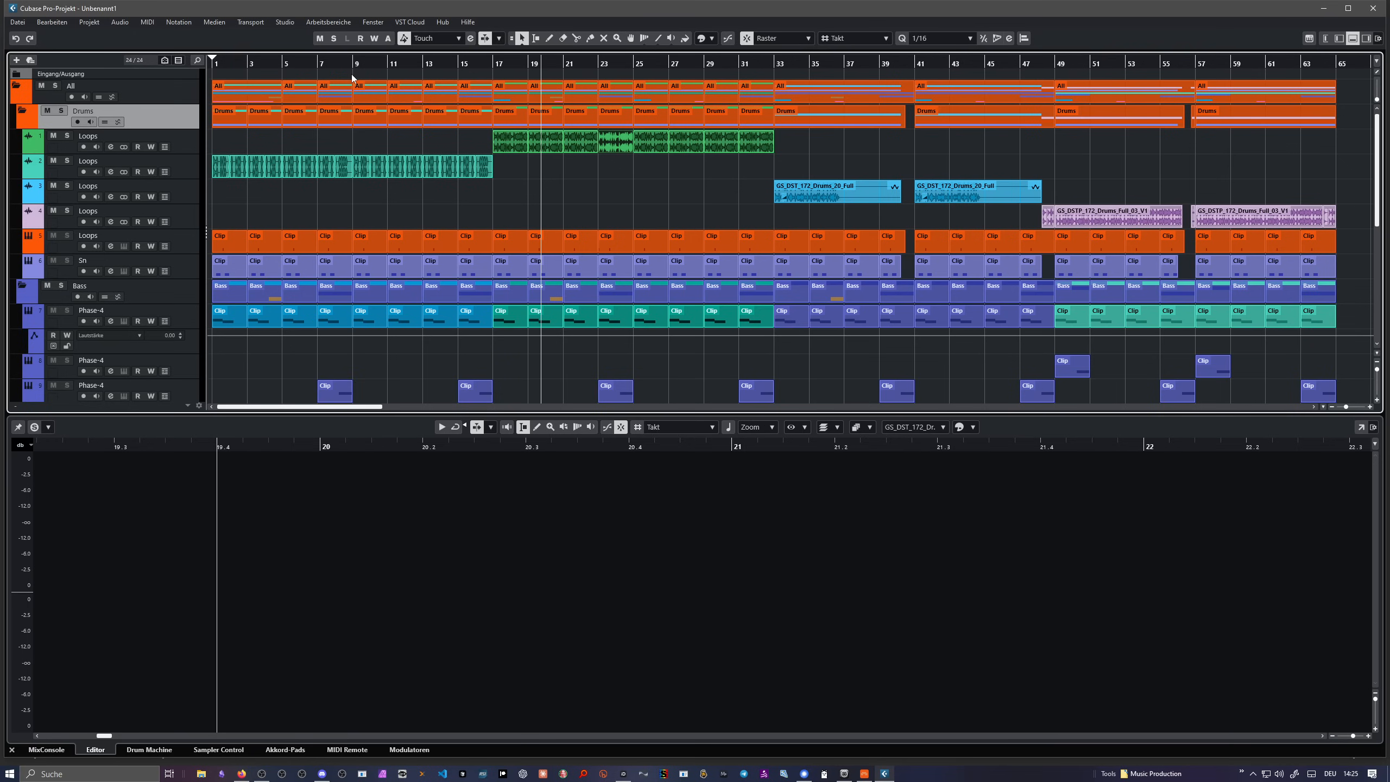
{"action": "mouse_move", "coordinate": [293, 58]}
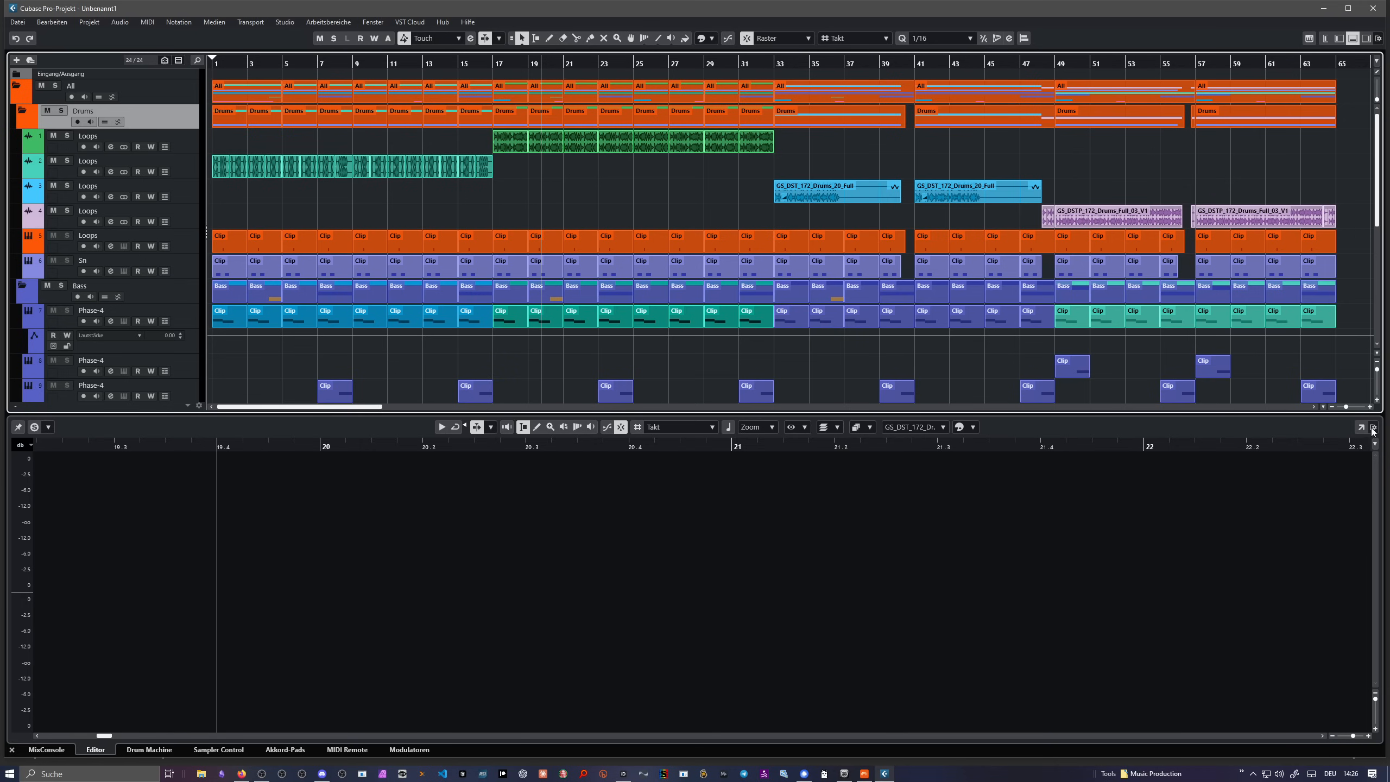
Step: Open the MixConsole in the Lower Zone to view the imported channels
{"action": "left_click", "coordinate": [47, 749]}
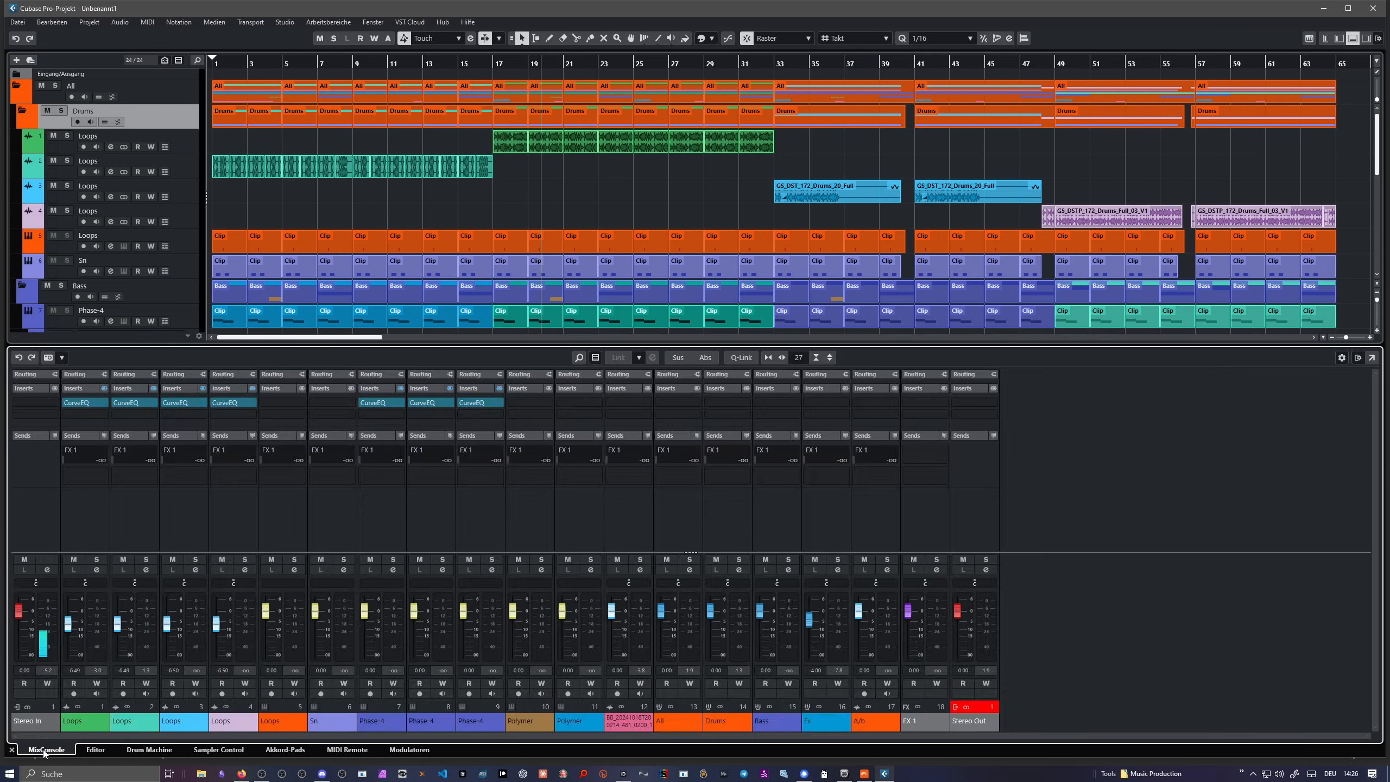
Step: Collapse the MixConsole so the full track list fills the window, then open the File menu
{"action": "left_click", "coordinate": [43, 749]}
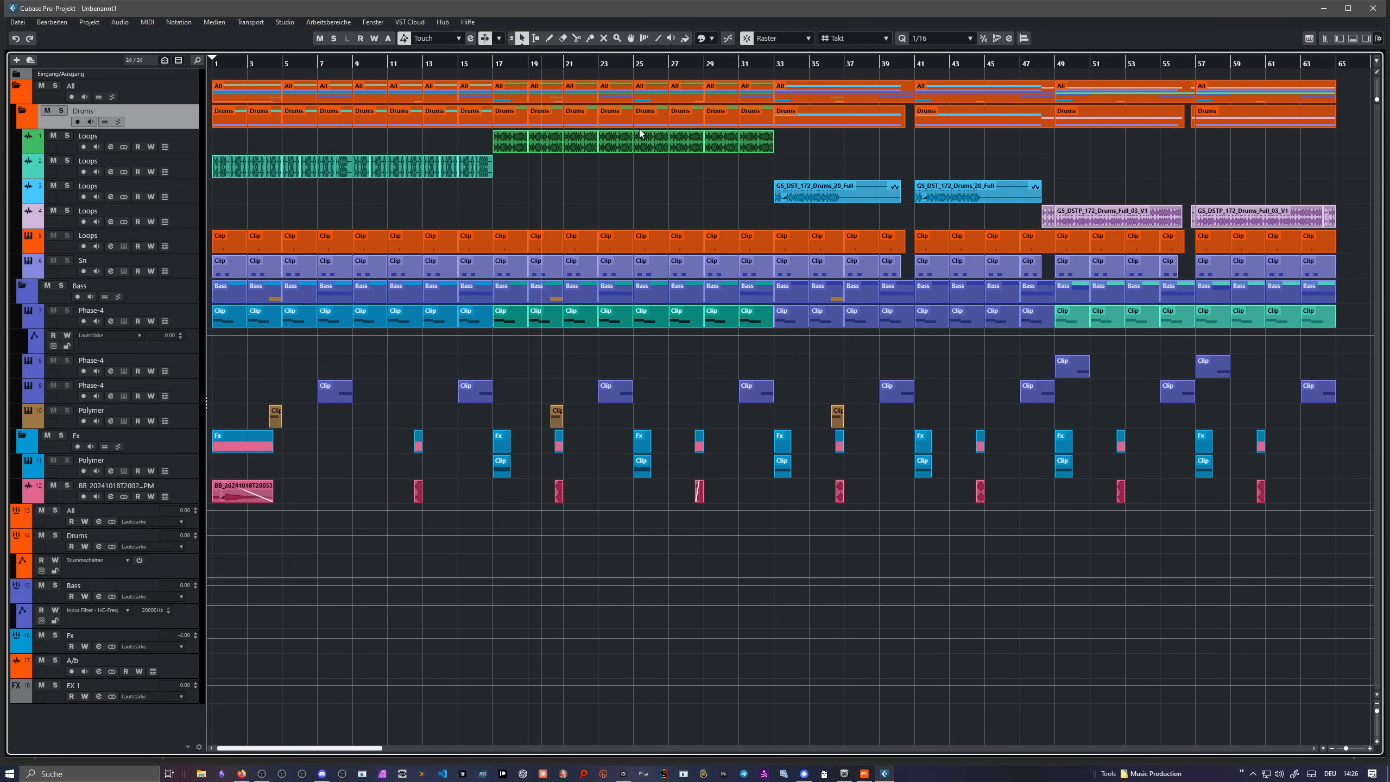
{"action": "left_click", "coordinate": [16, 22]}
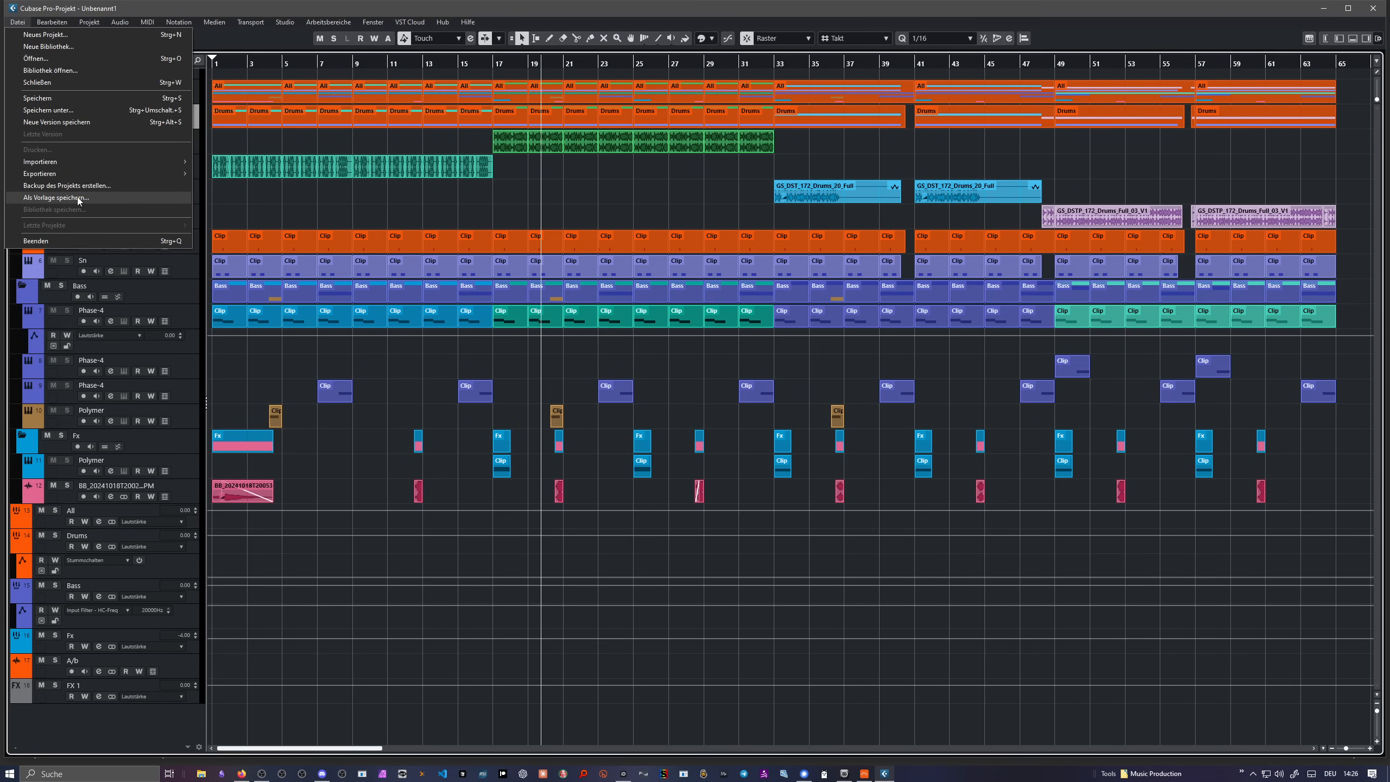
Step: Export the project as DAWproject into D:\Projects-Cubase
{"action": "left_click", "coordinate": [39, 172]}
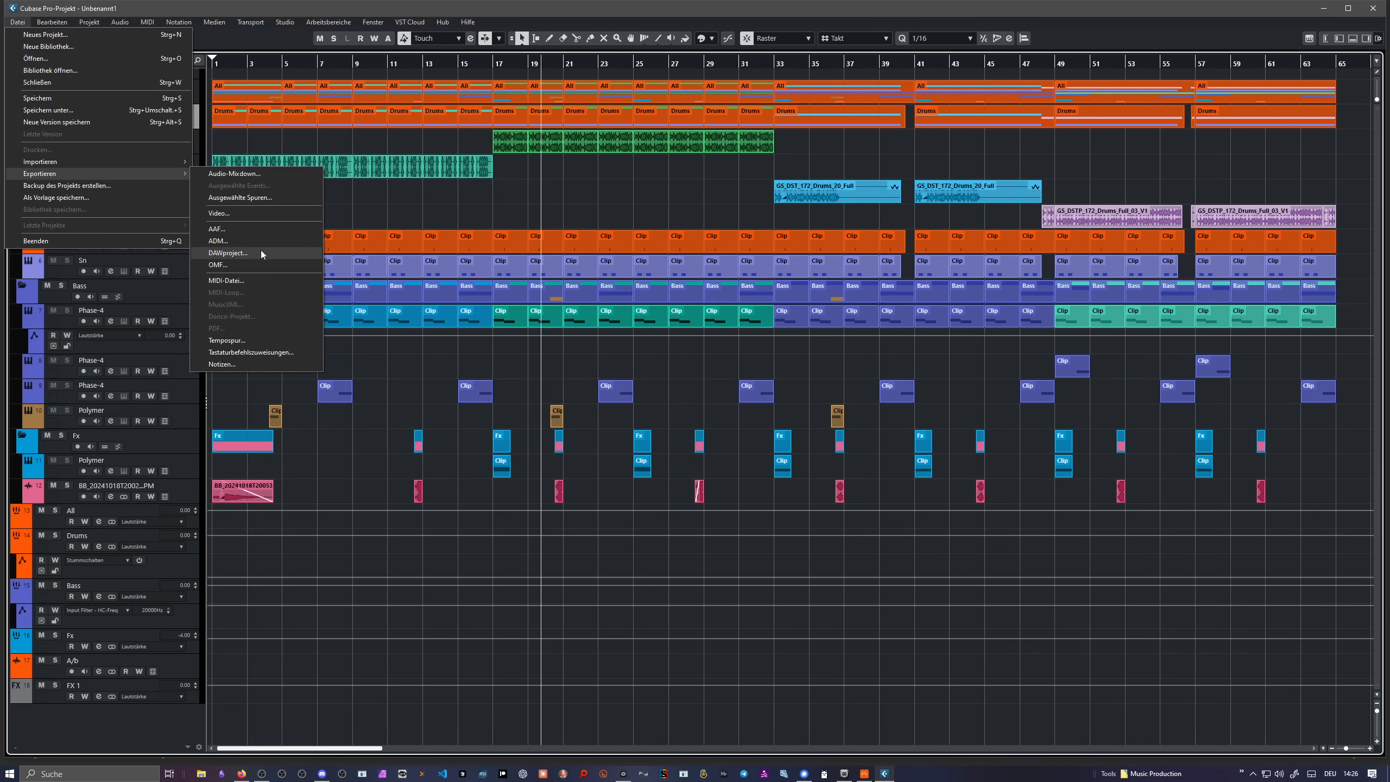
{"action": "left_click", "coordinate": [228, 252]}
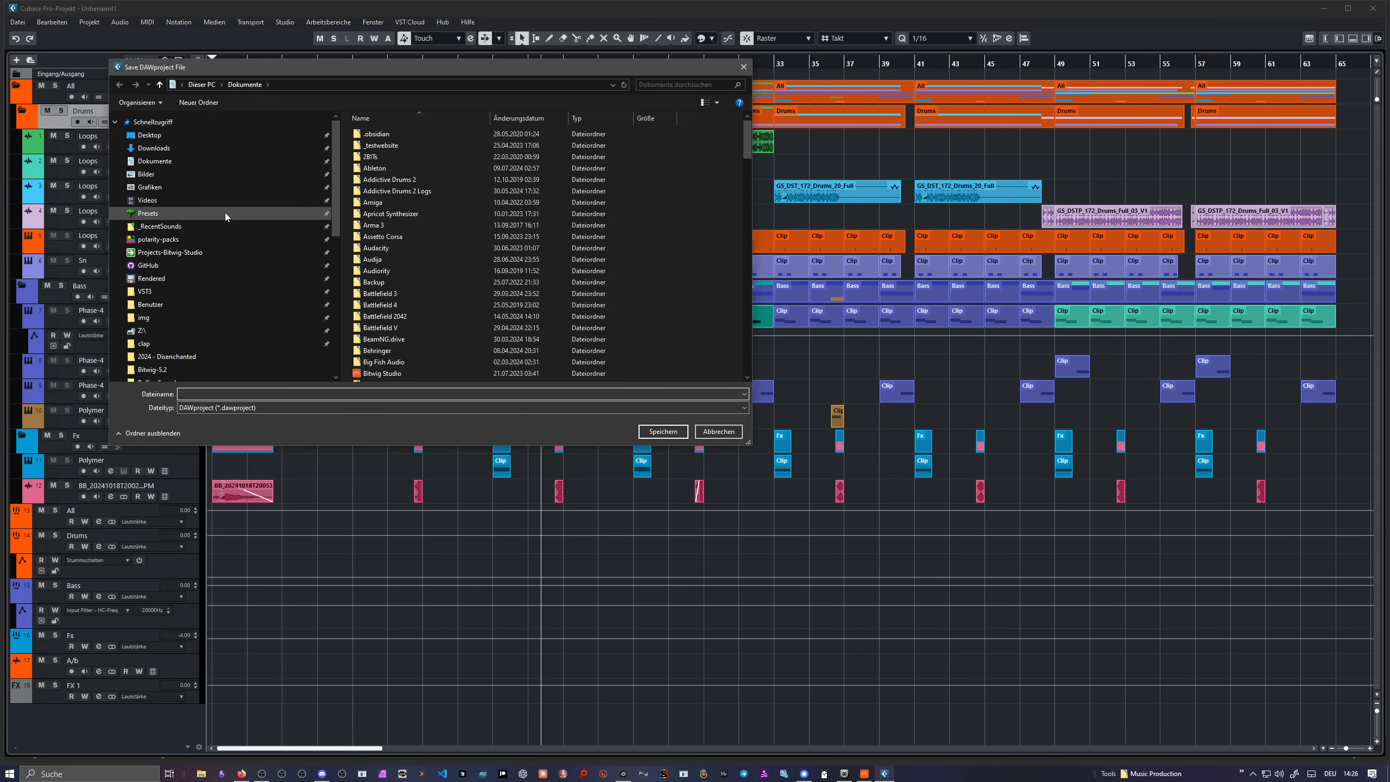
{"action": "left_click", "coordinate": [150, 118]}
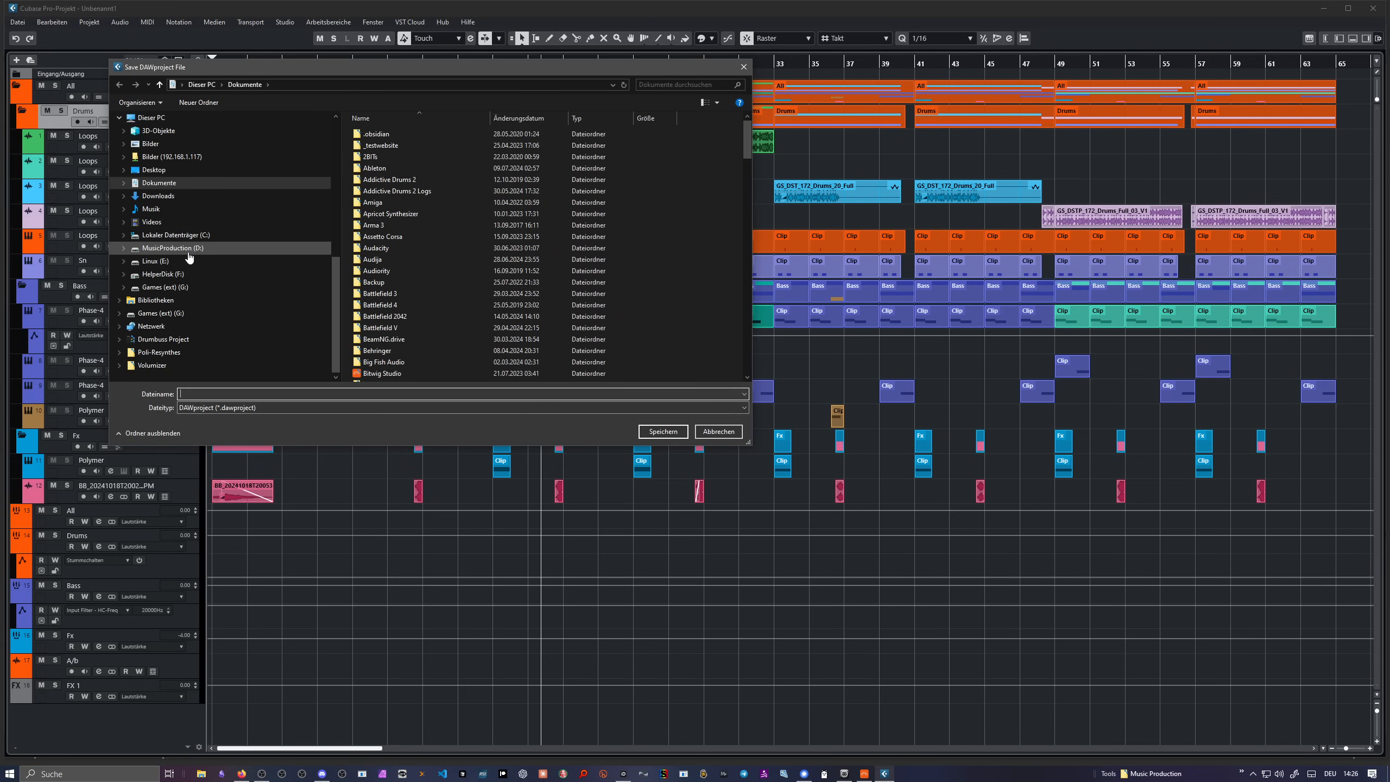
{"action": "left_click", "coordinate": [174, 248]}
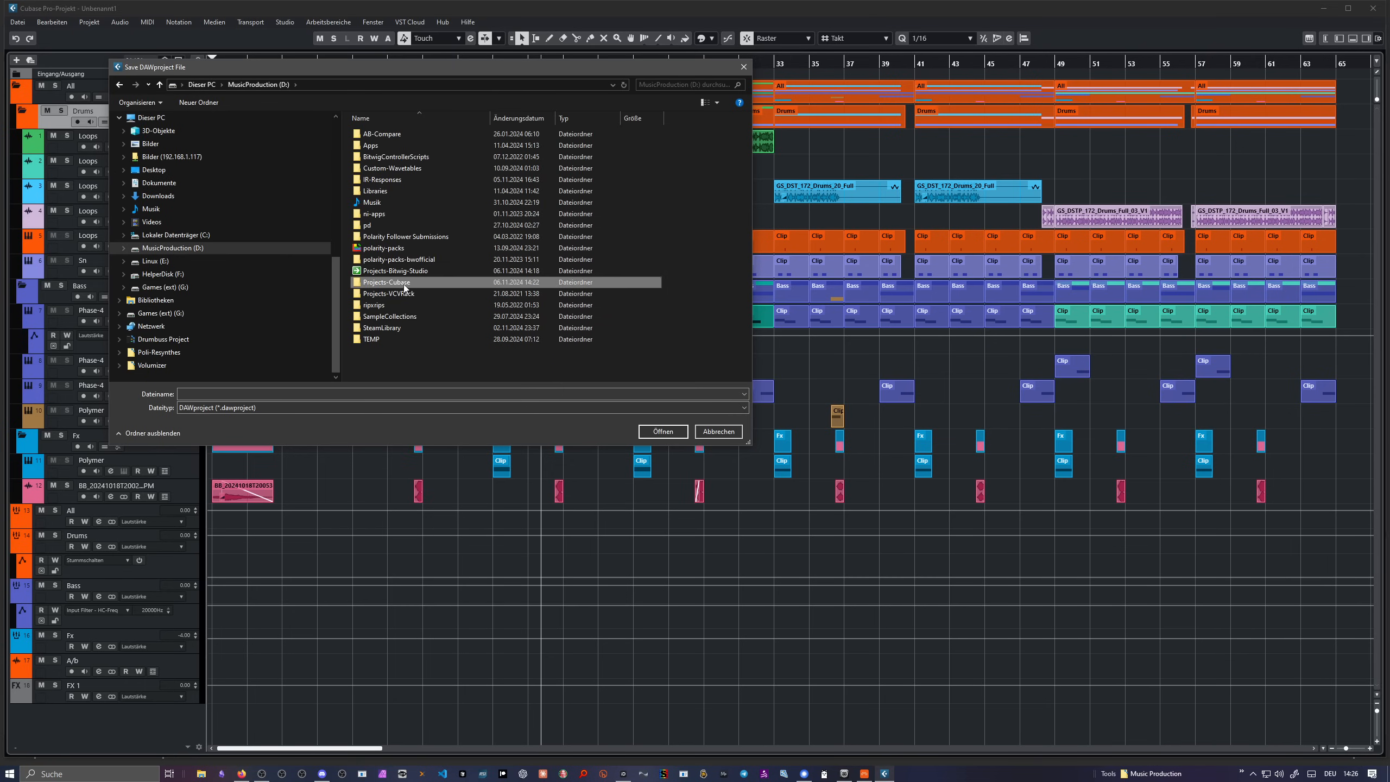
{"action": "double_click", "coordinate": [386, 281]}
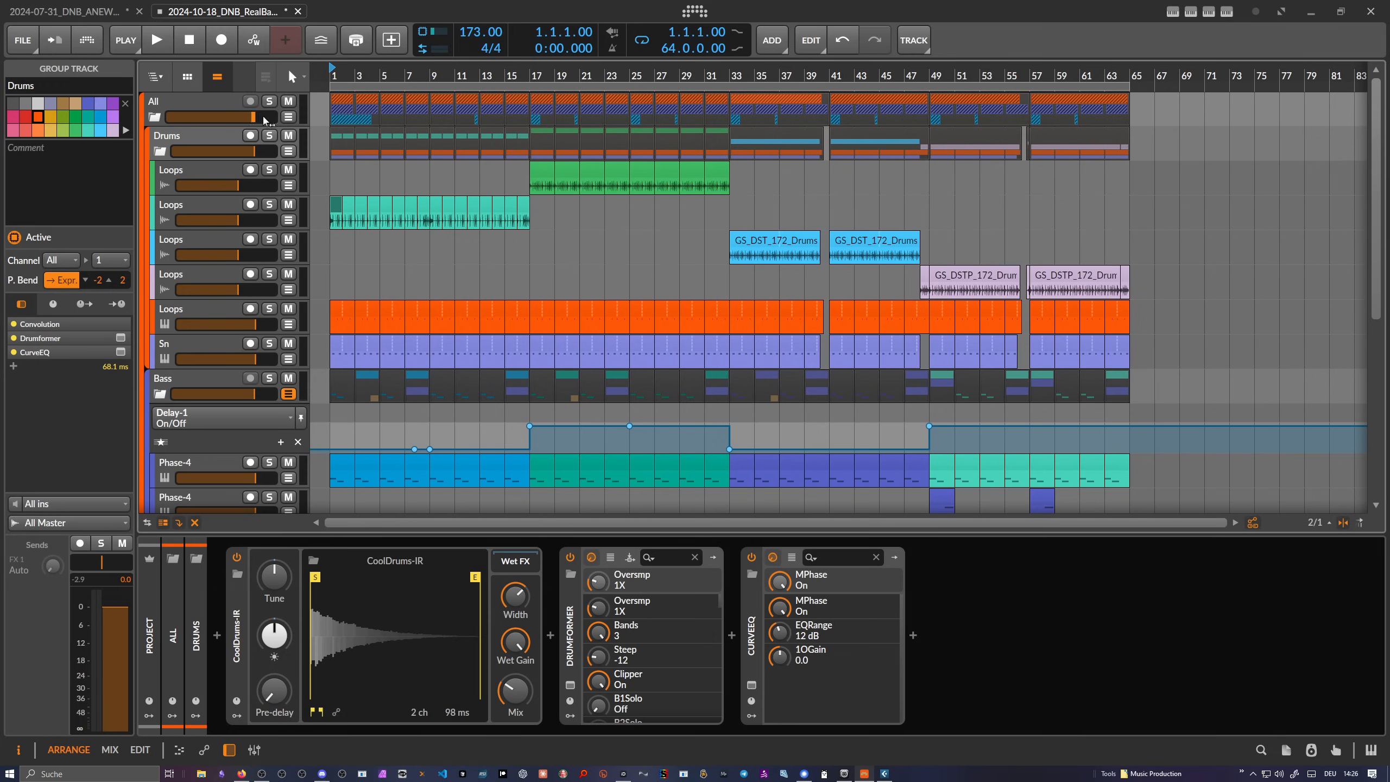
Step: Open TestExport.dawproject from D:\Projects-Cubase in a new Bitwig tab
{"action": "left_click", "coordinate": [22, 40]}
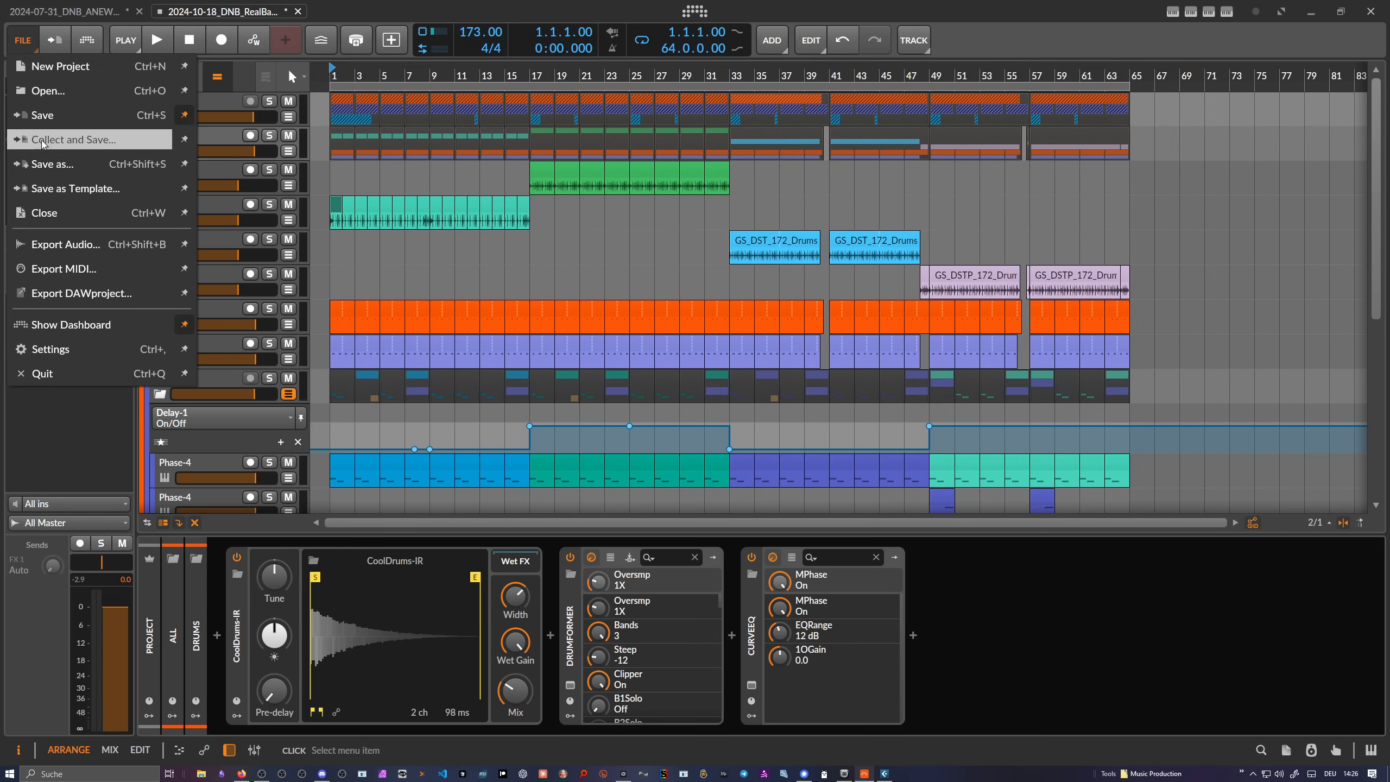
{"action": "mouse_move", "coordinate": [81, 293]}
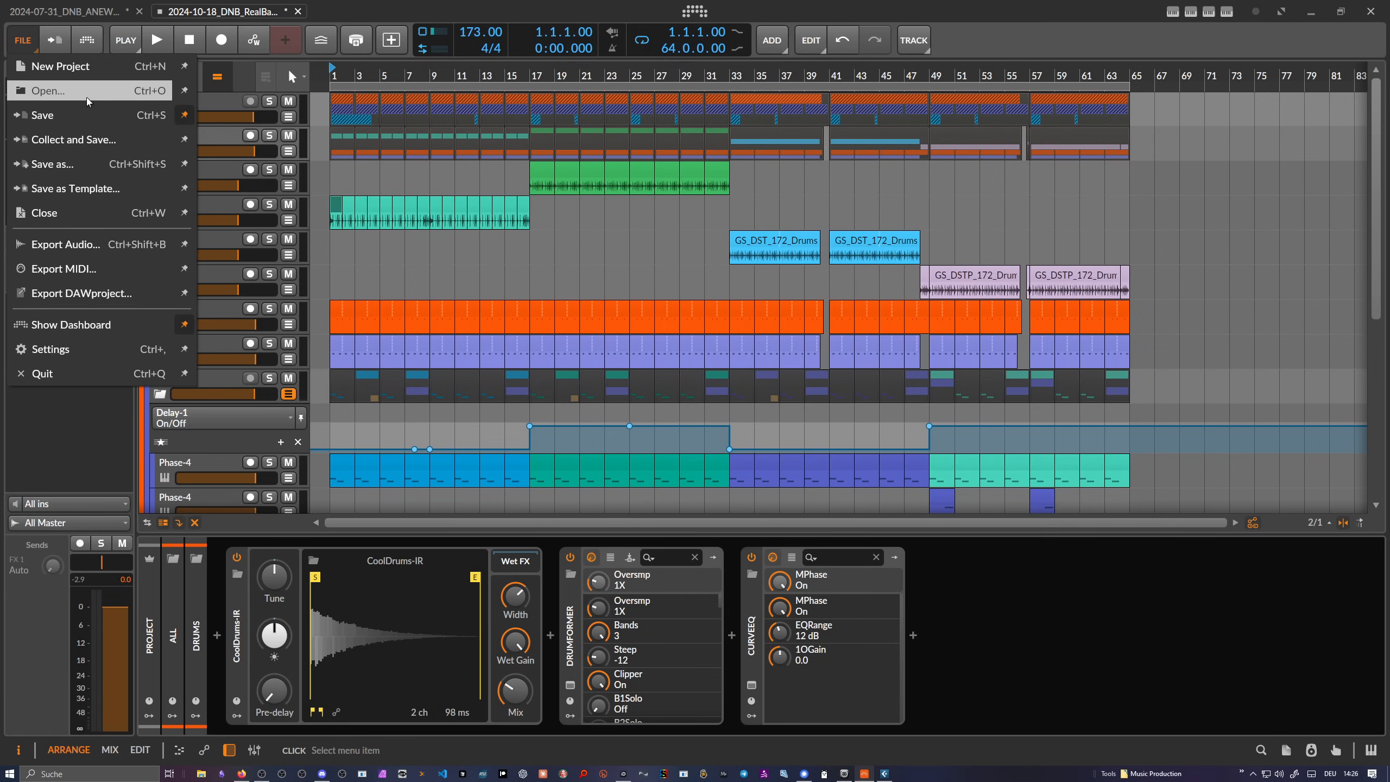
{"action": "mouse_move", "coordinate": [84, 293]}
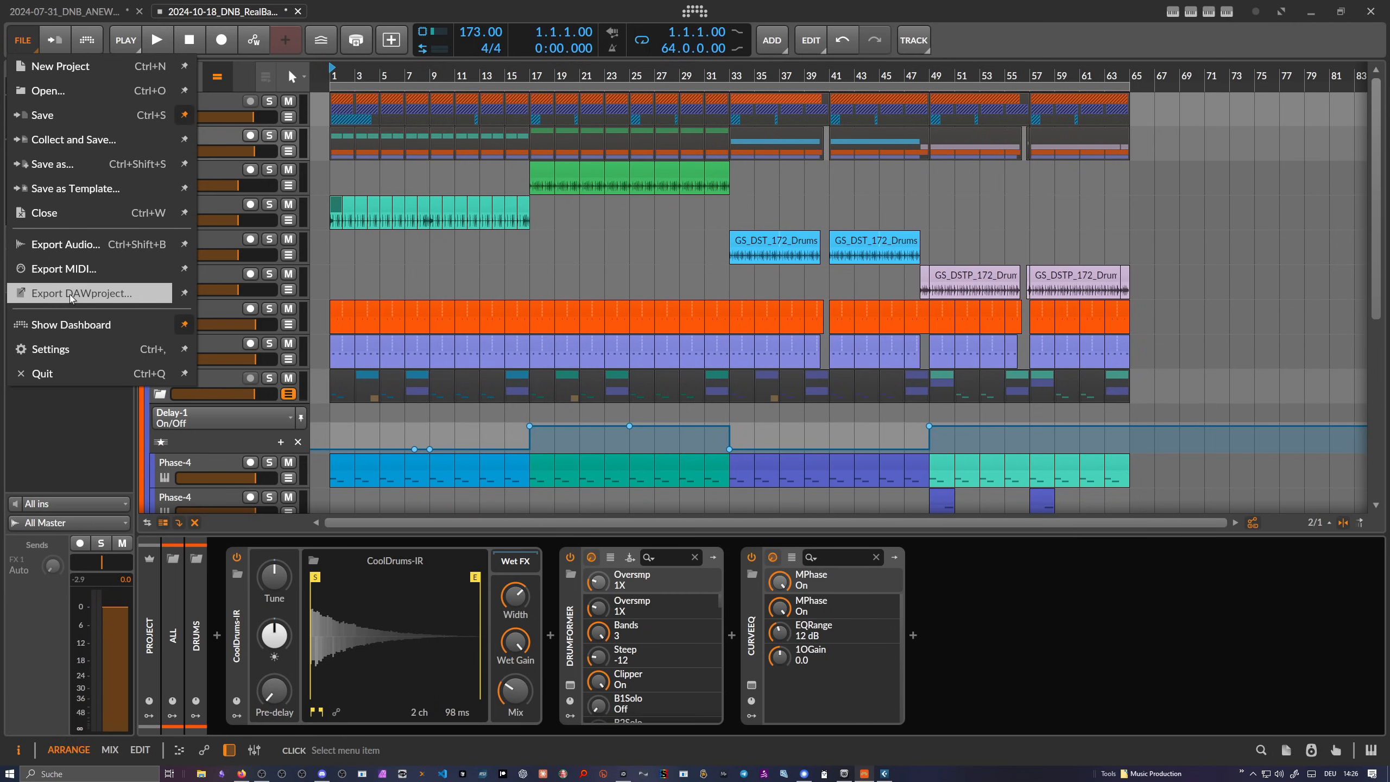
{"action": "left_click", "coordinate": [46, 90]}
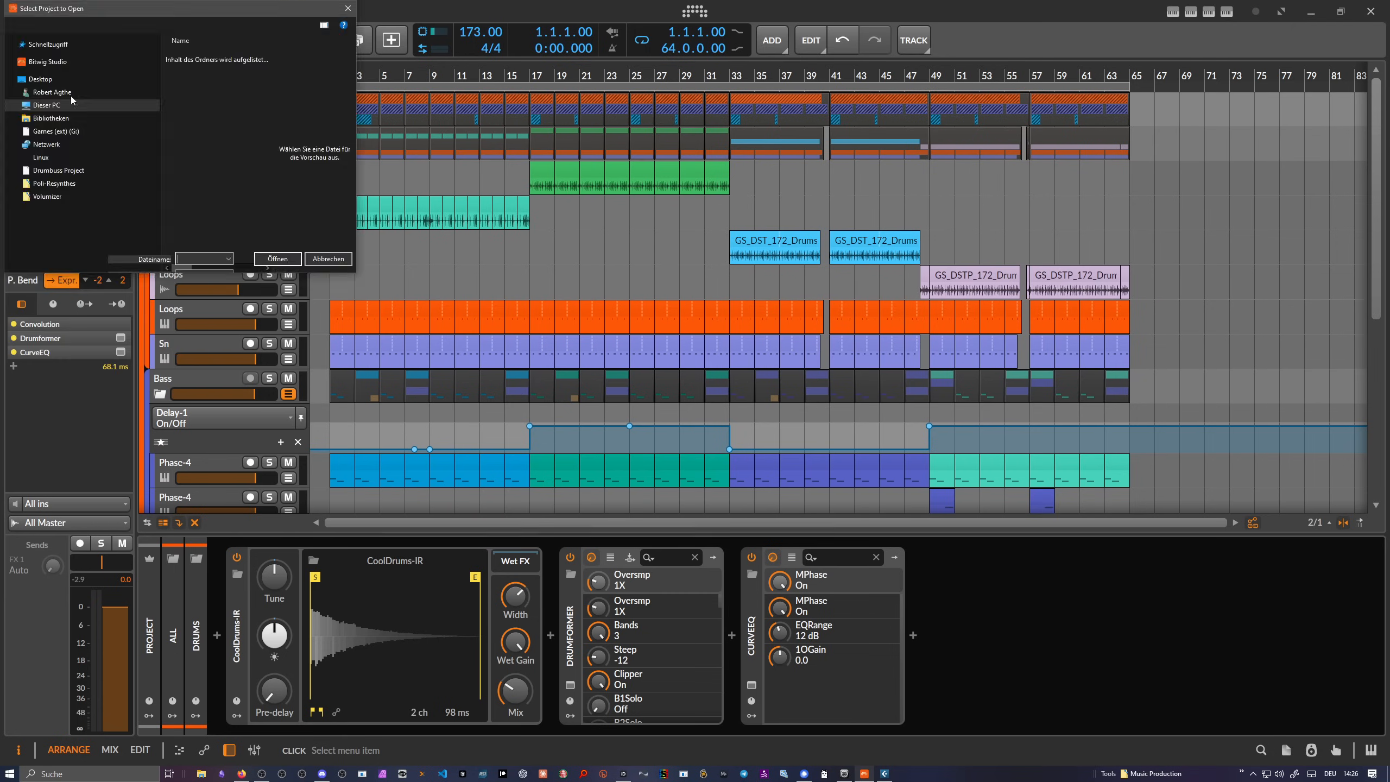
{"action": "left_click", "coordinate": [42, 105]}
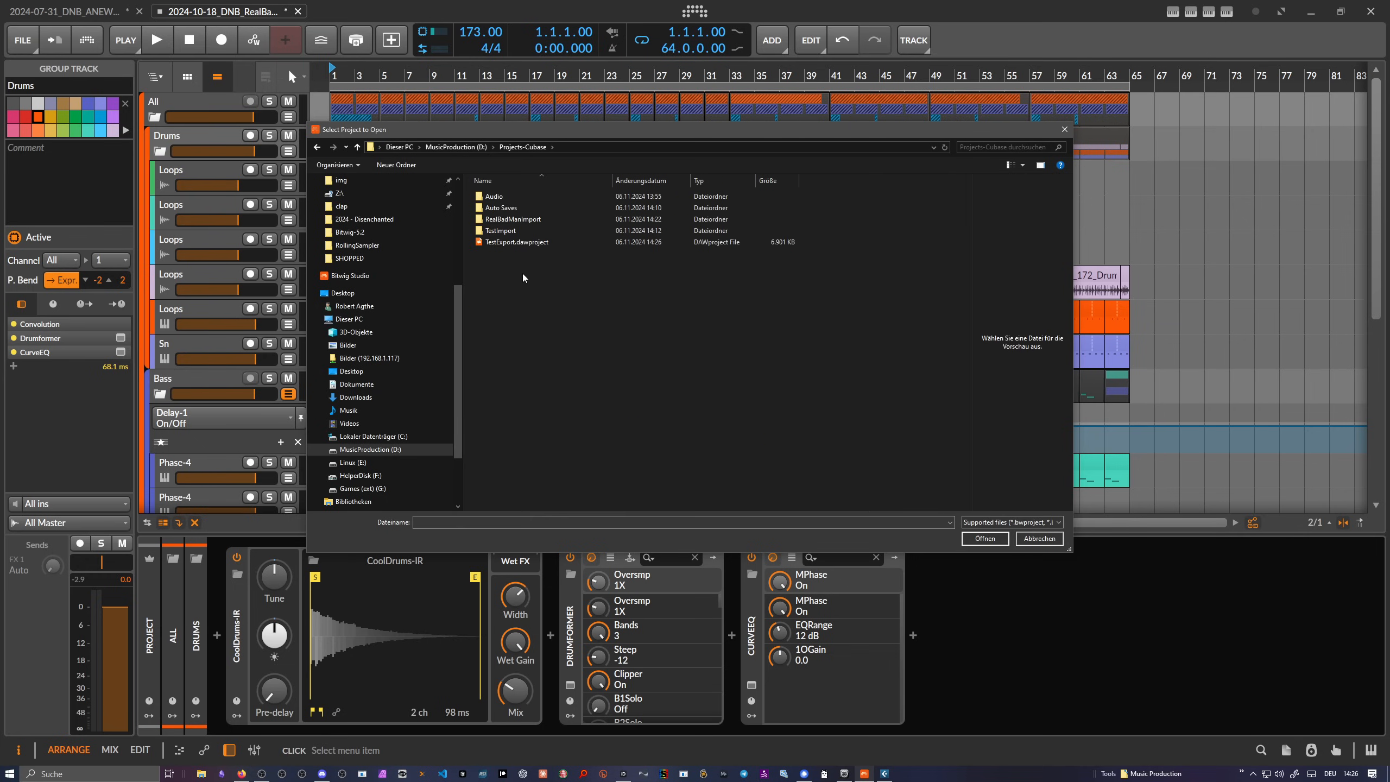
{"action": "left_click", "coordinate": [514, 241]}
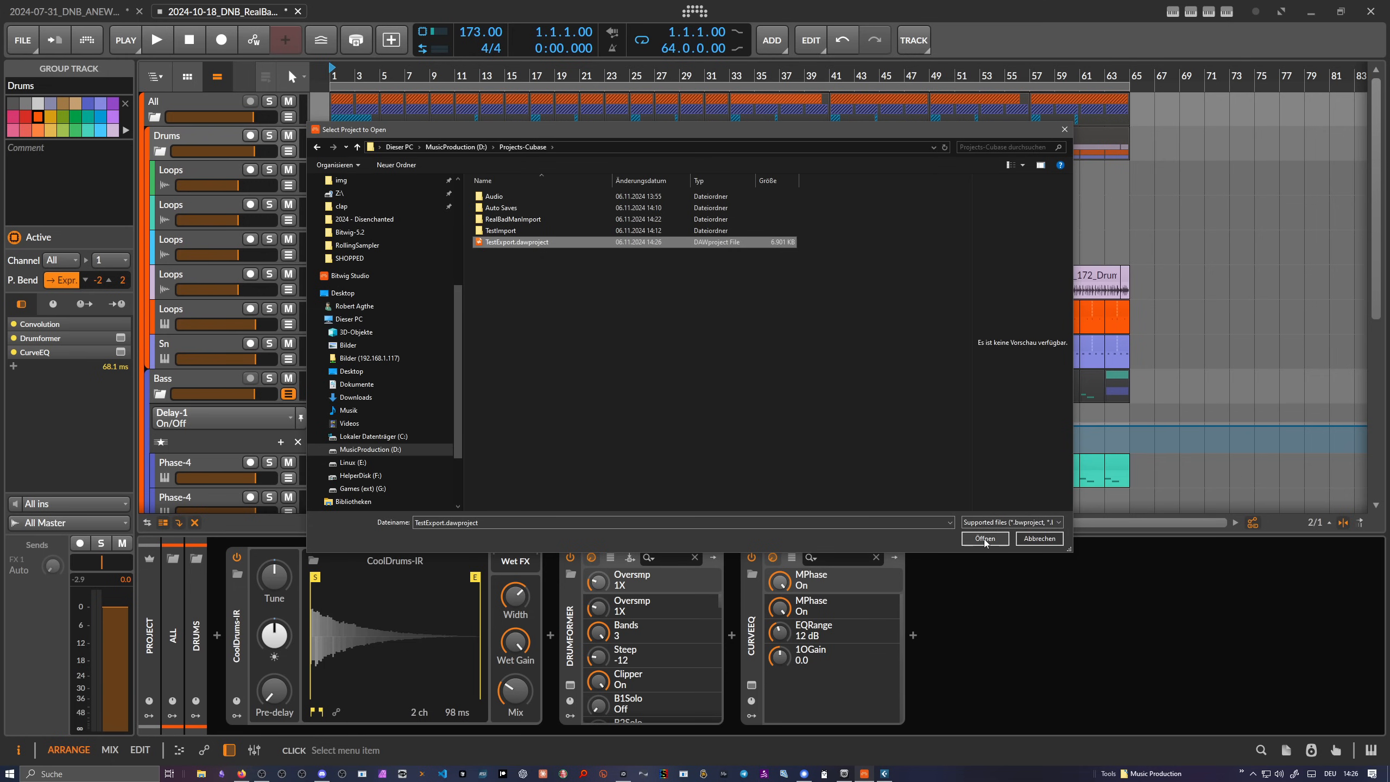
{"action": "left_click", "coordinate": [1055, 522]}
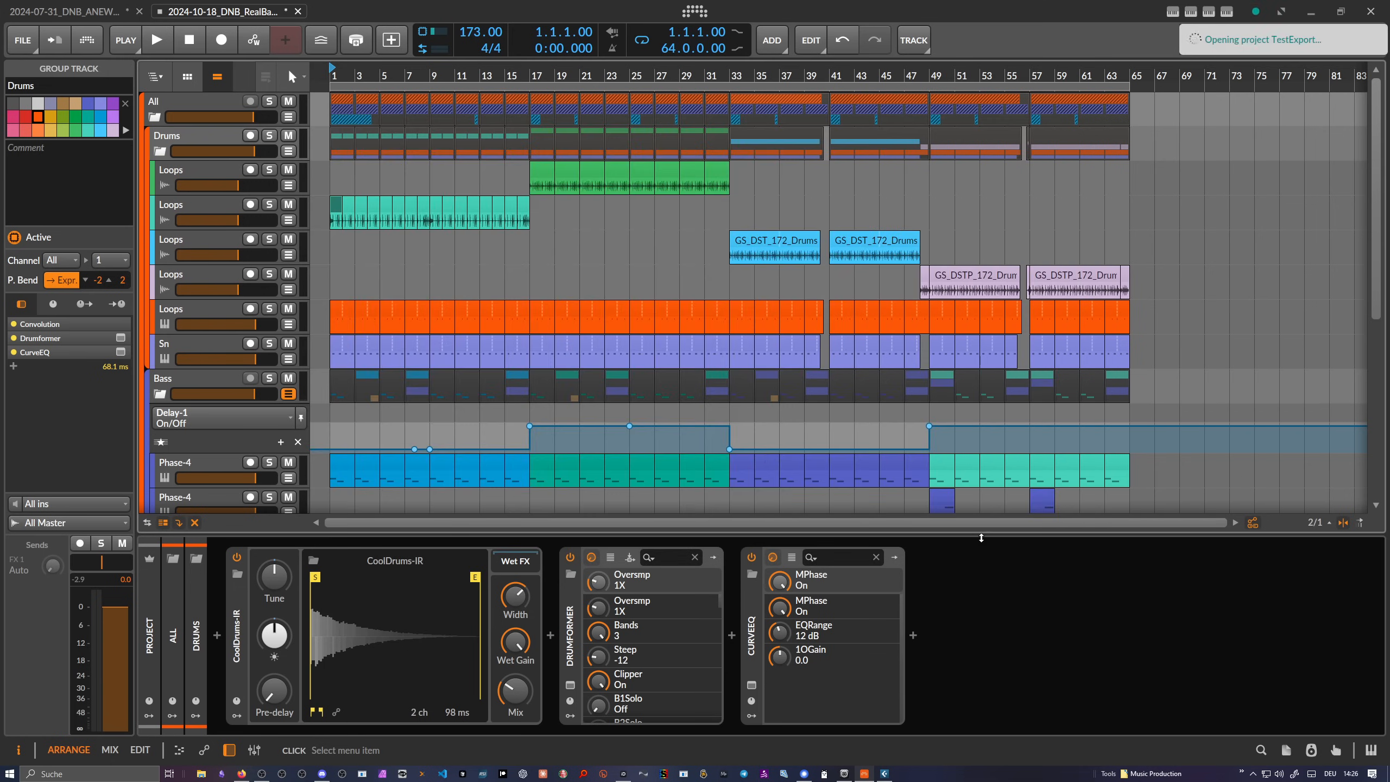
{"action": "left_click", "coordinate": [336, 11]}
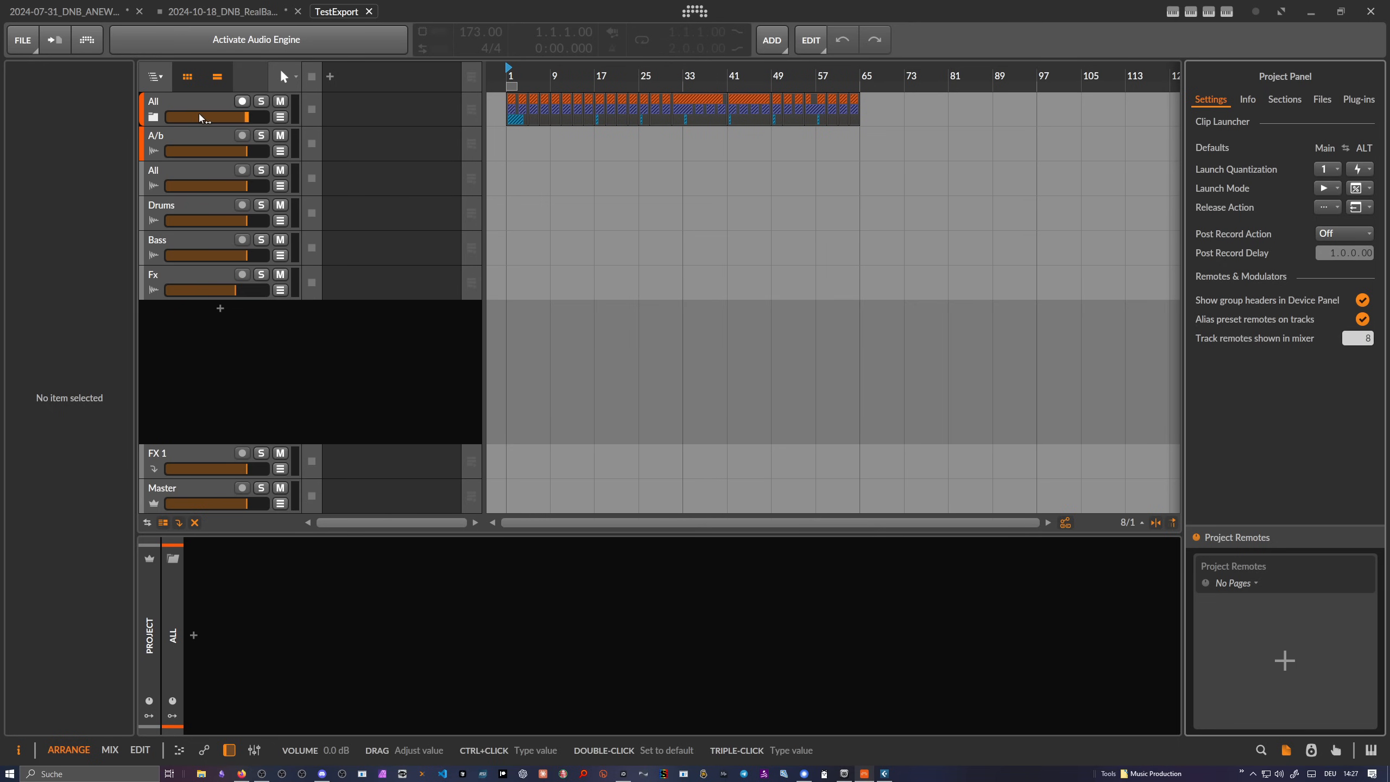
Step: Activate the audio engine, expand the All group, and show Bass and Phase-4 volume automation
{"action": "left_click", "coordinate": [256, 39]}
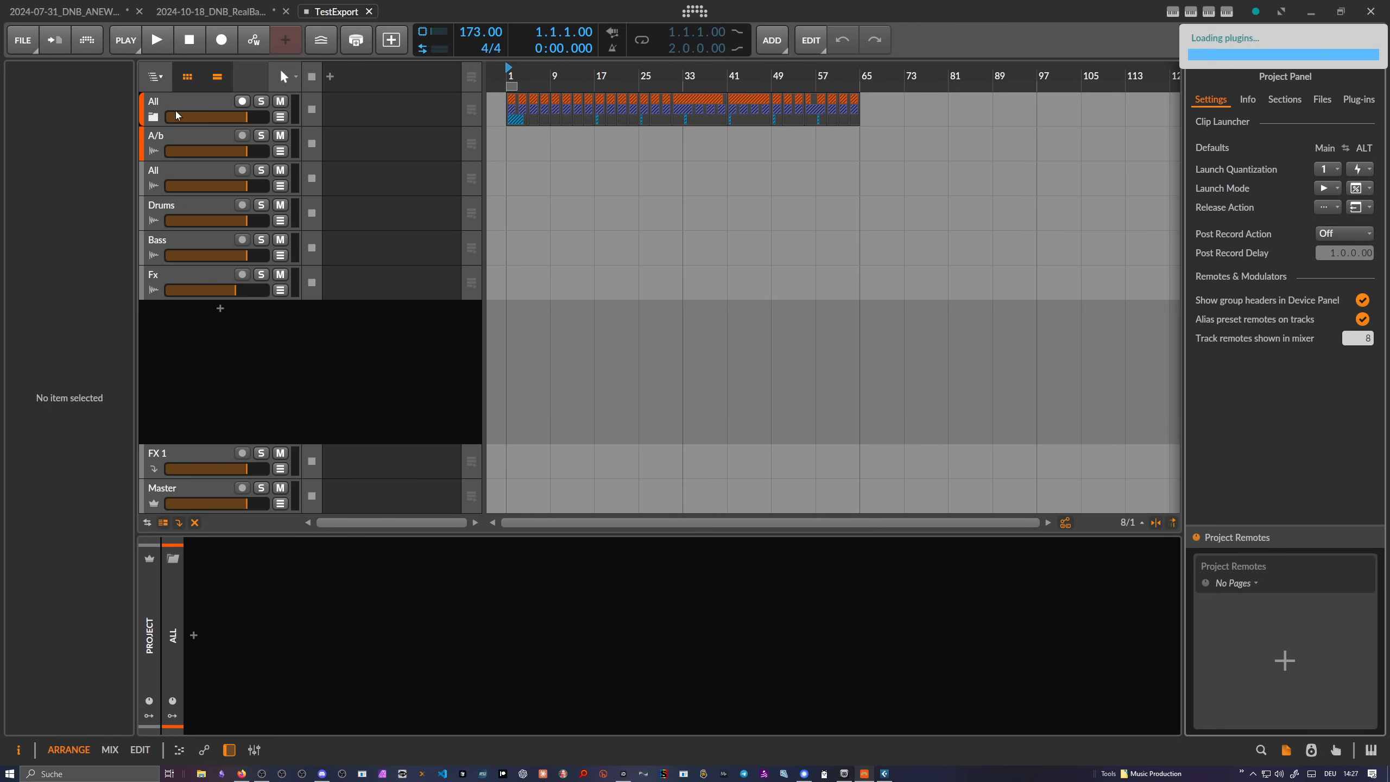
{"action": "left_click", "coordinate": [153, 117]}
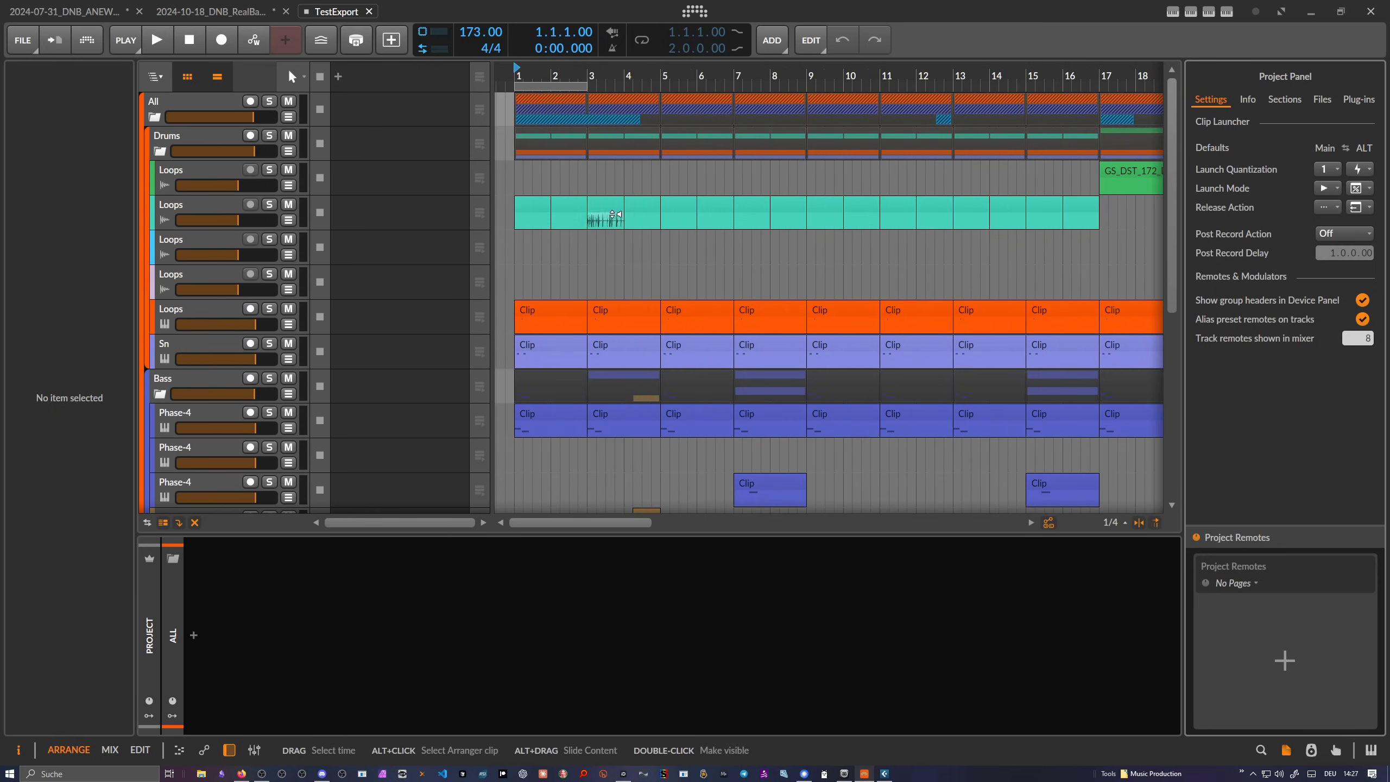
{"action": "left_click", "coordinate": [576, 213]}
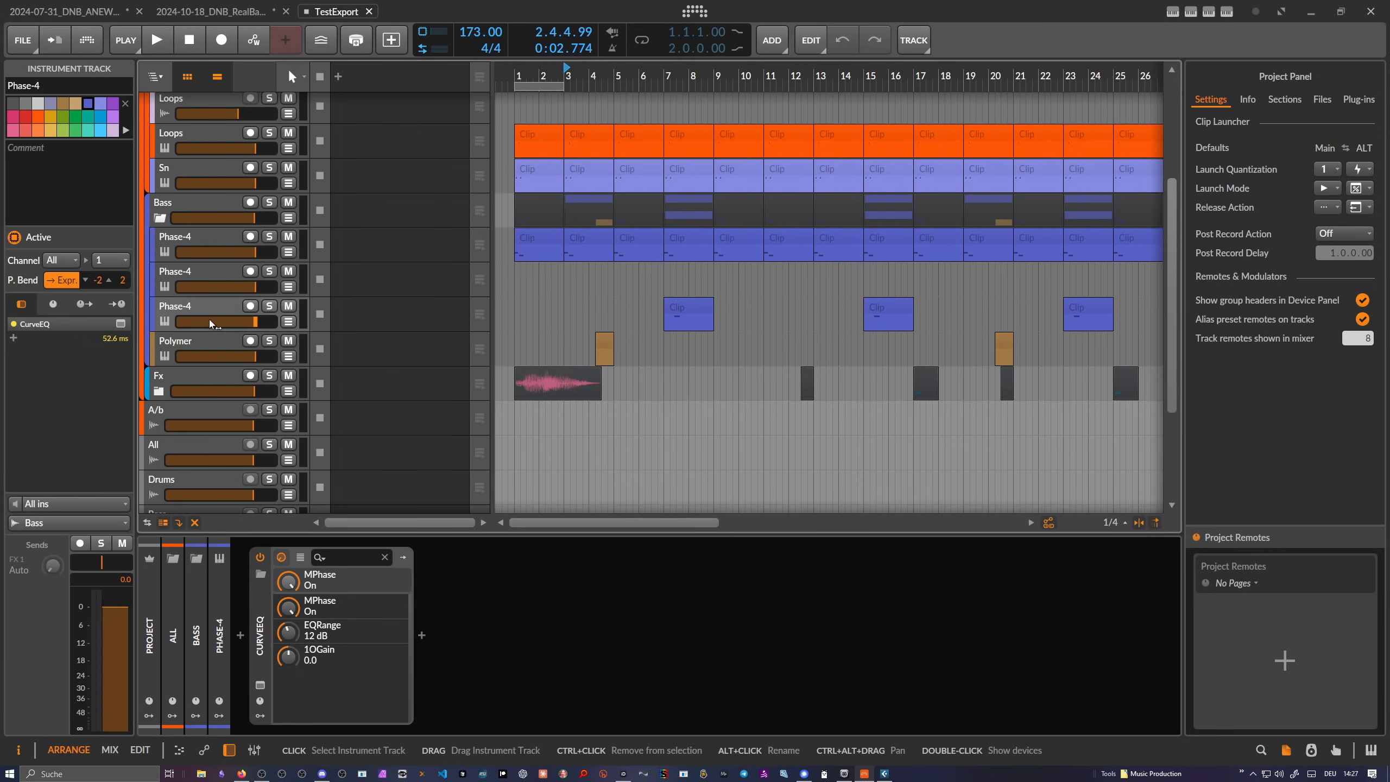
{"action": "left_click", "coordinate": [300, 237]}
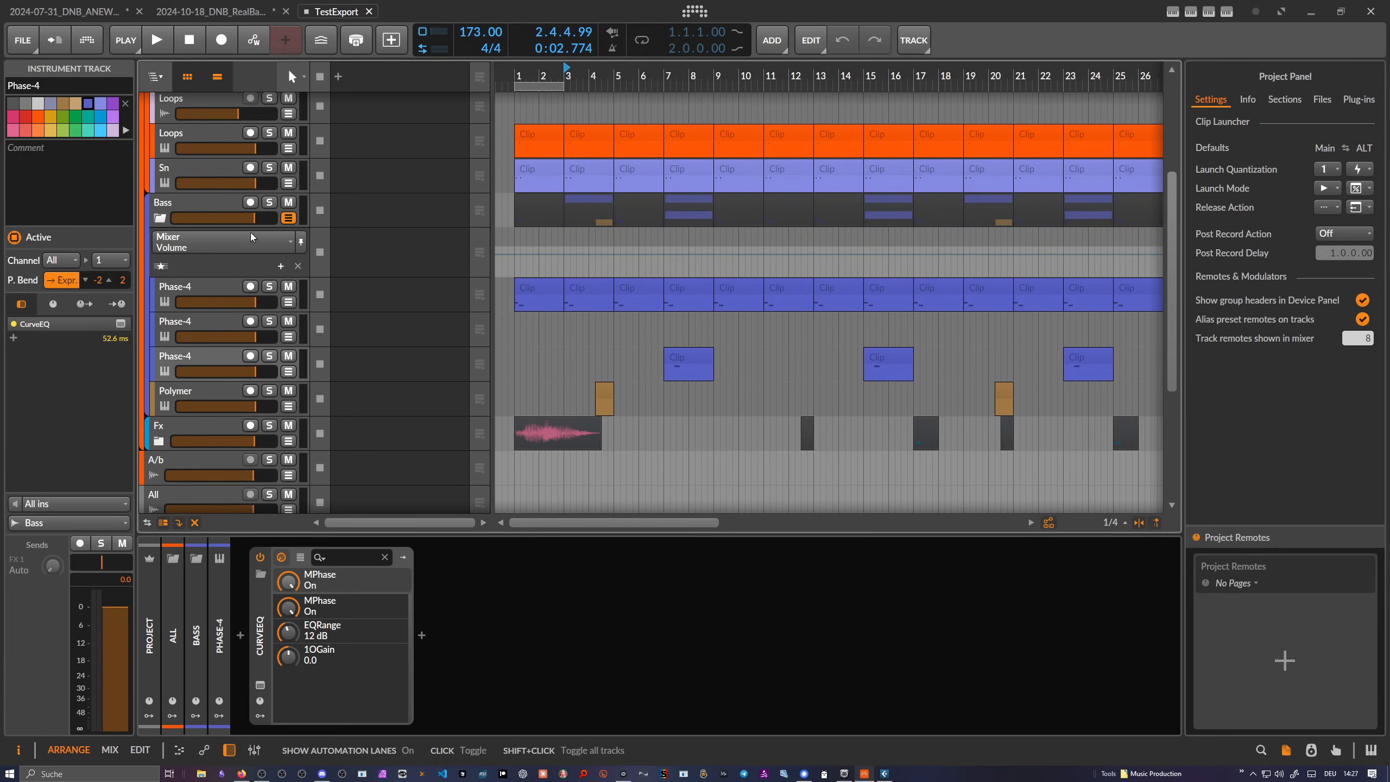
{"action": "mouse_move", "coordinate": [239, 253]}
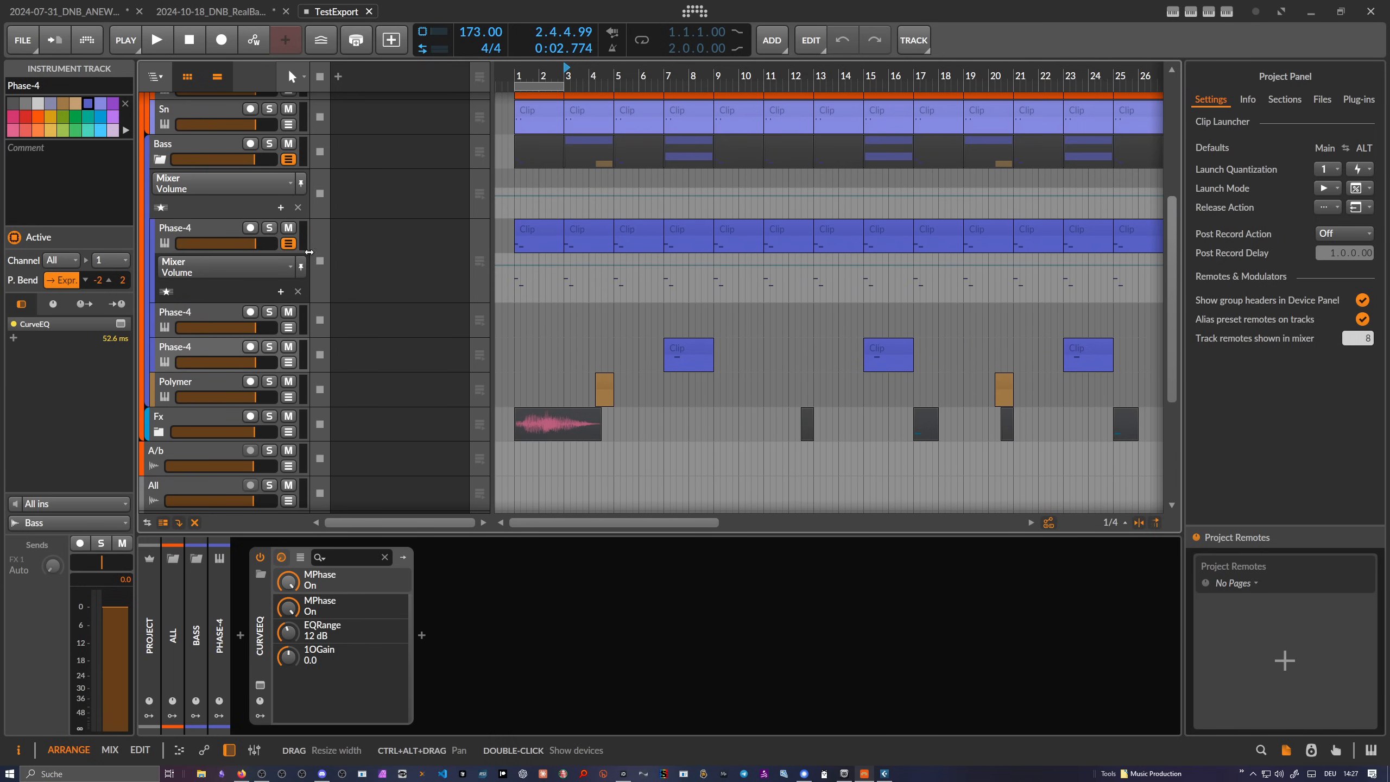
{"action": "scroll", "scroll_direction": "up", "scroll_amount": 3}
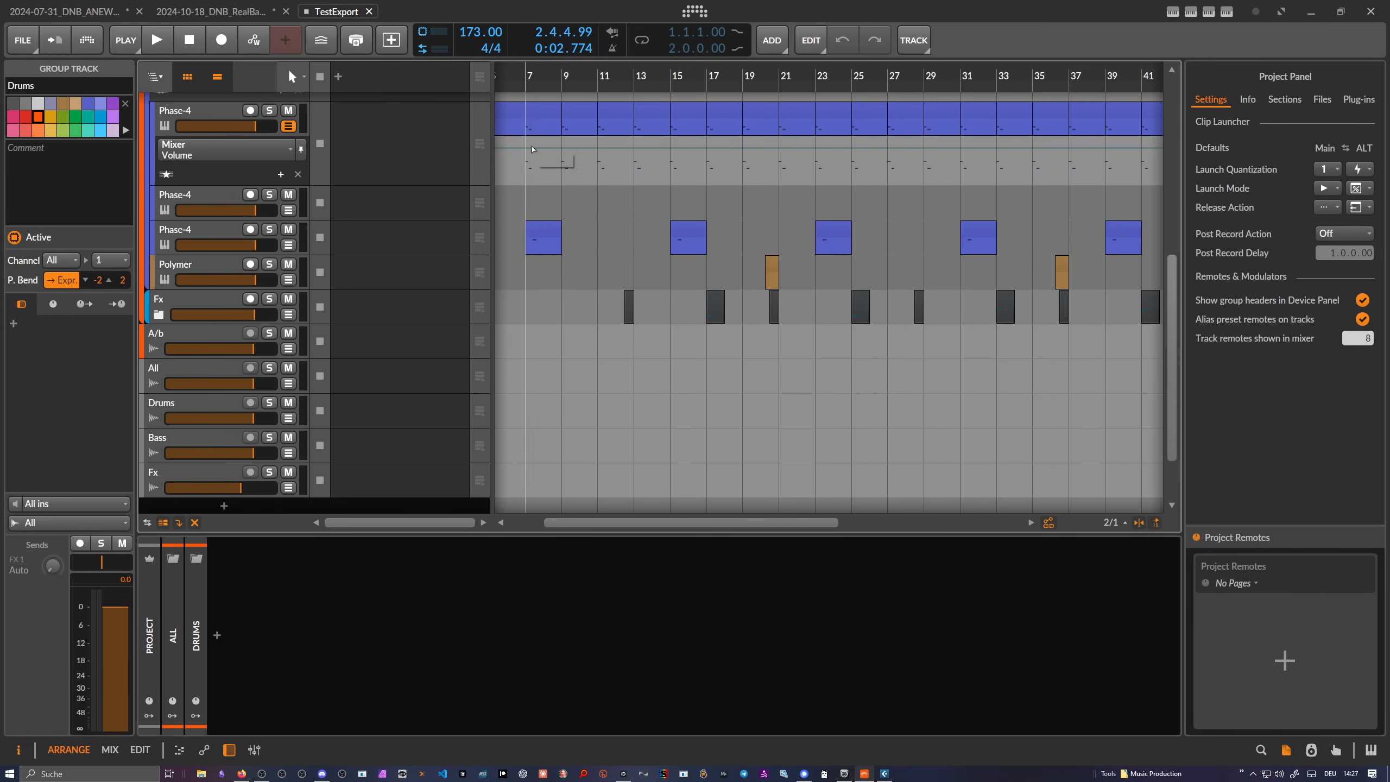
{"action": "mouse_move", "coordinate": [509, 170]}
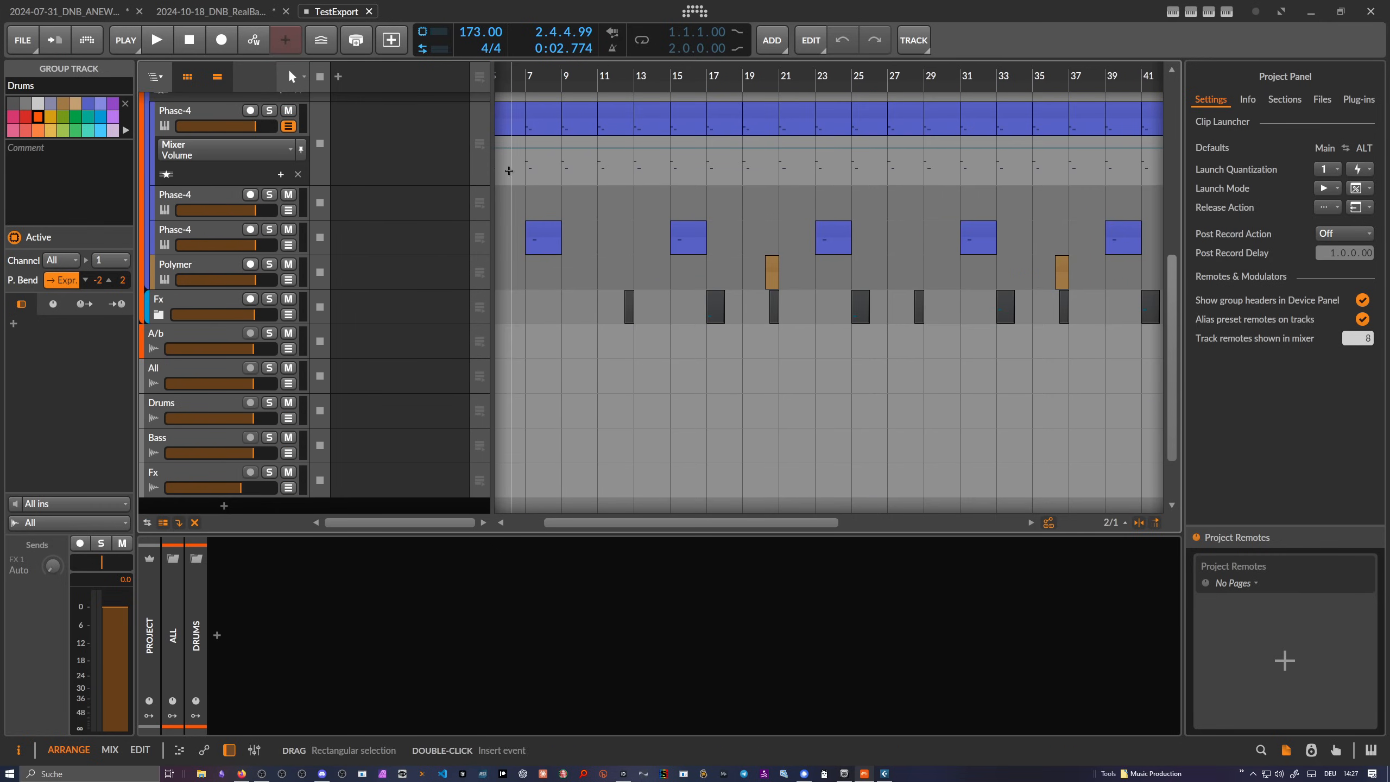
Step: Click the Phase-4 automation lane and select the Drums group track to inspect the arrangement
{"action": "left_click", "coordinate": [178, 367]}
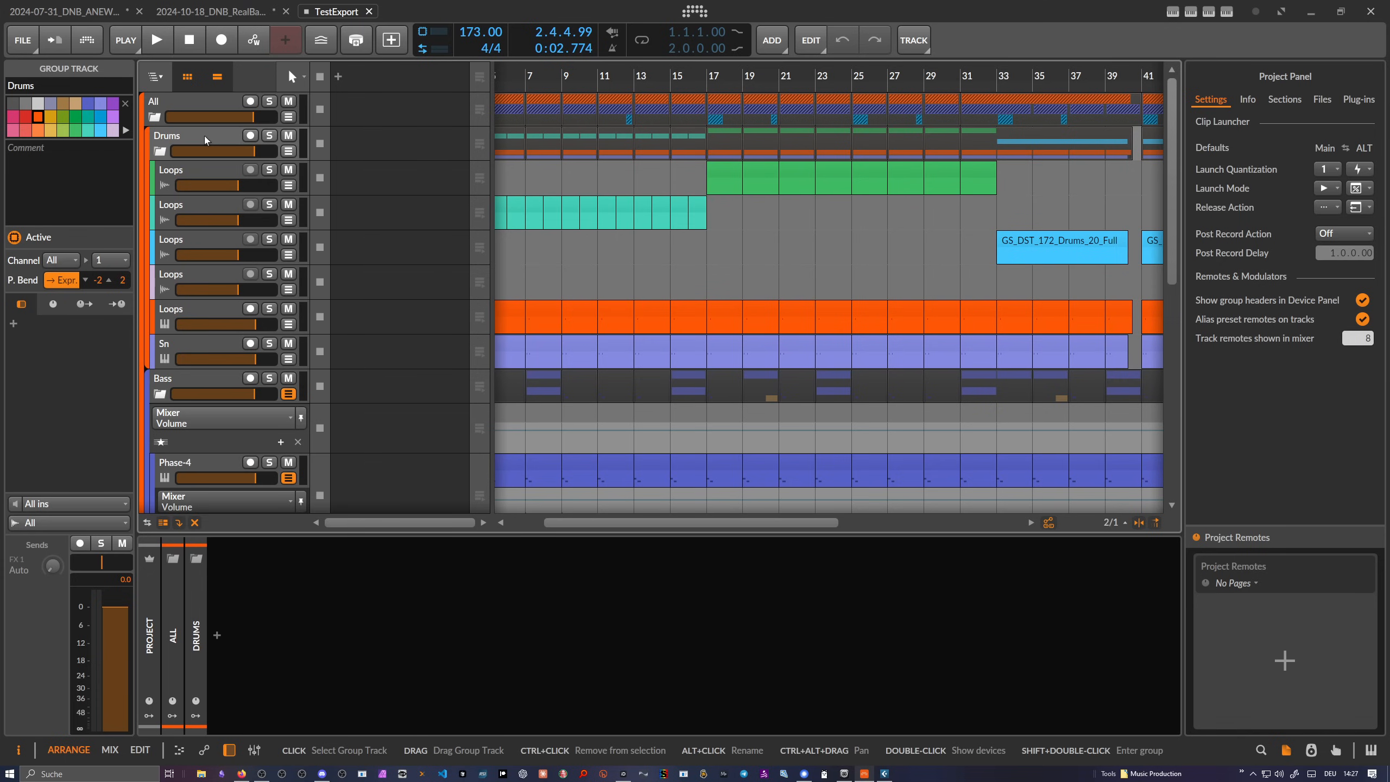
{"action": "left_click", "coordinate": [170, 169]}
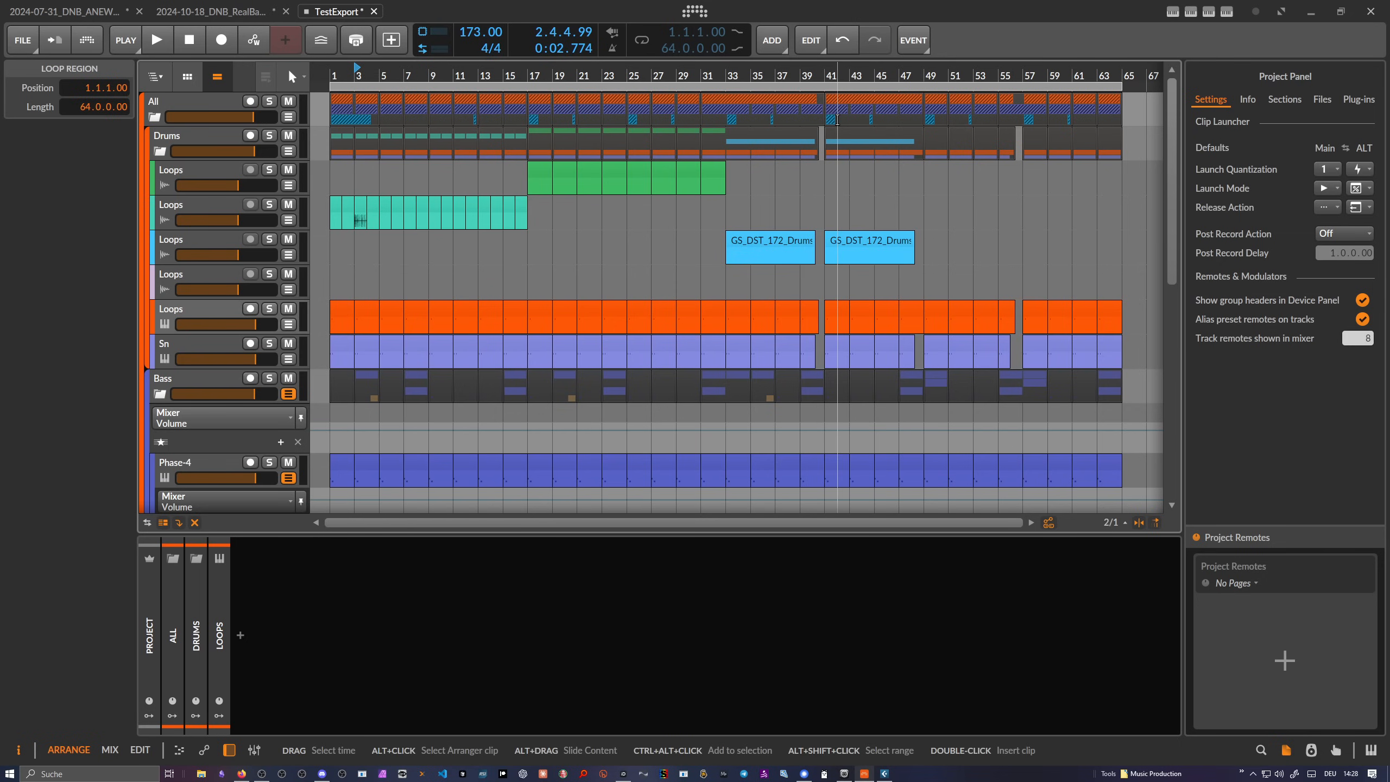
{"action": "mouse_move", "coordinate": [332, 68]}
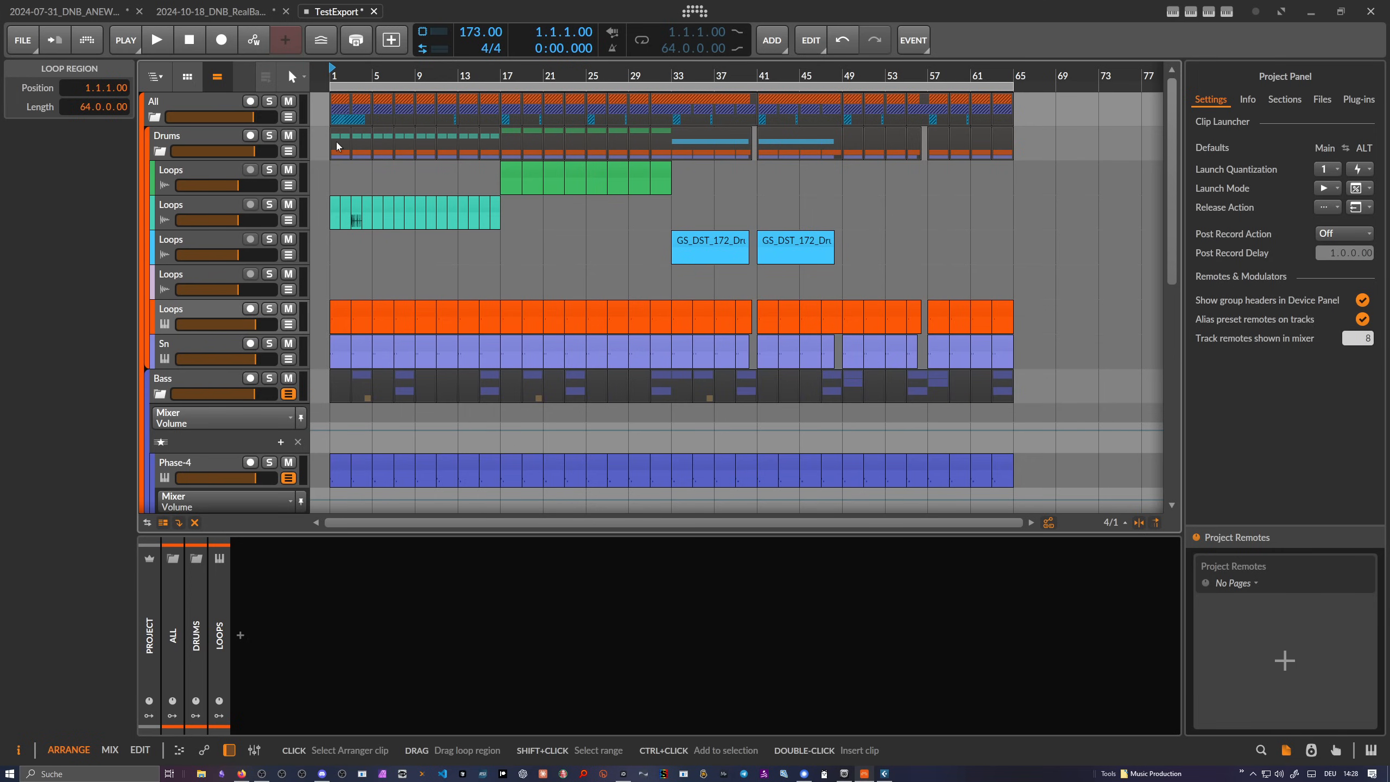
Step: Scroll through TestExport's tracks, then switch to the original 2024-10-18_DNB_RealBa... project tab
{"action": "scroll", "scroll_direction": "down", "scroll_amount": 3}
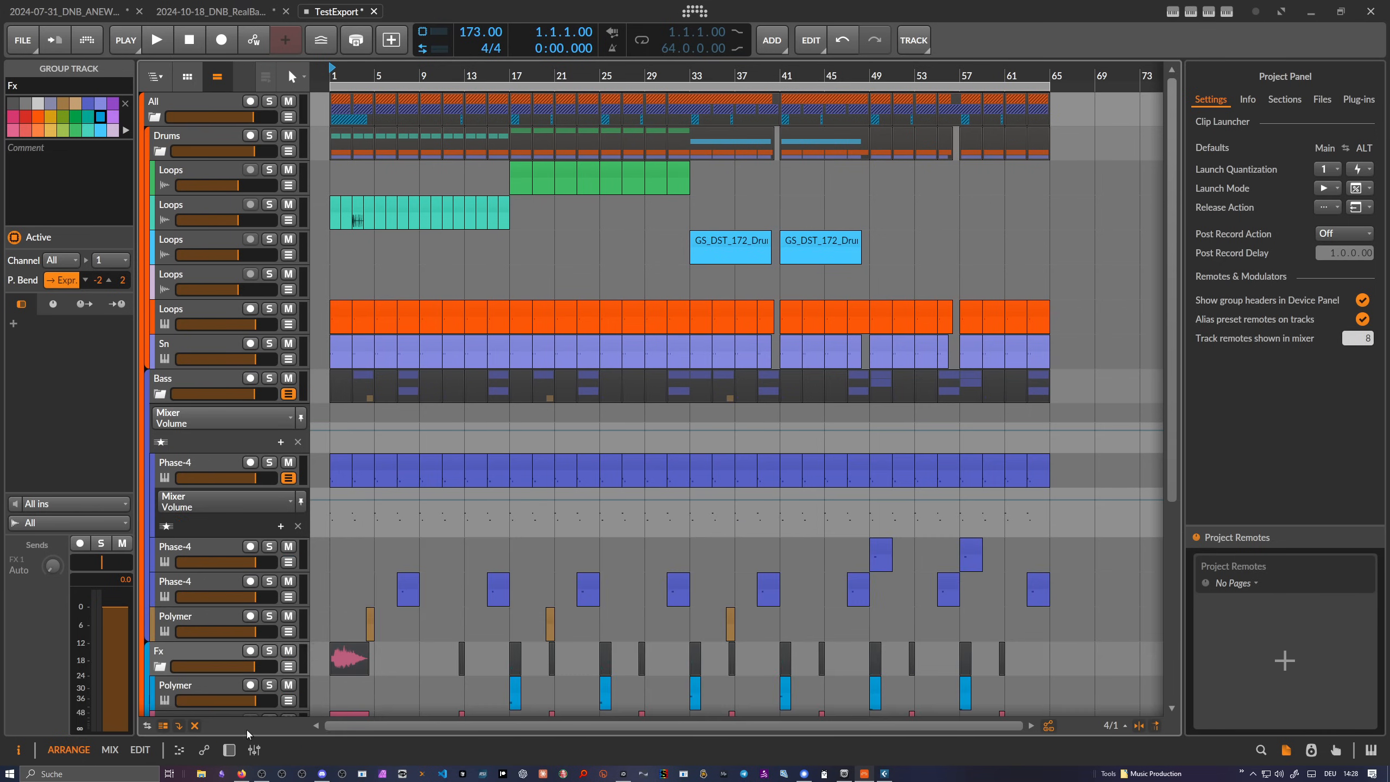
{"action": "left_click", "coordinate": [212, 11]}
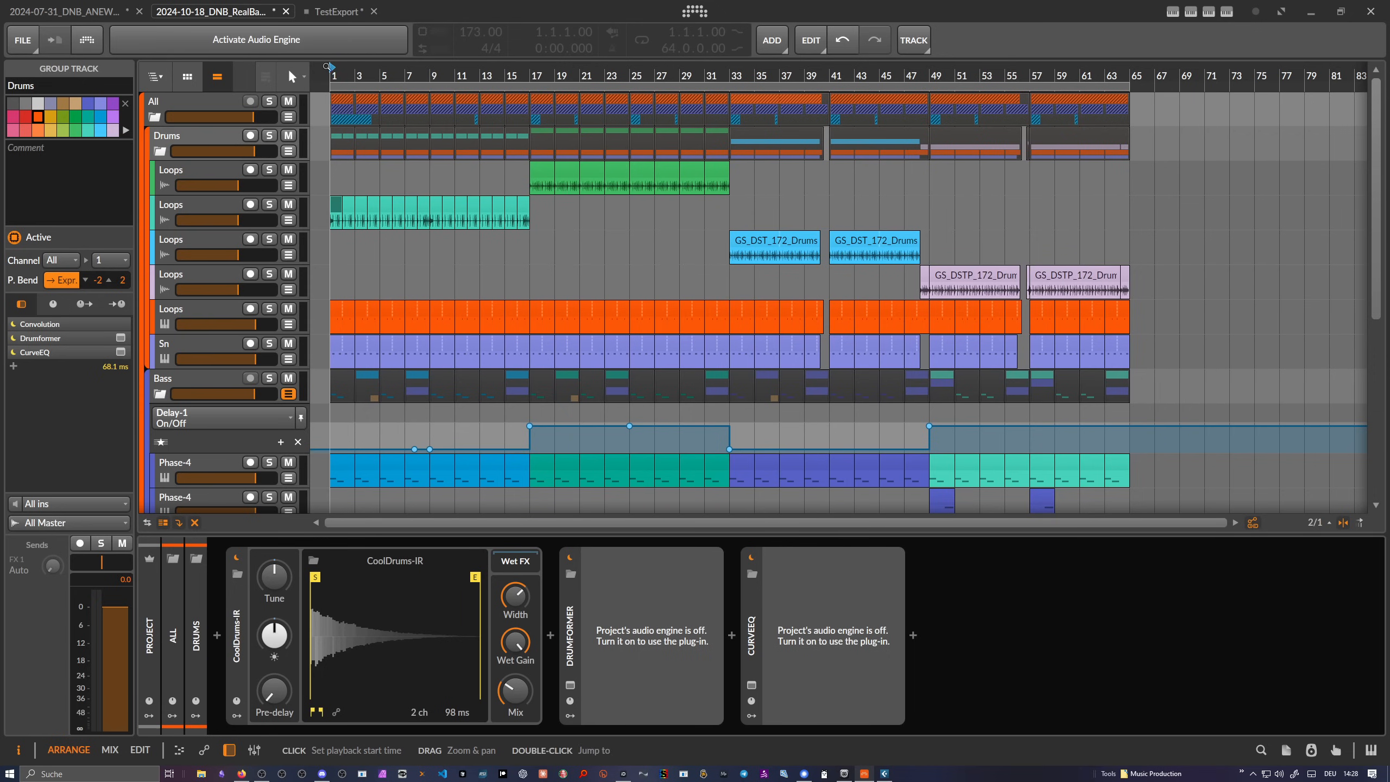